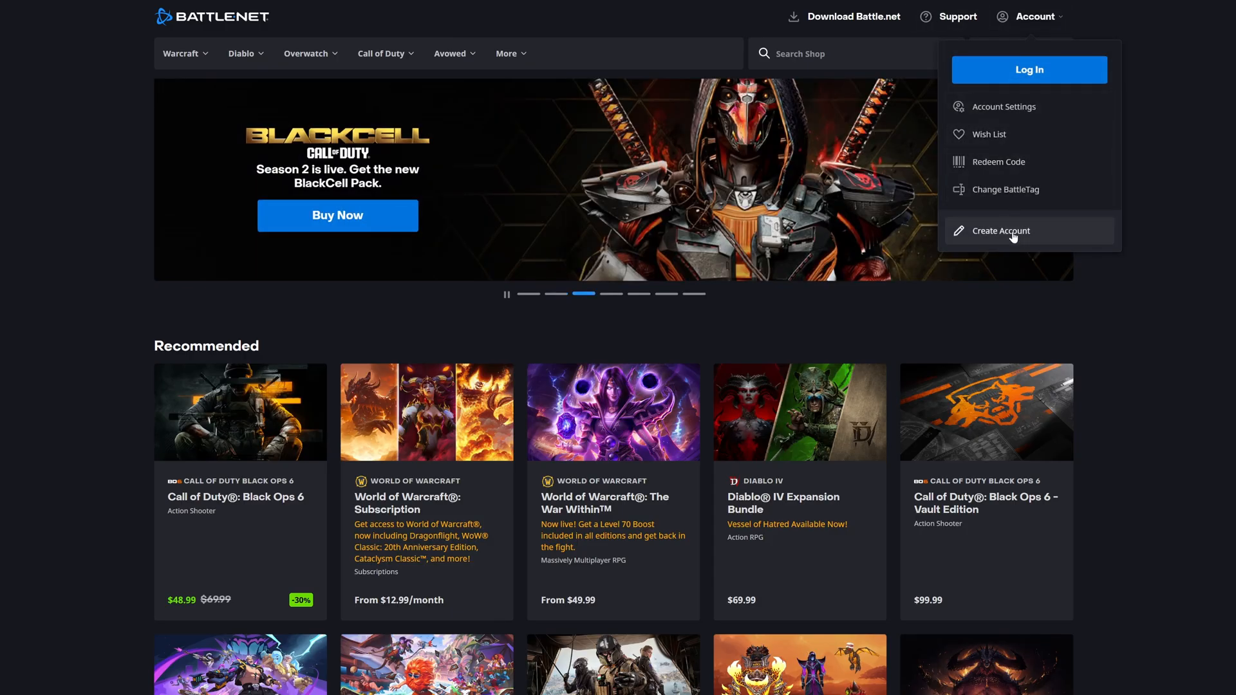
Step: Choose Create Account from the Battle.net Shop account dropdown
left_click(1002, 230)
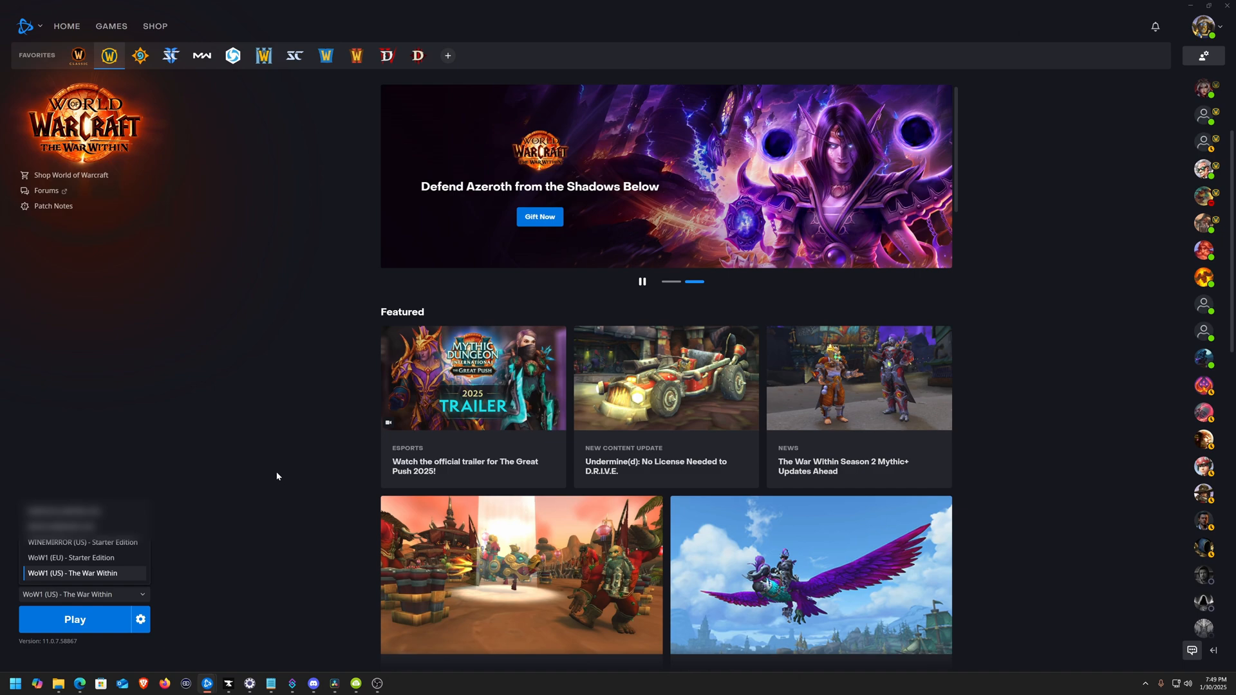
Step: Show the list of World of Warcraft accounts on this Battle.net login
left_click(75, 619)
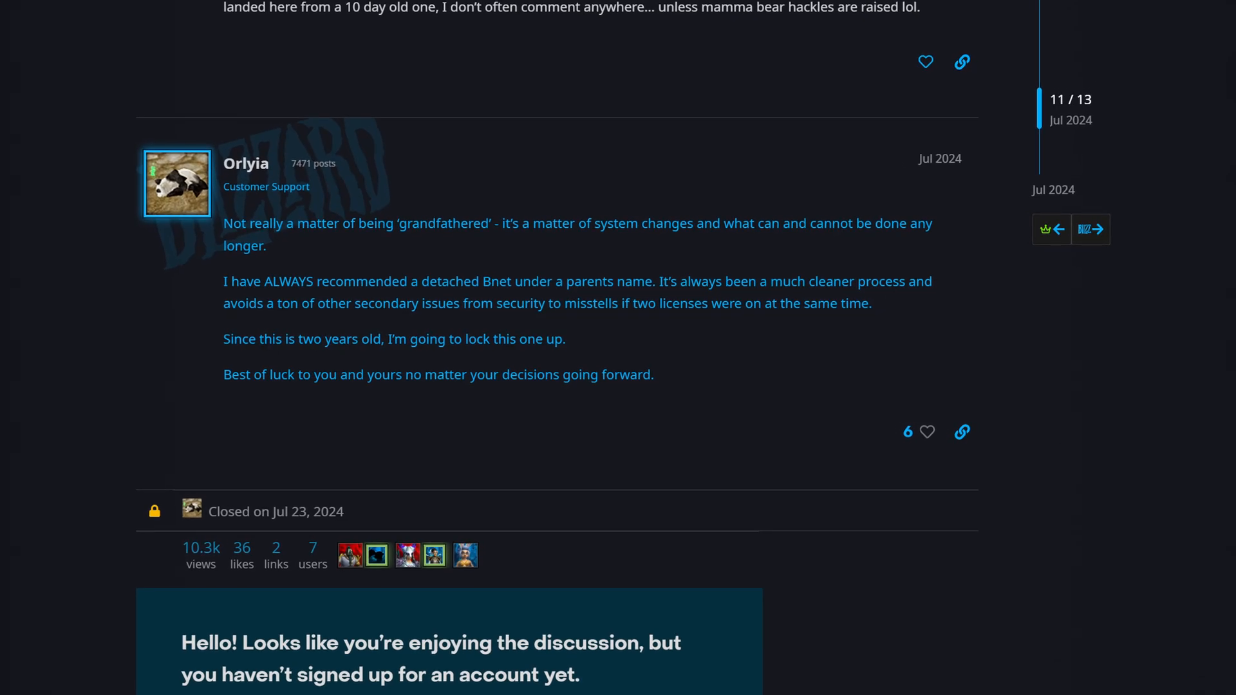
Step: Scroll the forum thread down to the Customer Support reply recommending a parent-owned account
scroll("down", 3)
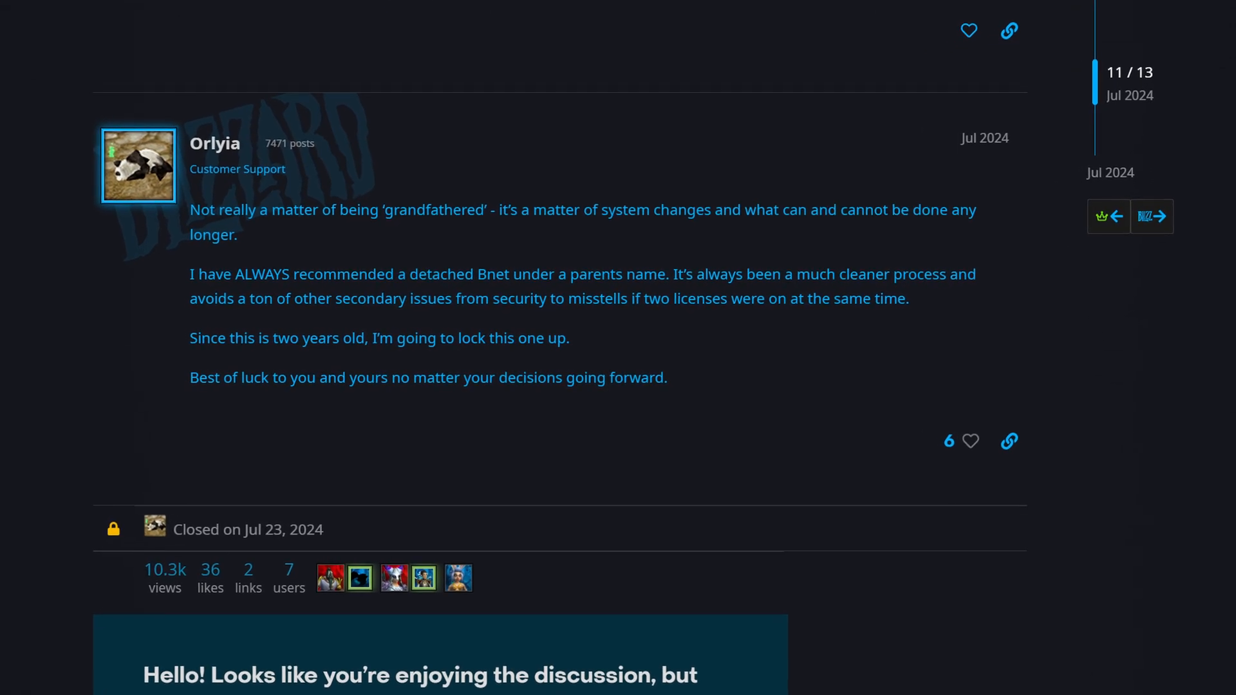
scroll("down", 3)
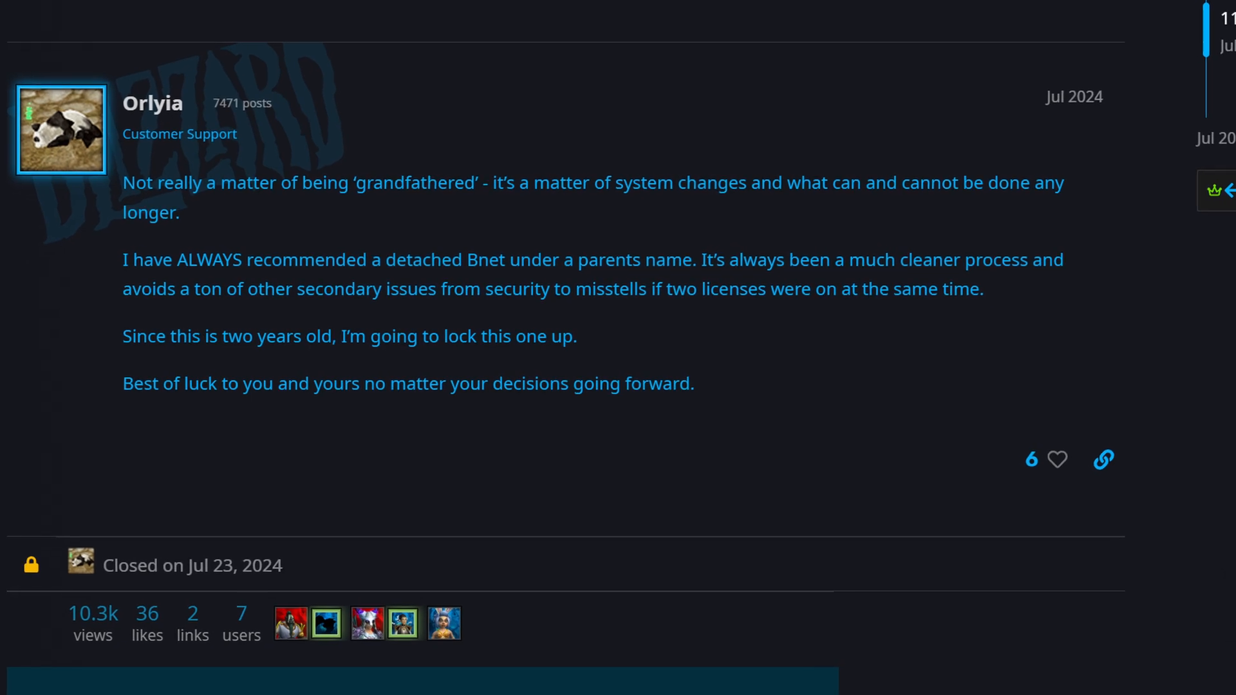
scroll("down", 3)
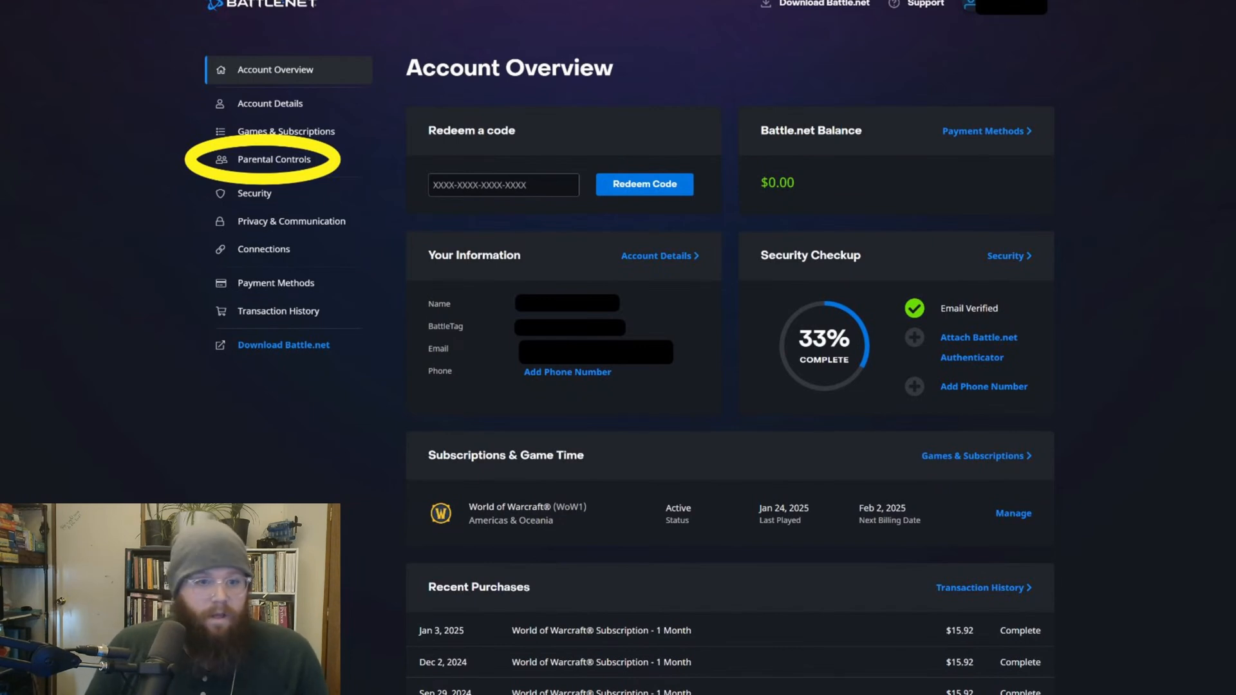
Step: Submit the parent or guardian email under Parental Controls to request a verification code
left_click(274, 159)
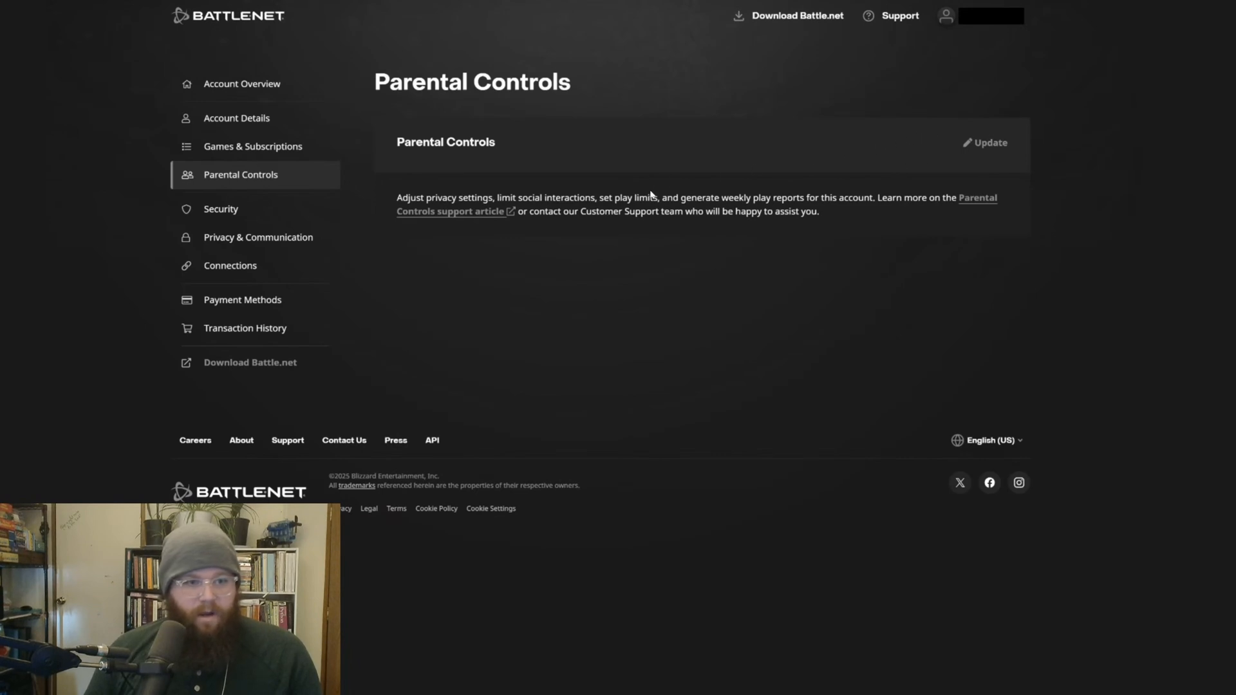
left_click(984, 143)
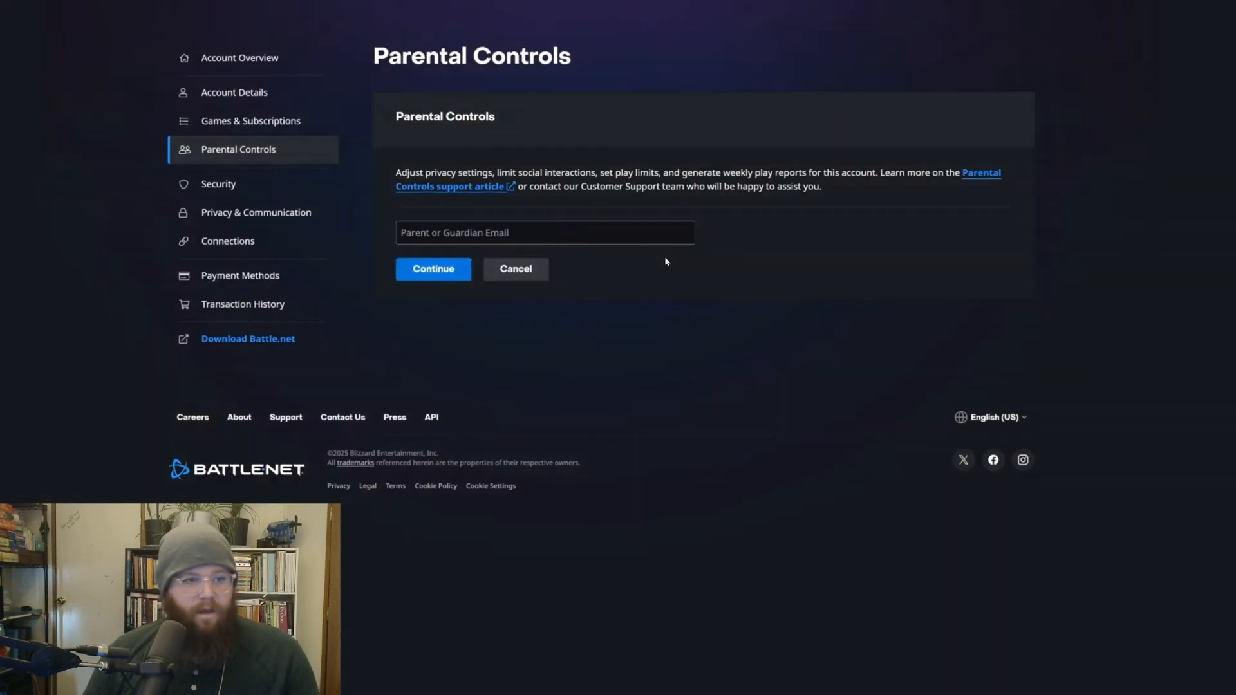
mouse_move(433, 235)
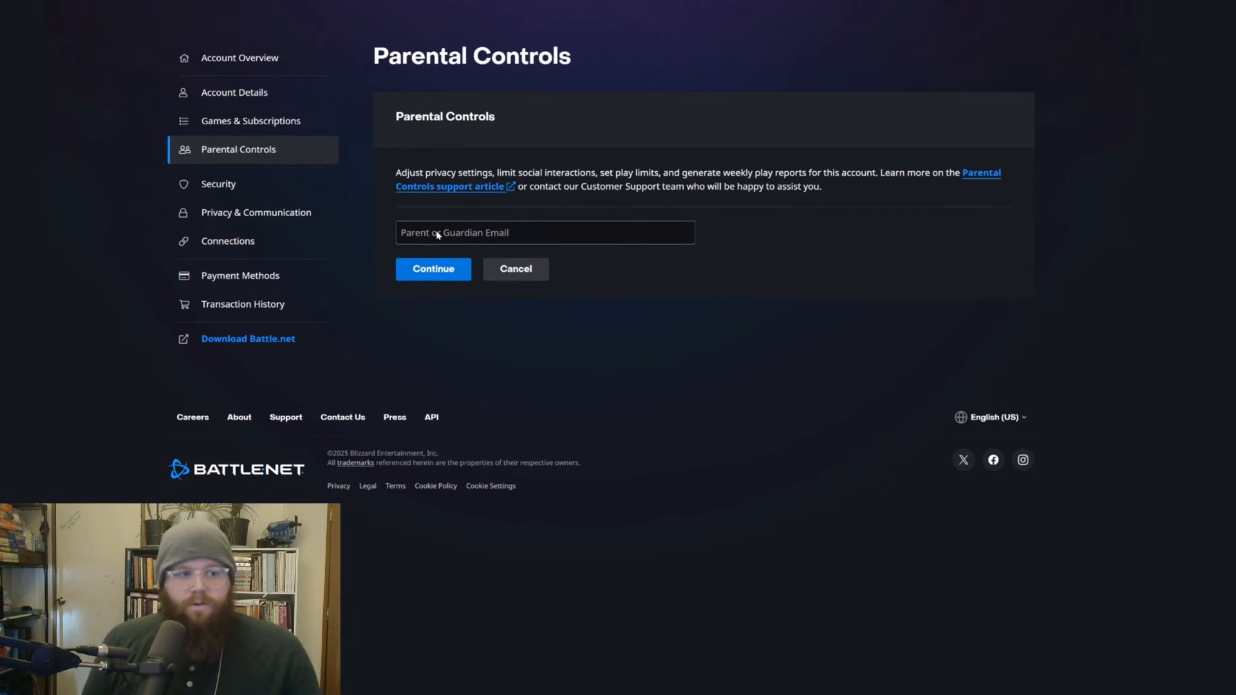
mouse_move(412, 224)
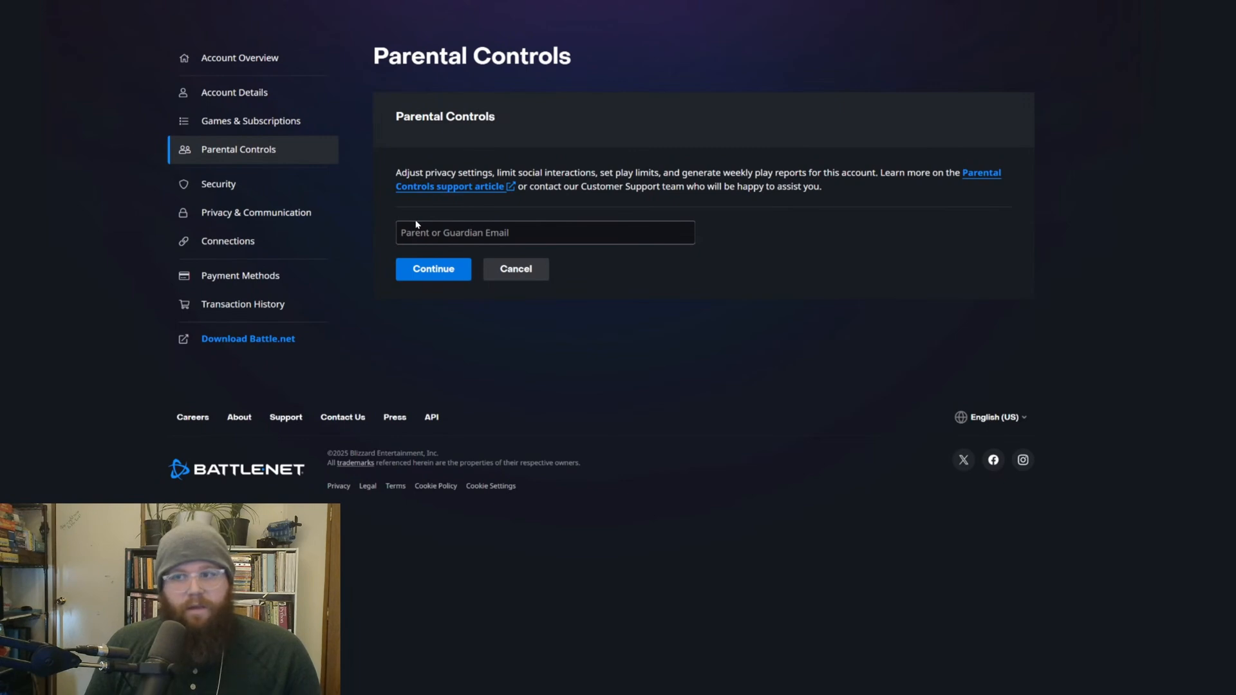
mouse_move(628, 264)
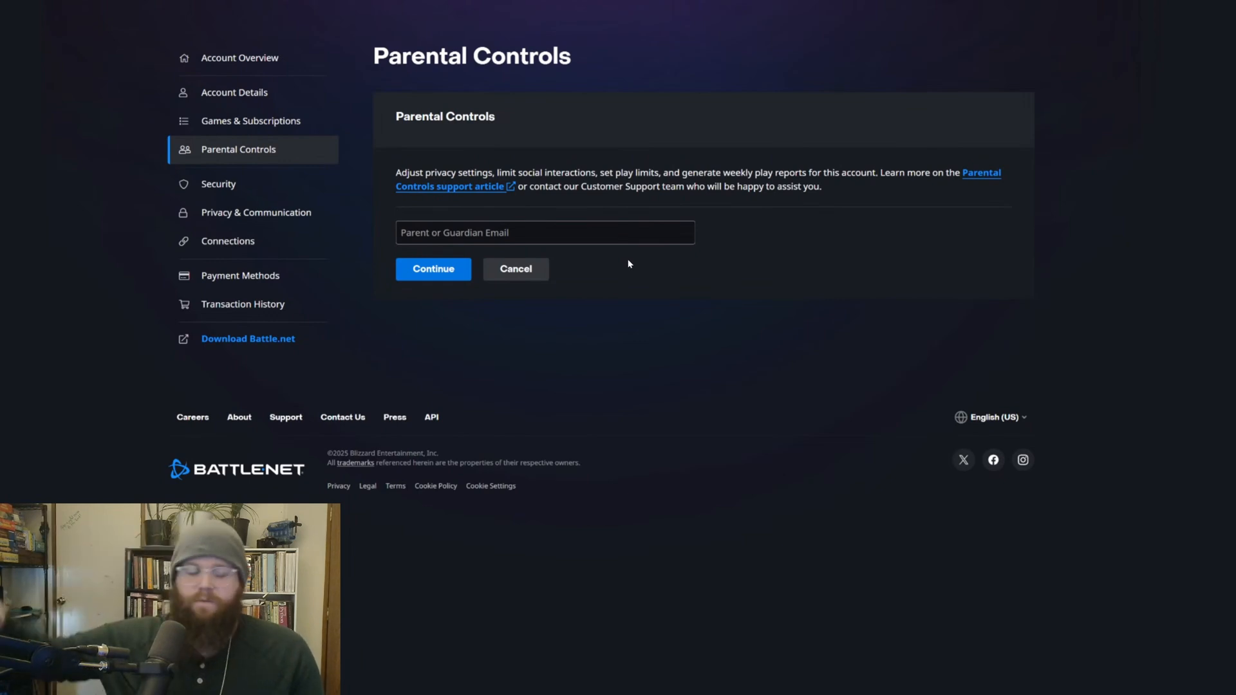
mouse_move(522, 247)
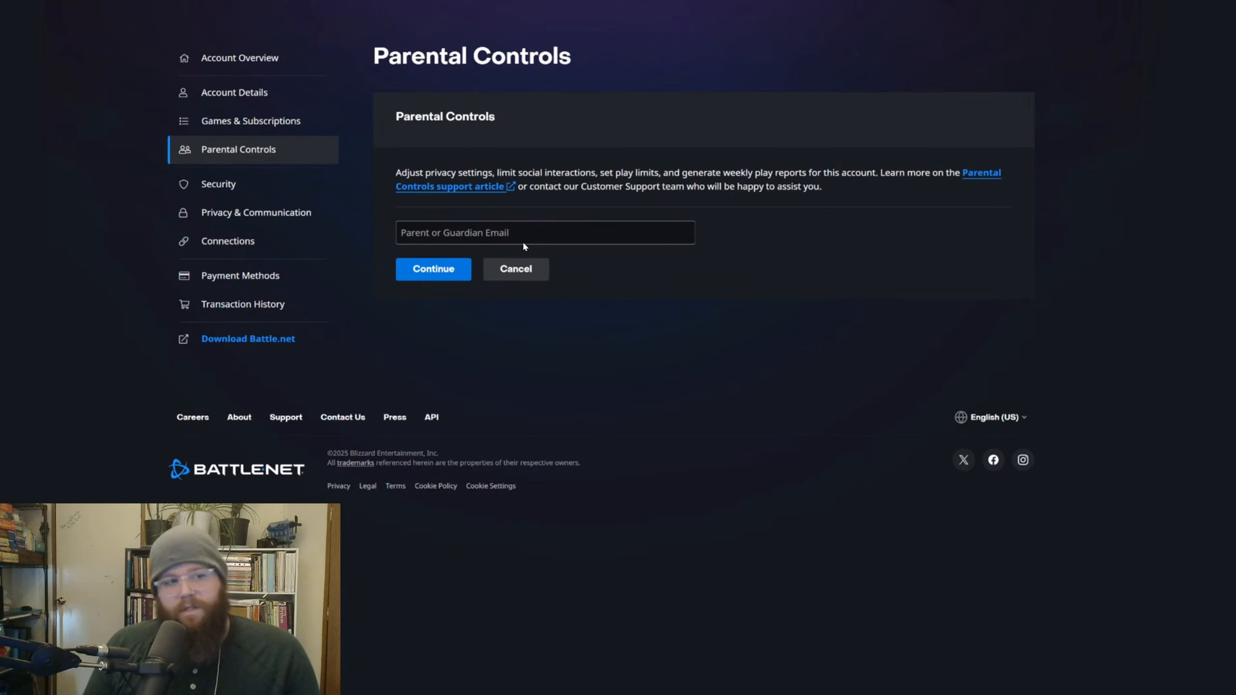
mouse_move(611, 260)
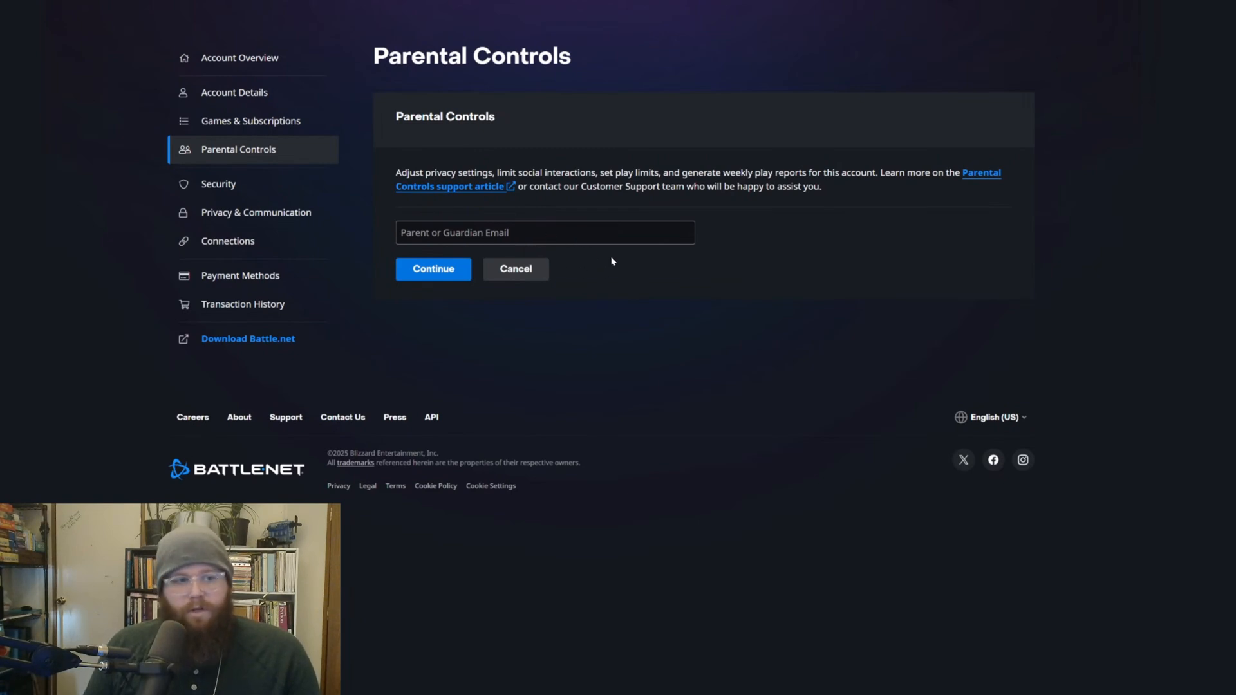
mouse_move(640, 281)
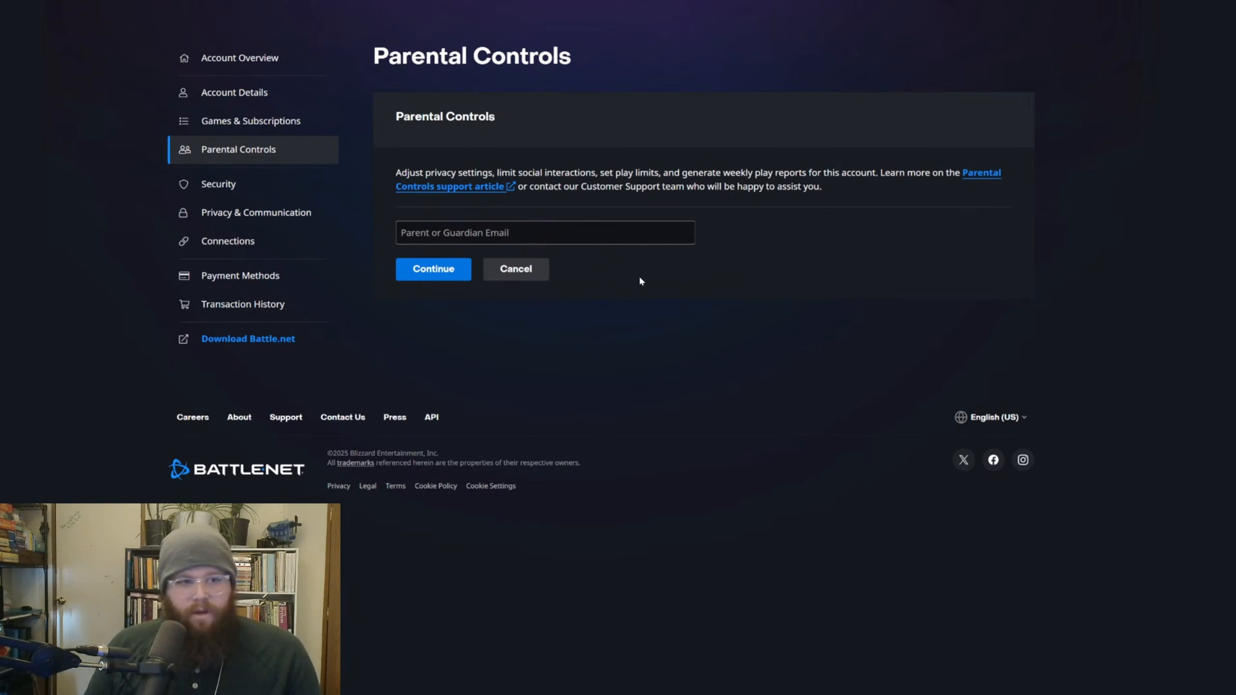
left_click(433, 269)
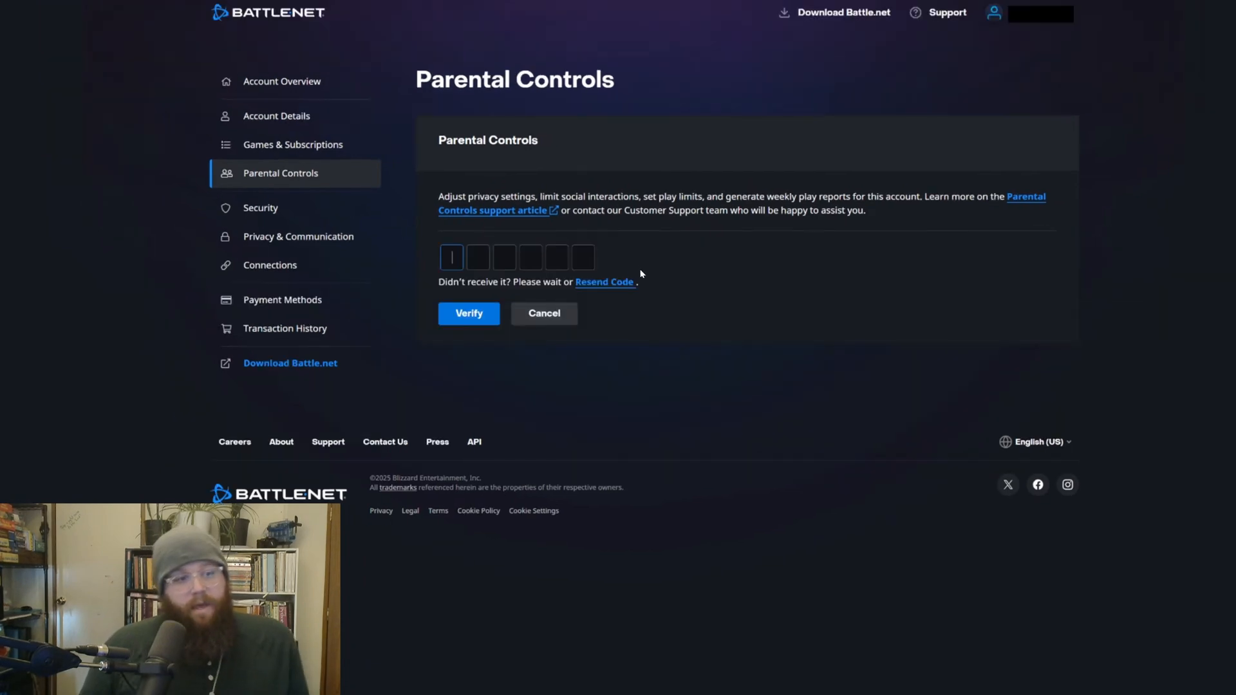
mouse_move(500, 262)
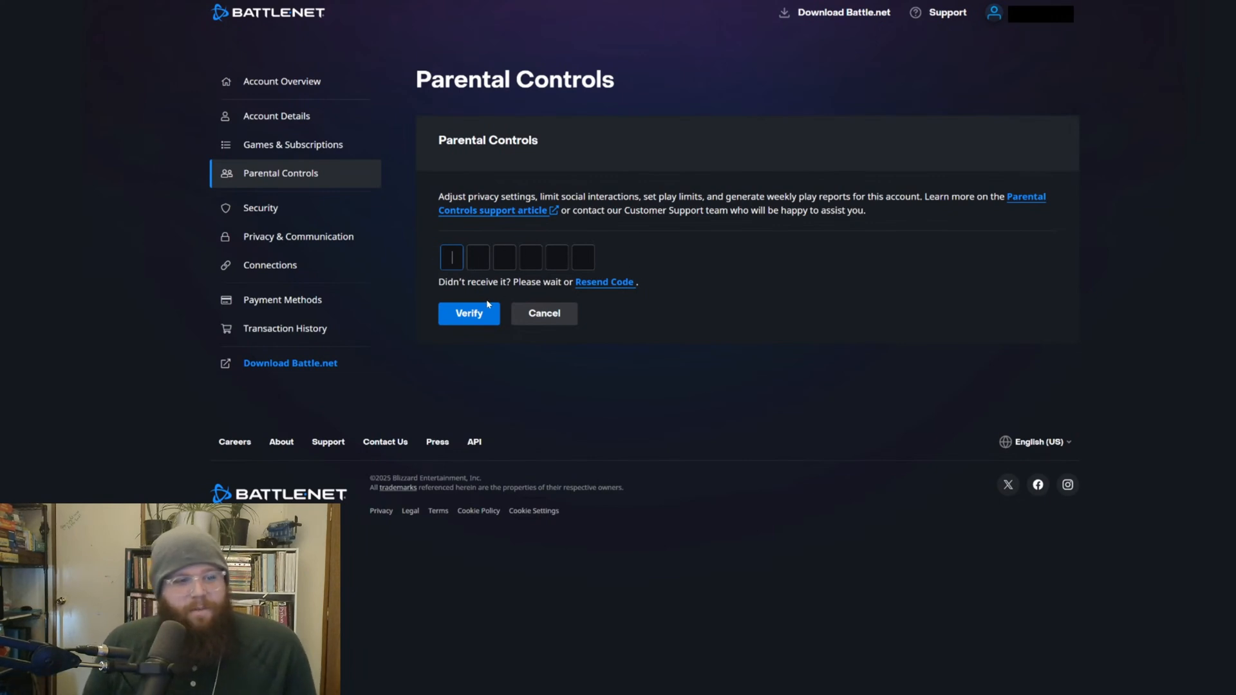
Step: Verify the emailed code to unlock the parental controls email and social settings
left_click(468, 313)
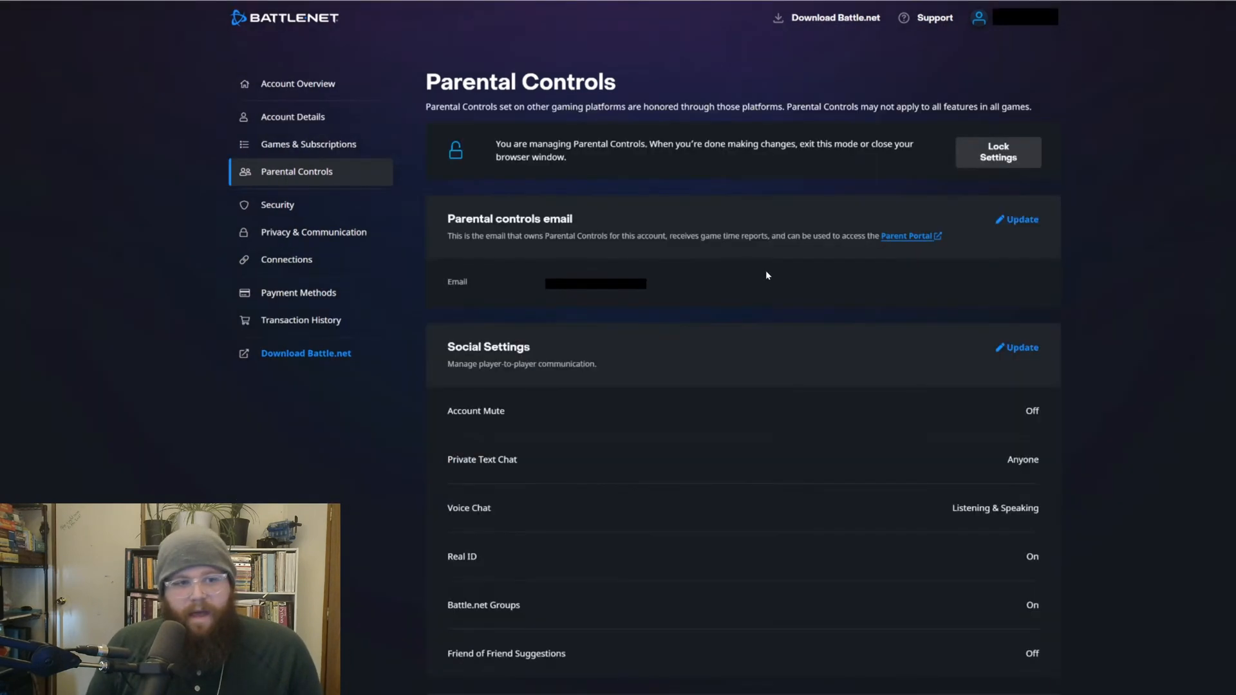
mouse_move(753, 171)
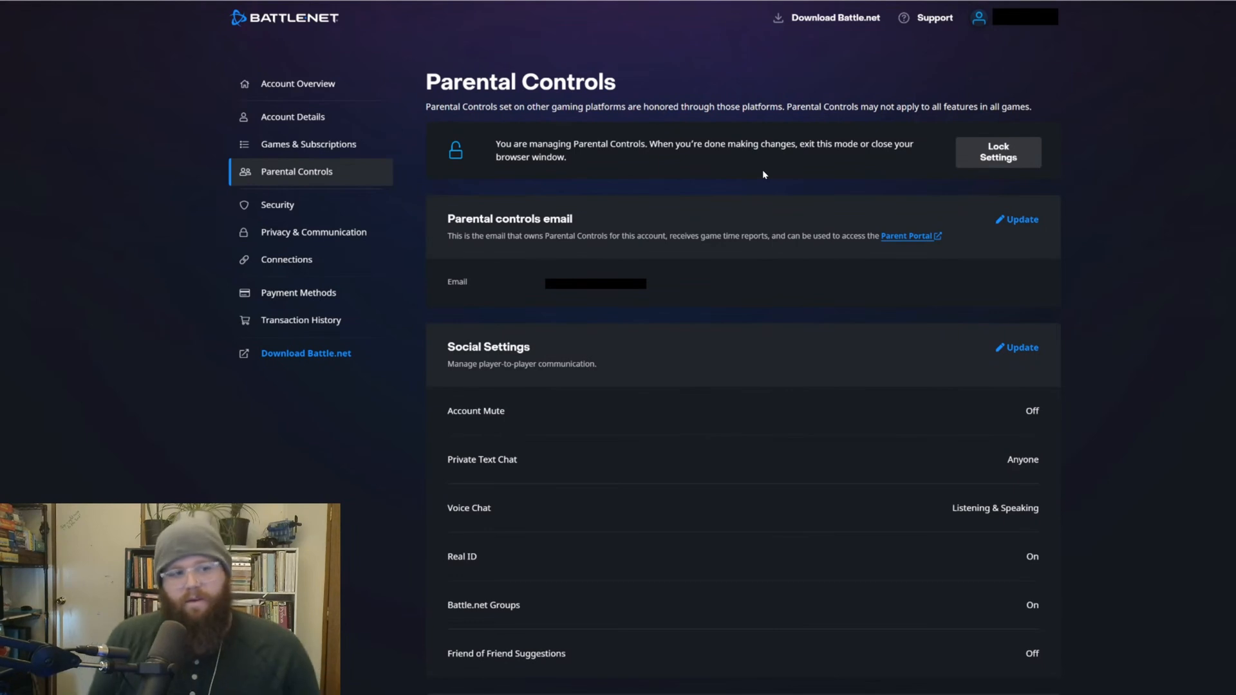
mouse_move(825, 272)
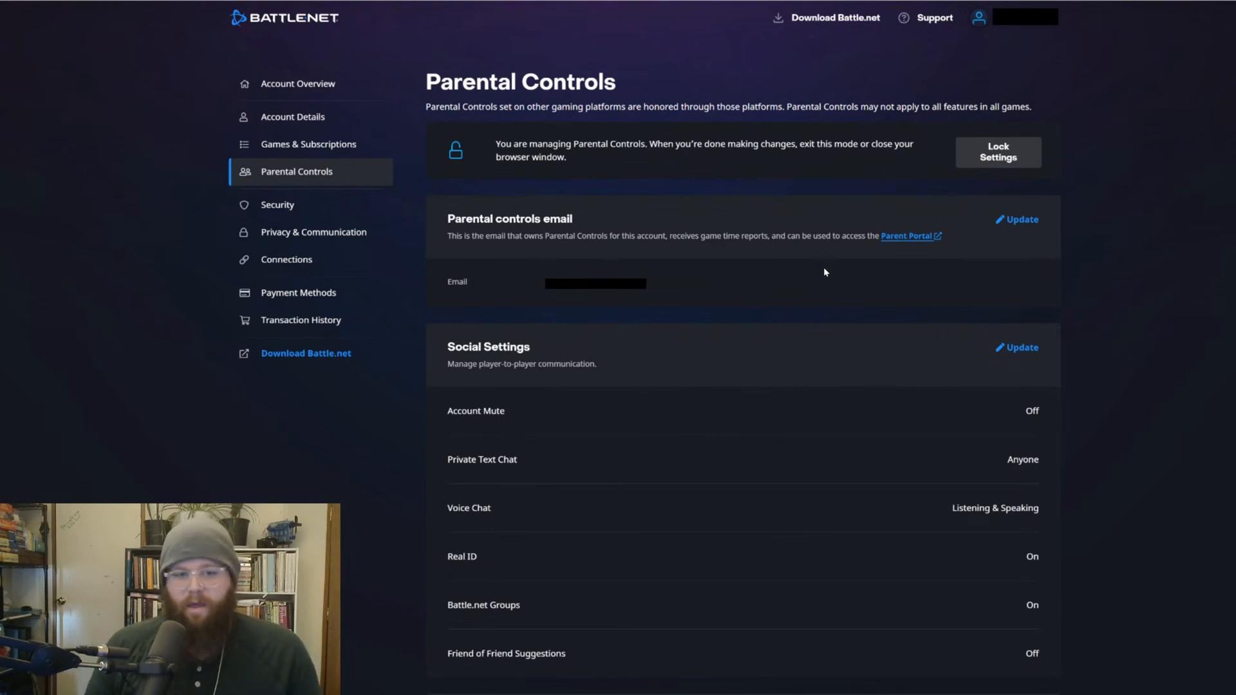
mouse_move(1076, 347)
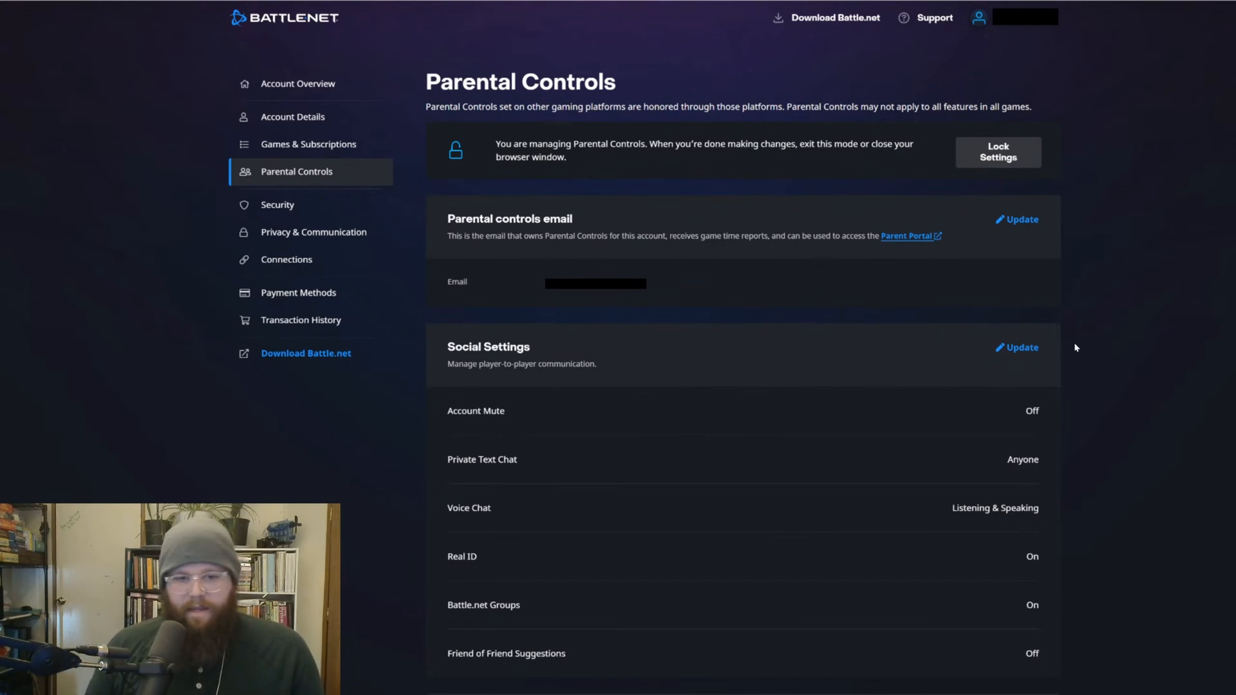
mouse_move(1007, 353)
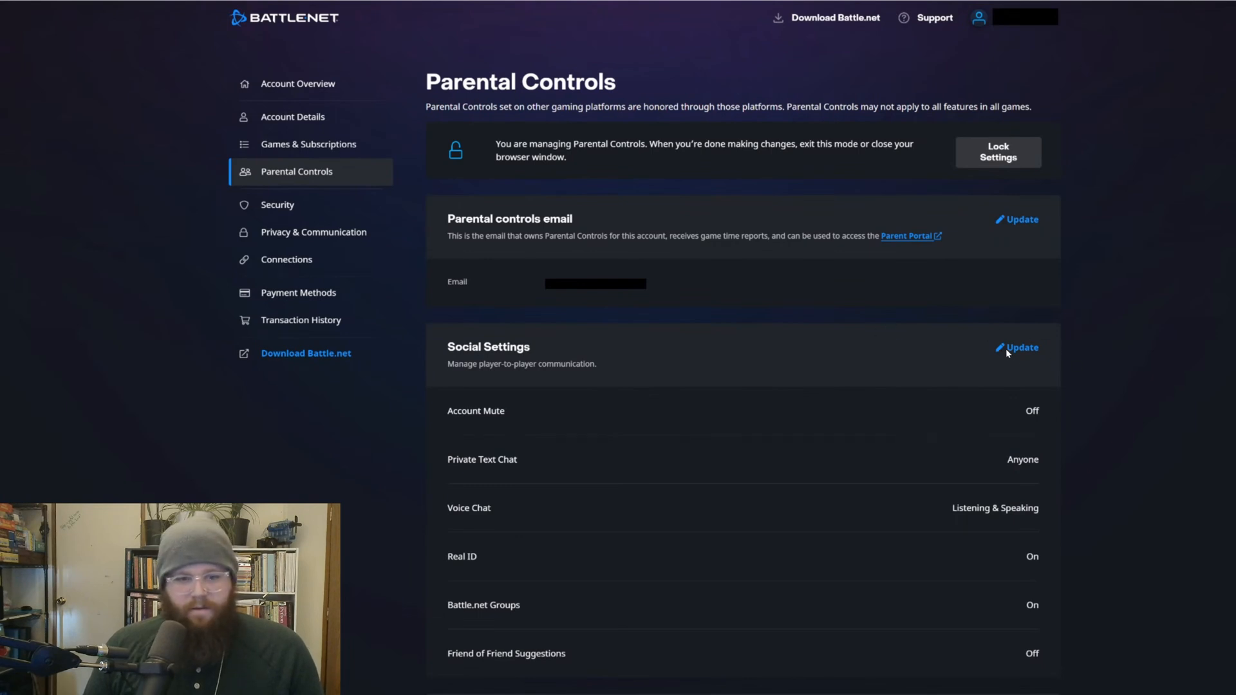
mouse_move(963, 324)
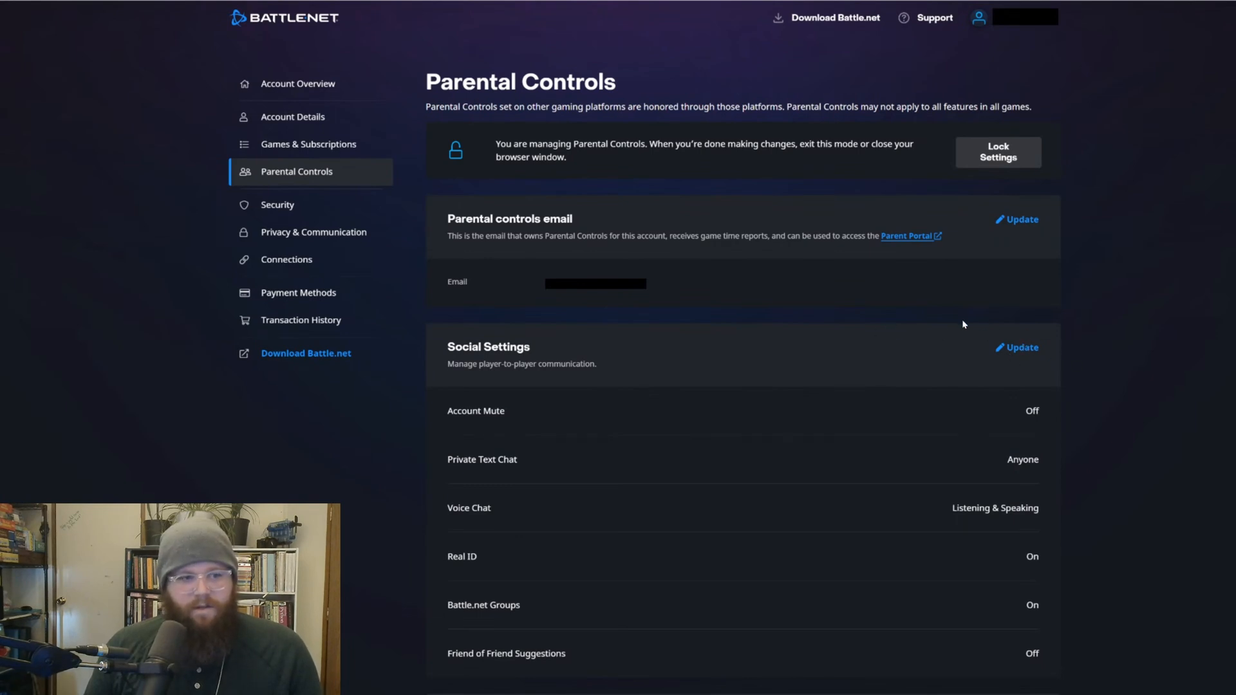
mouse_move(1015, 354)
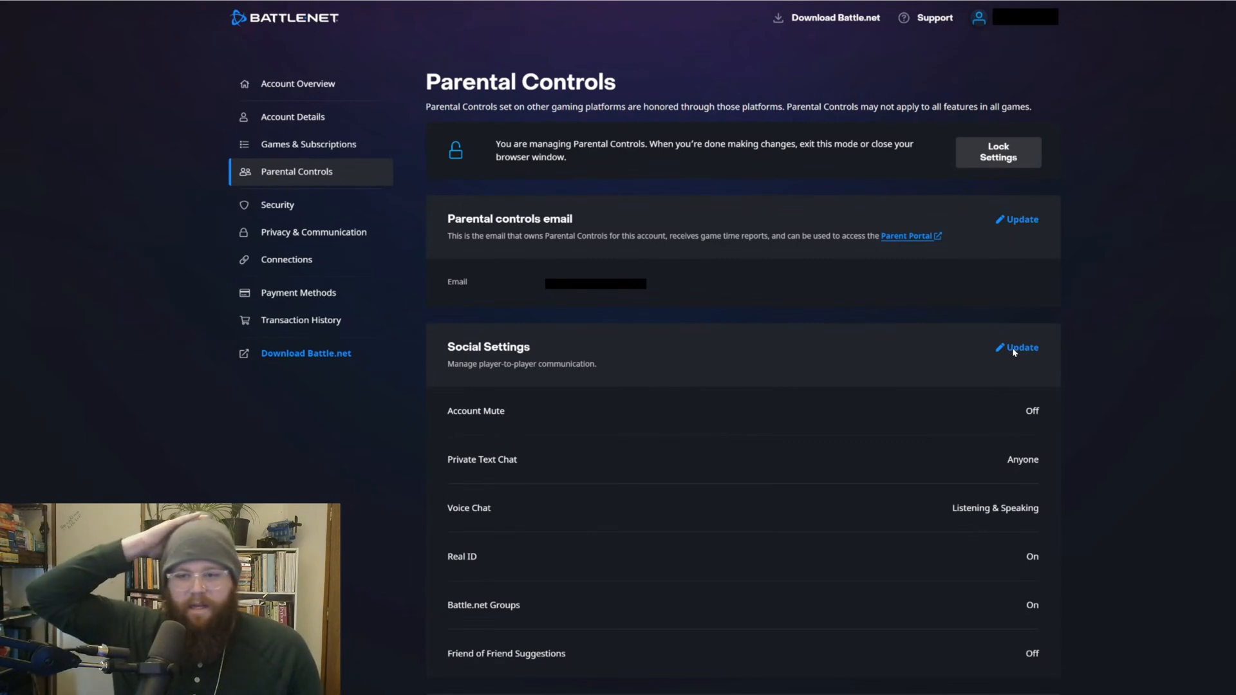
mouse_move(861, 131)
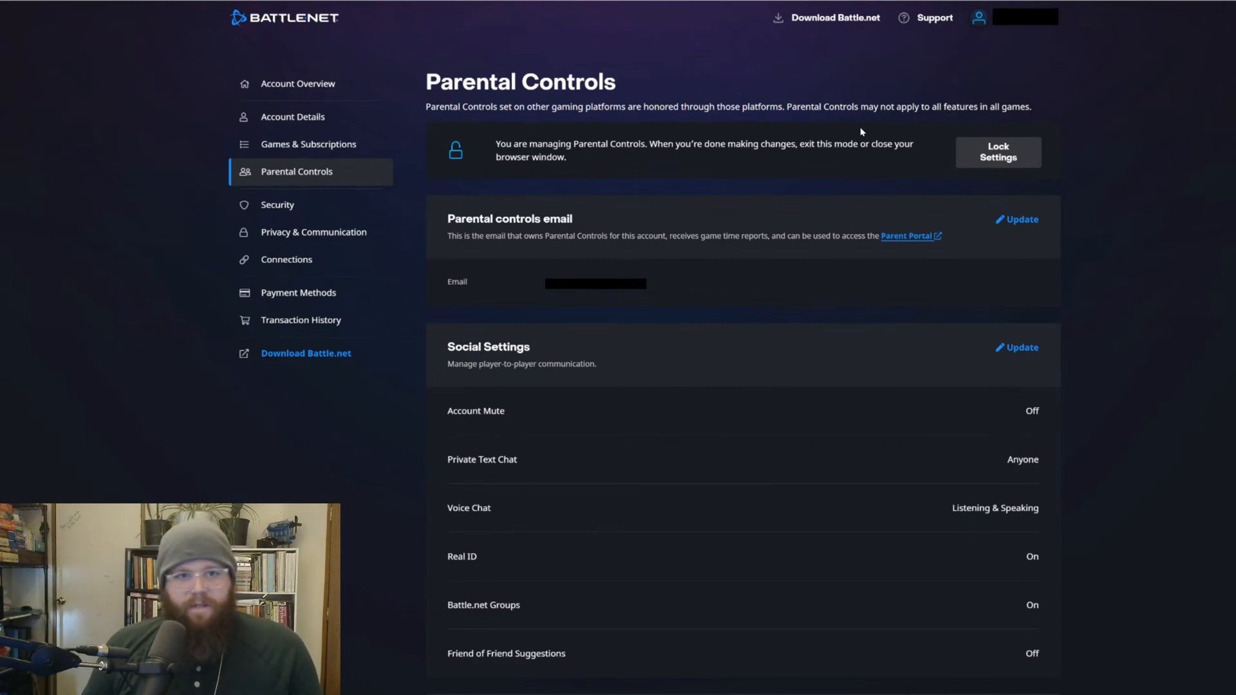
mouse_move(849, 251)
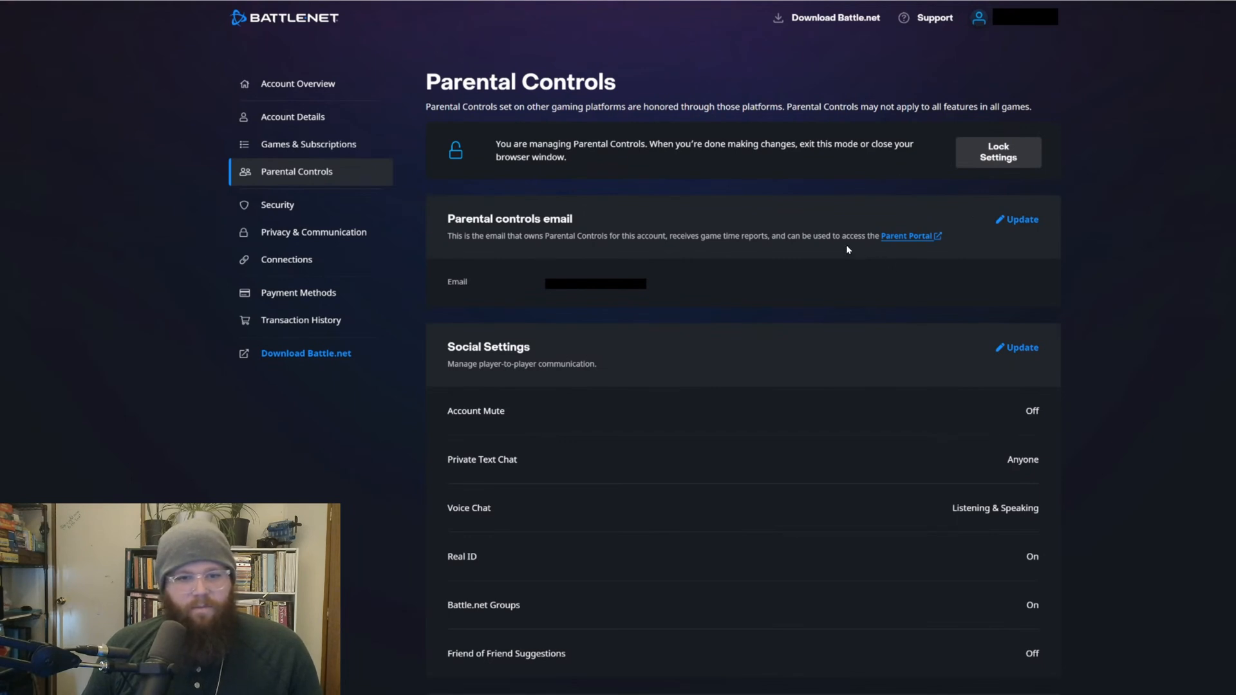
mouse_move(854, 272)
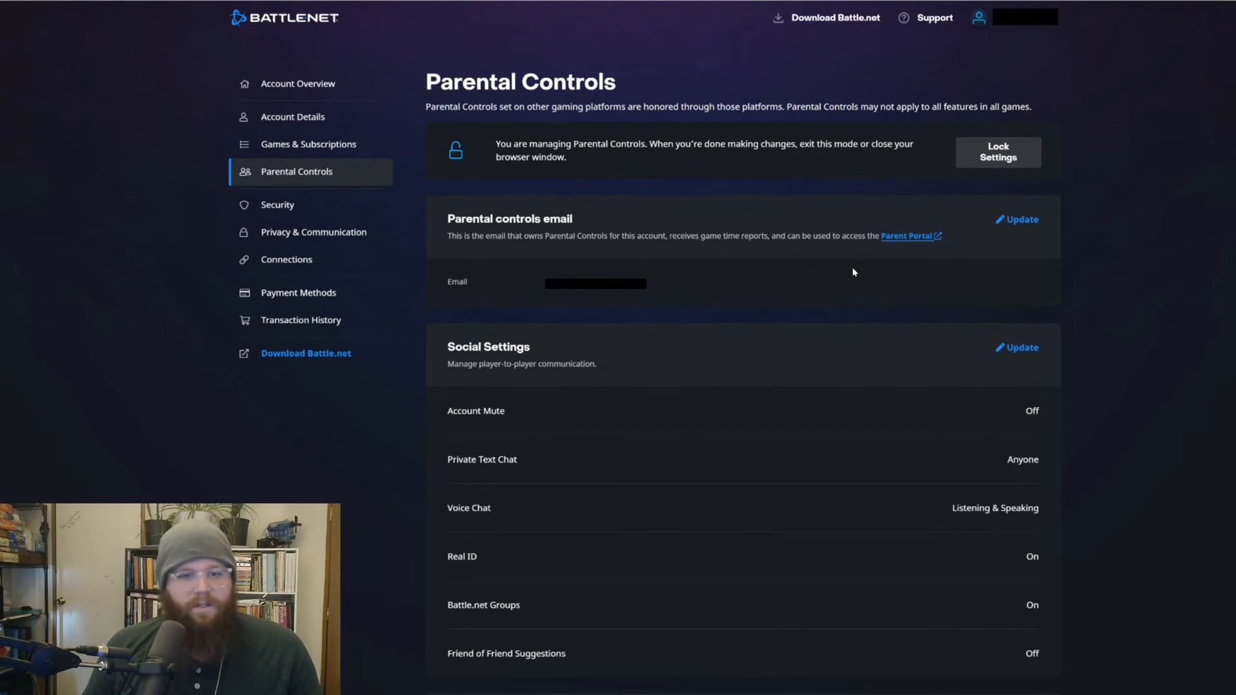
mouse_move(705, 179)
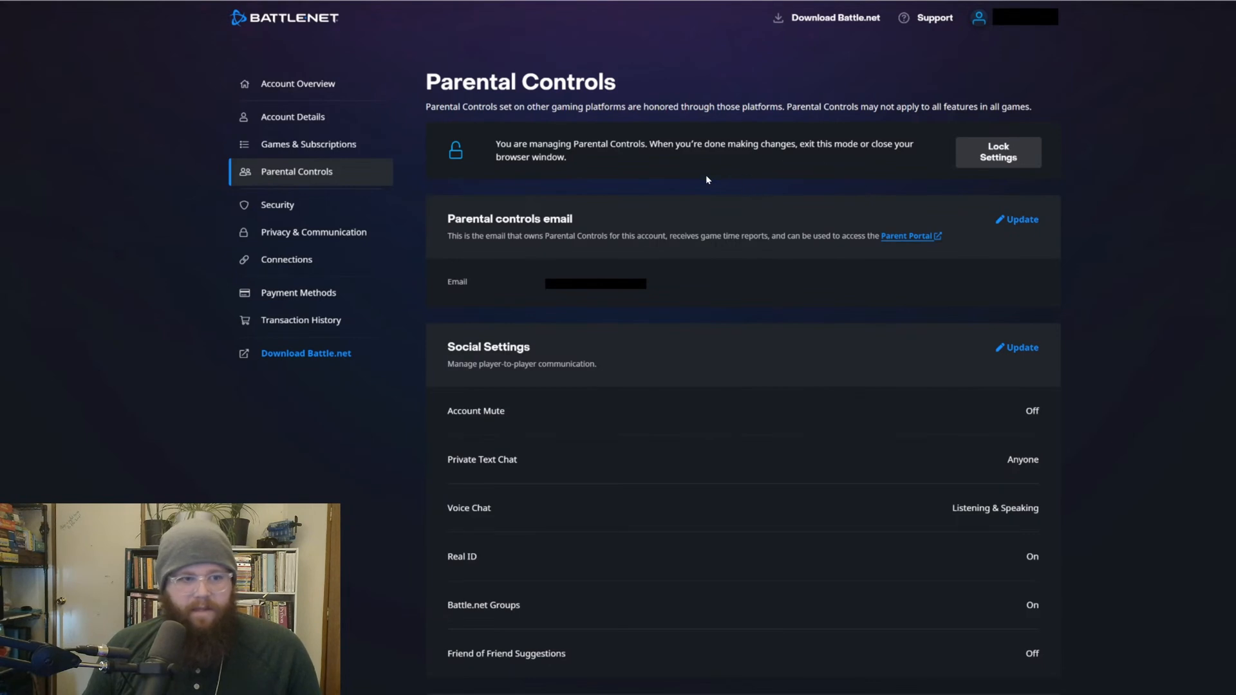
mouse_move(990, 399)
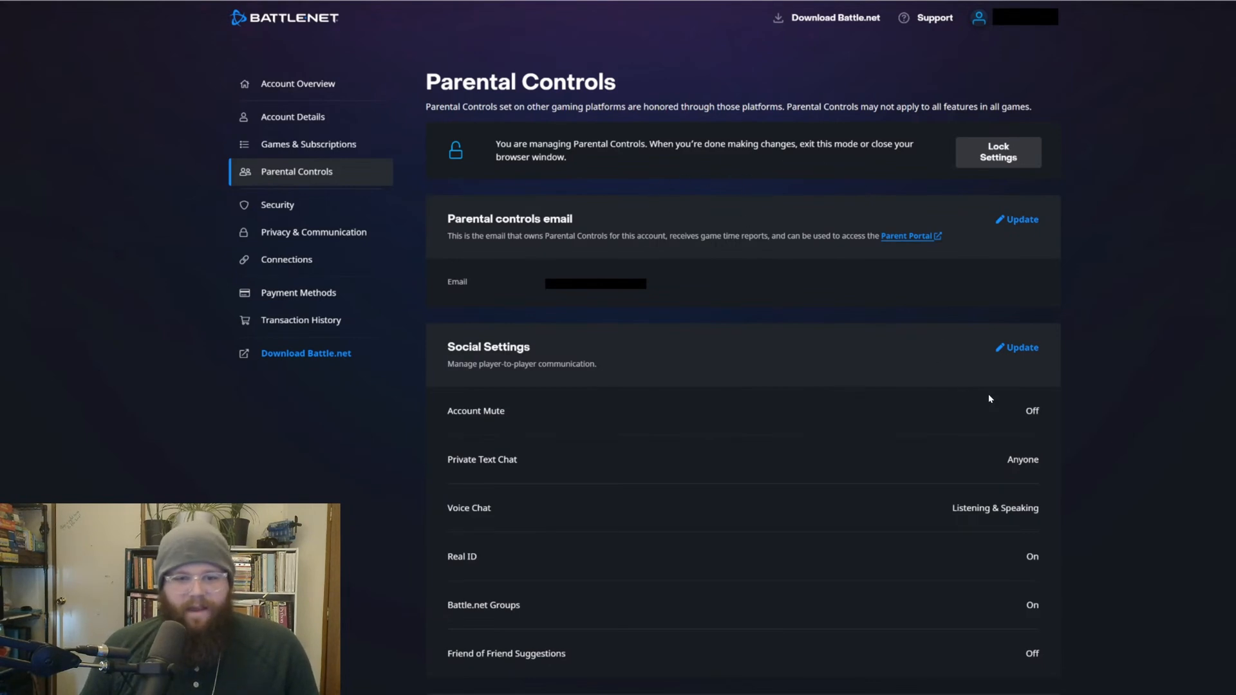
mouse_move(867, 383)
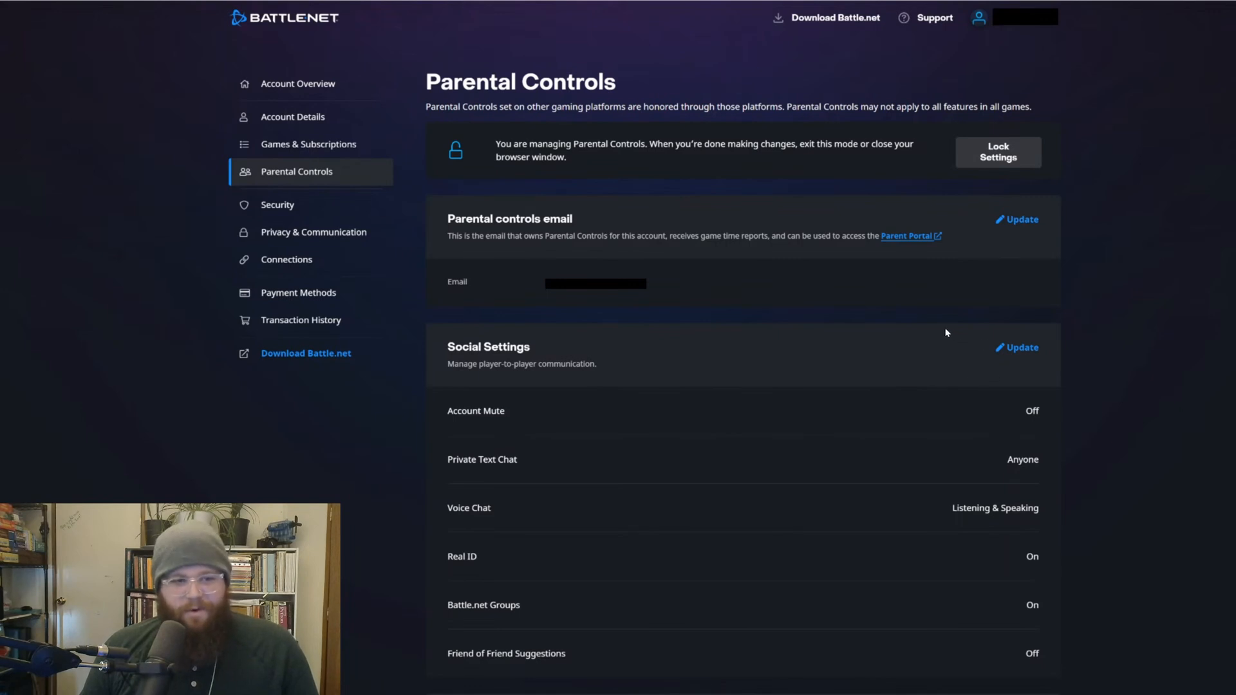
mouse_move(1036, 416)
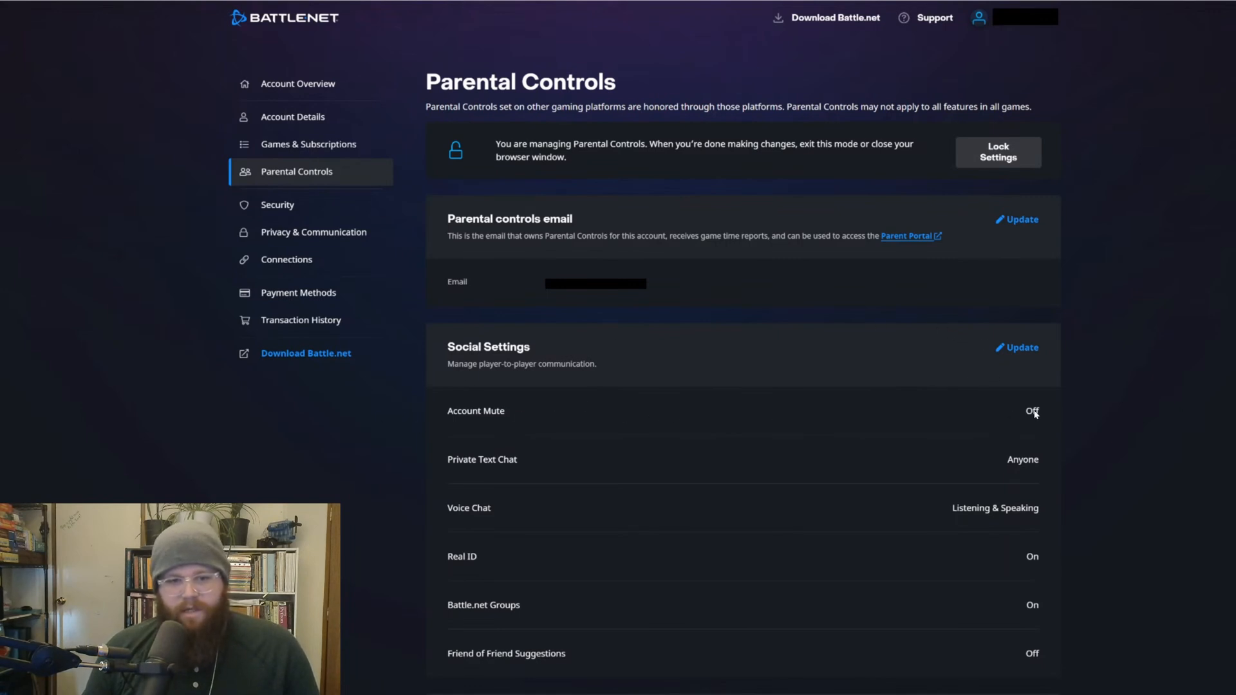
Step: Enable Account Mute in Social Settings and save, turning Real ID and groups Off
left_click(1020, 348)
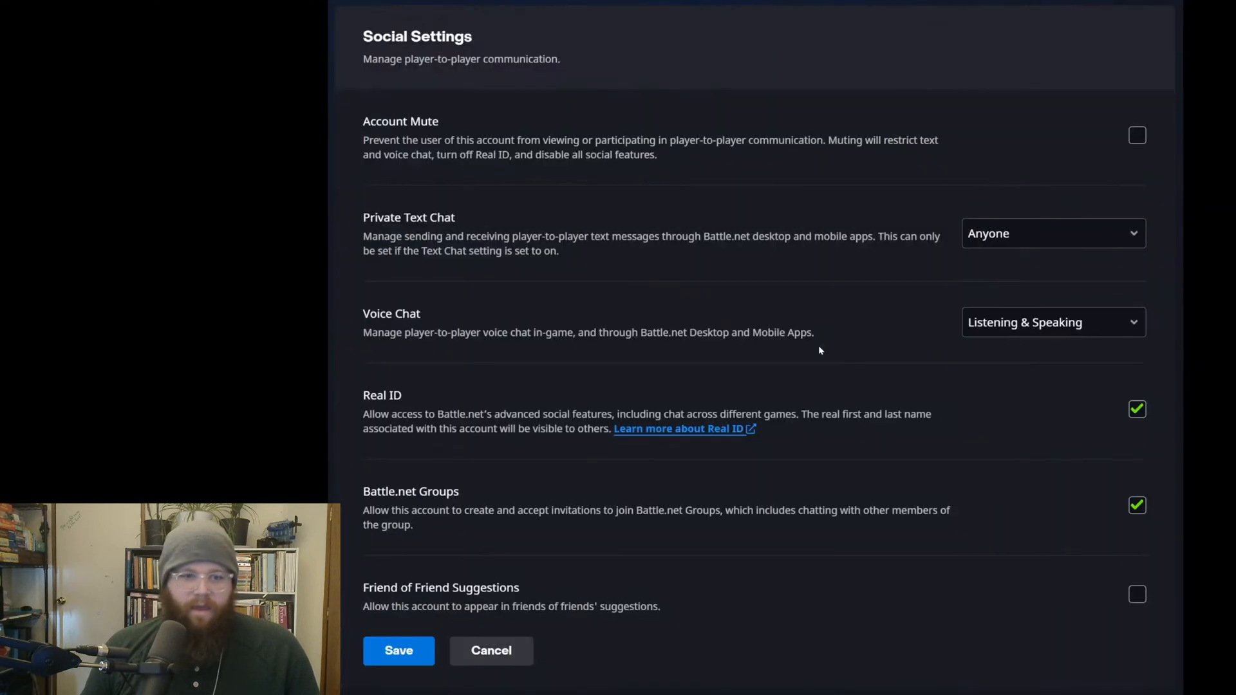
mouse_move(1047, 151)
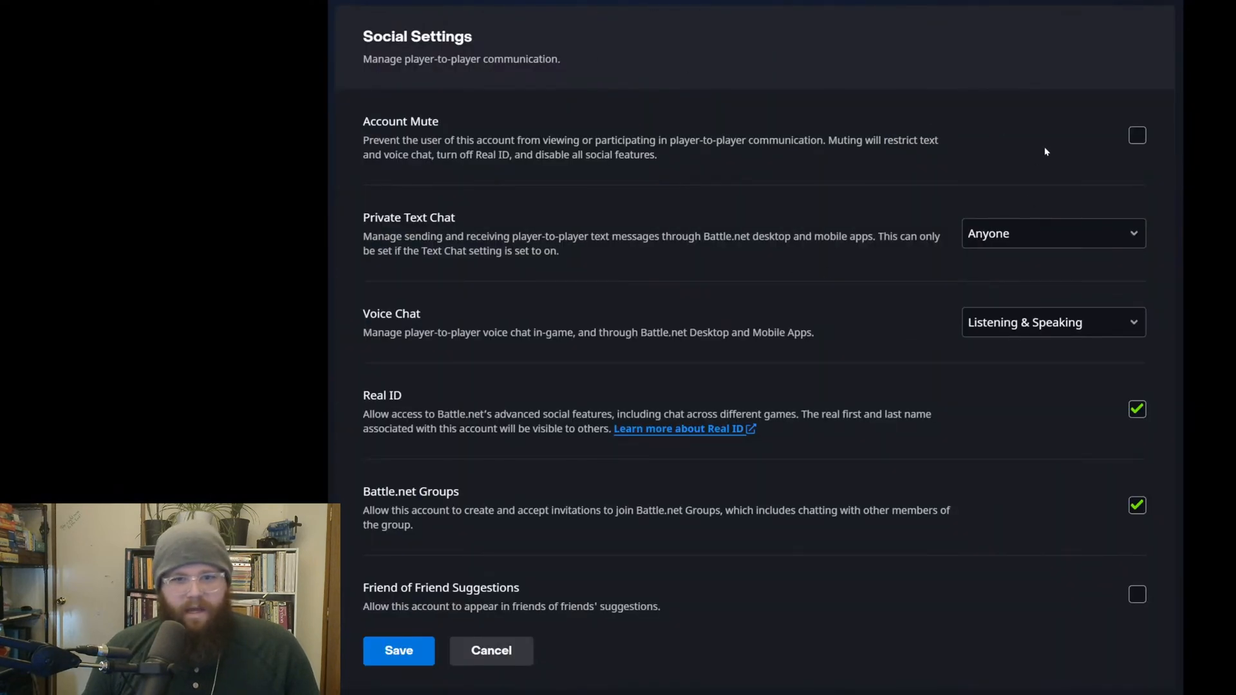
mouse_move(940, 412)
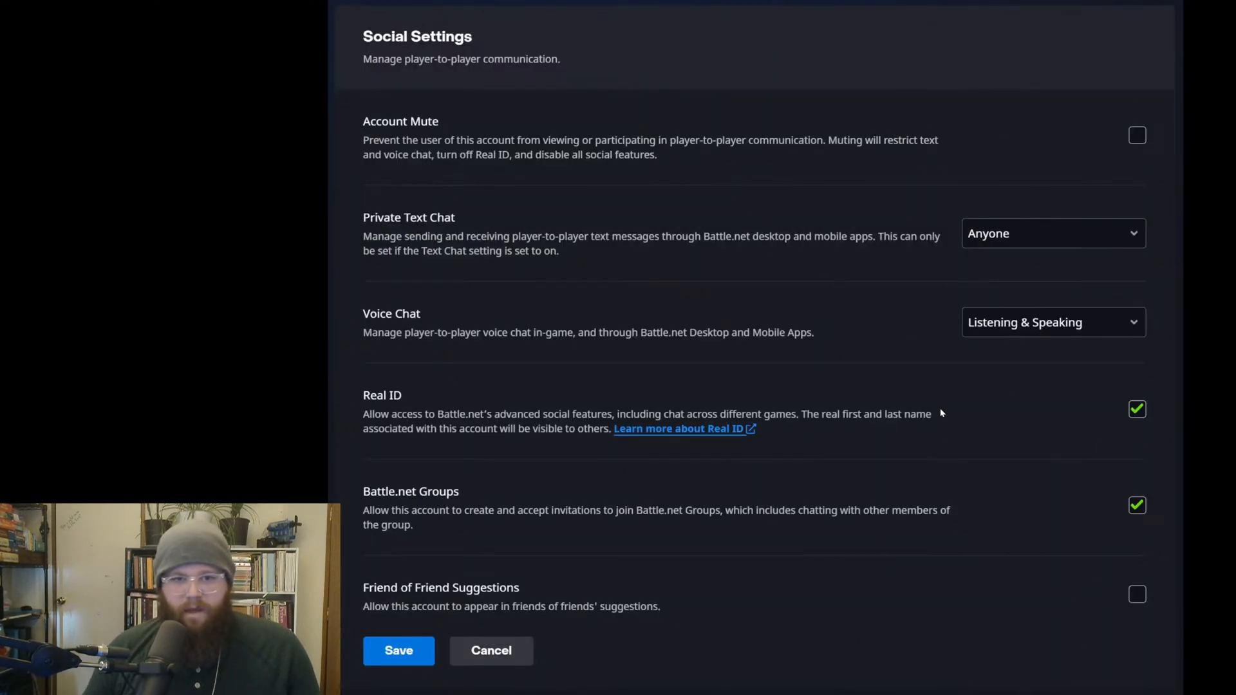
mouse_move(1020, 182)
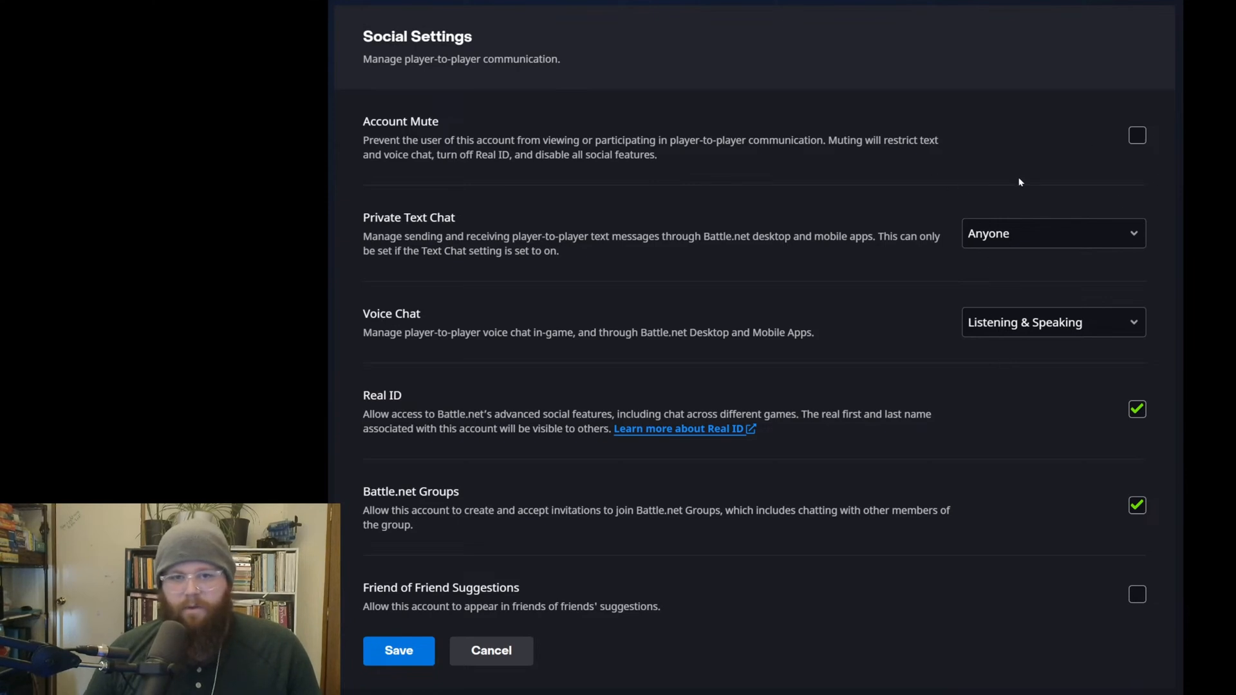
mouse_move(541, 246)
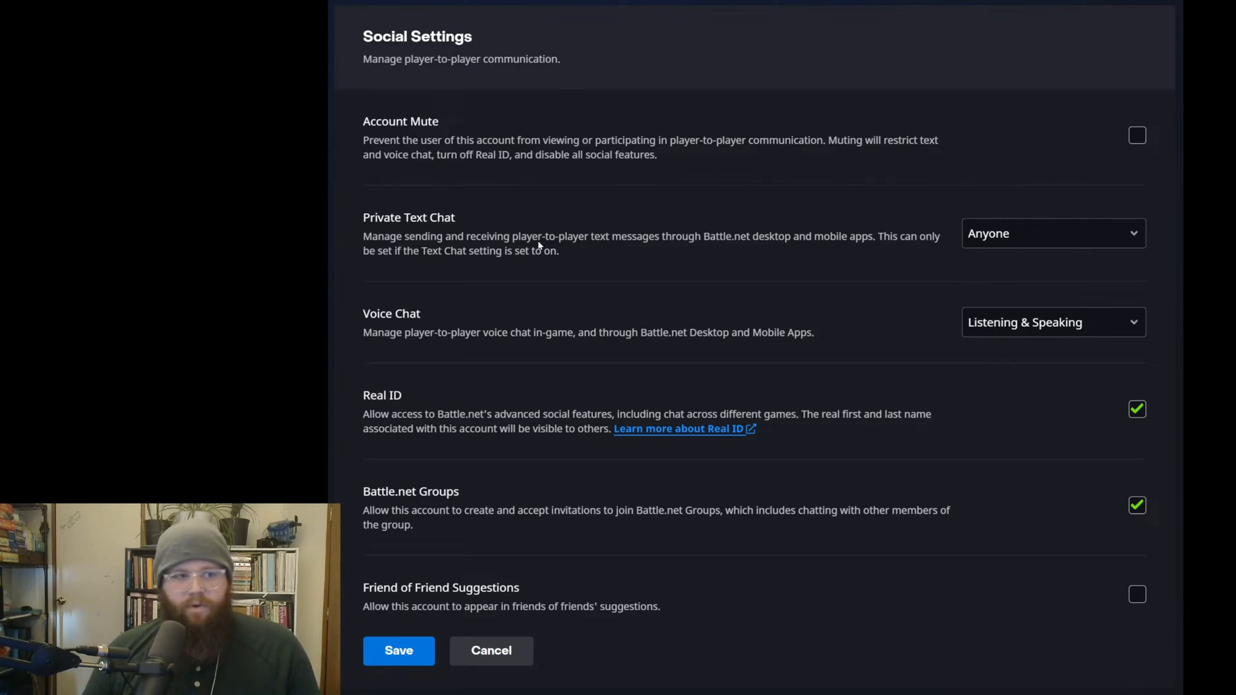
mouse_move(860, 327)
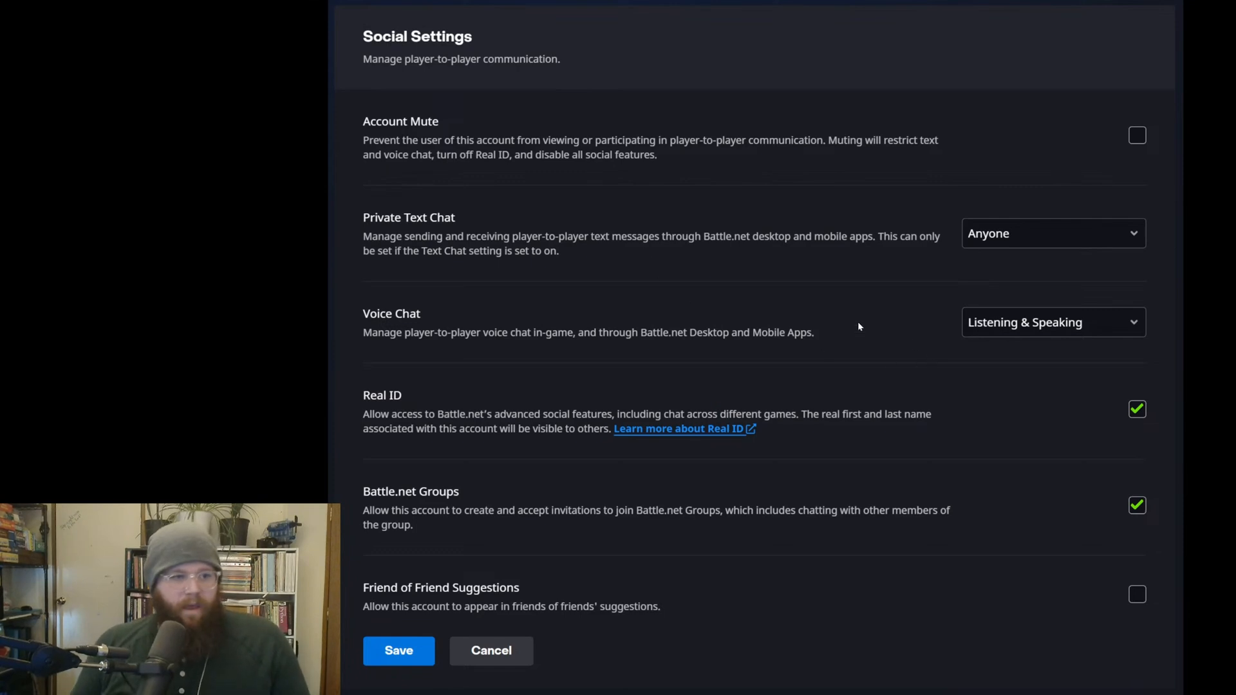
mouse_move(845, 309)
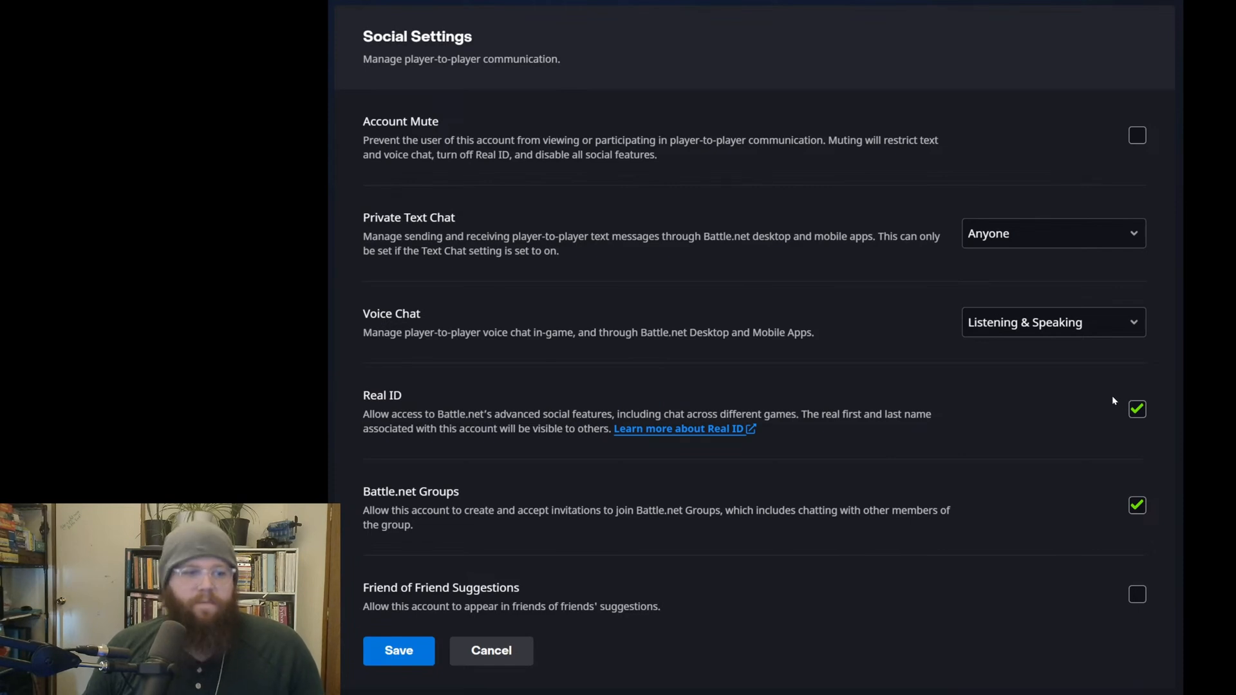
mouse_move(1137, 509)
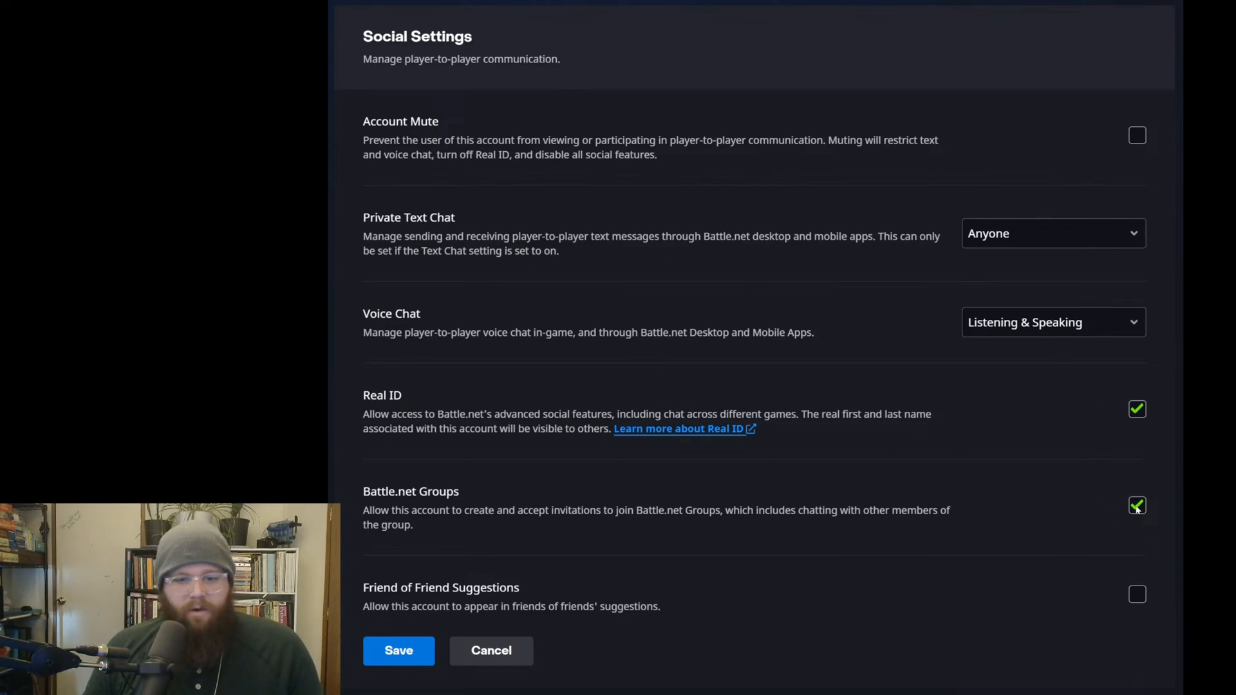
mouse_move(1112, 513)
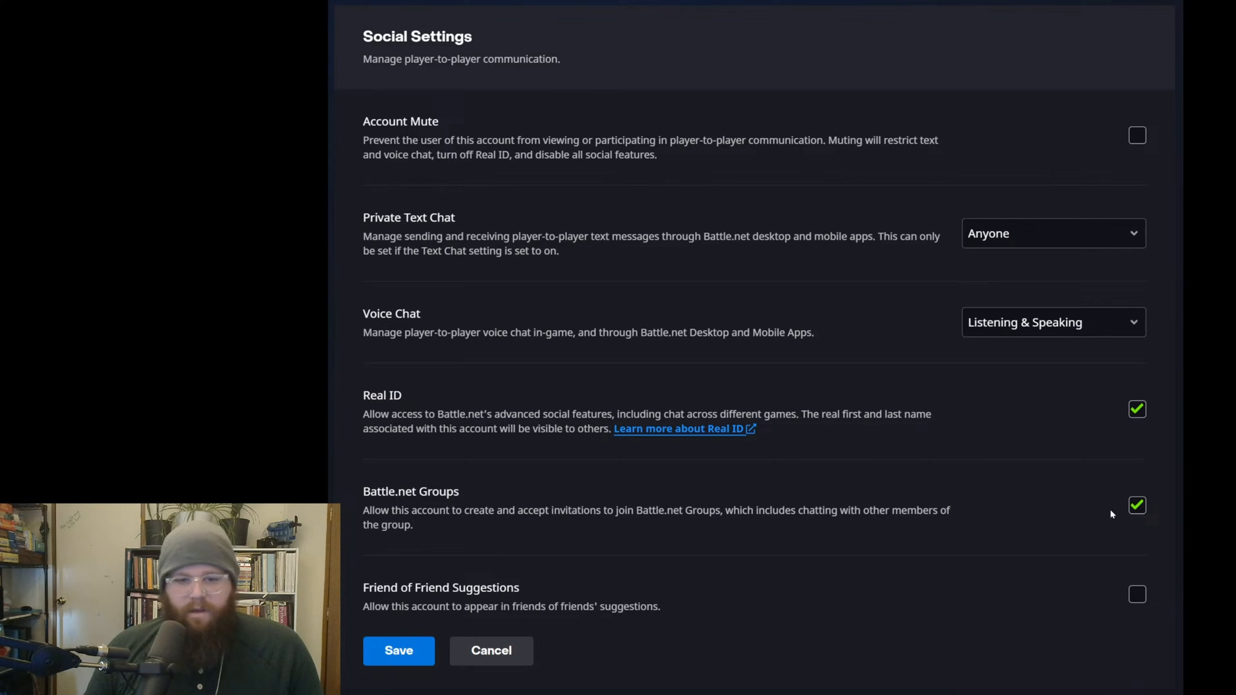
mouse_move(1127, 468)
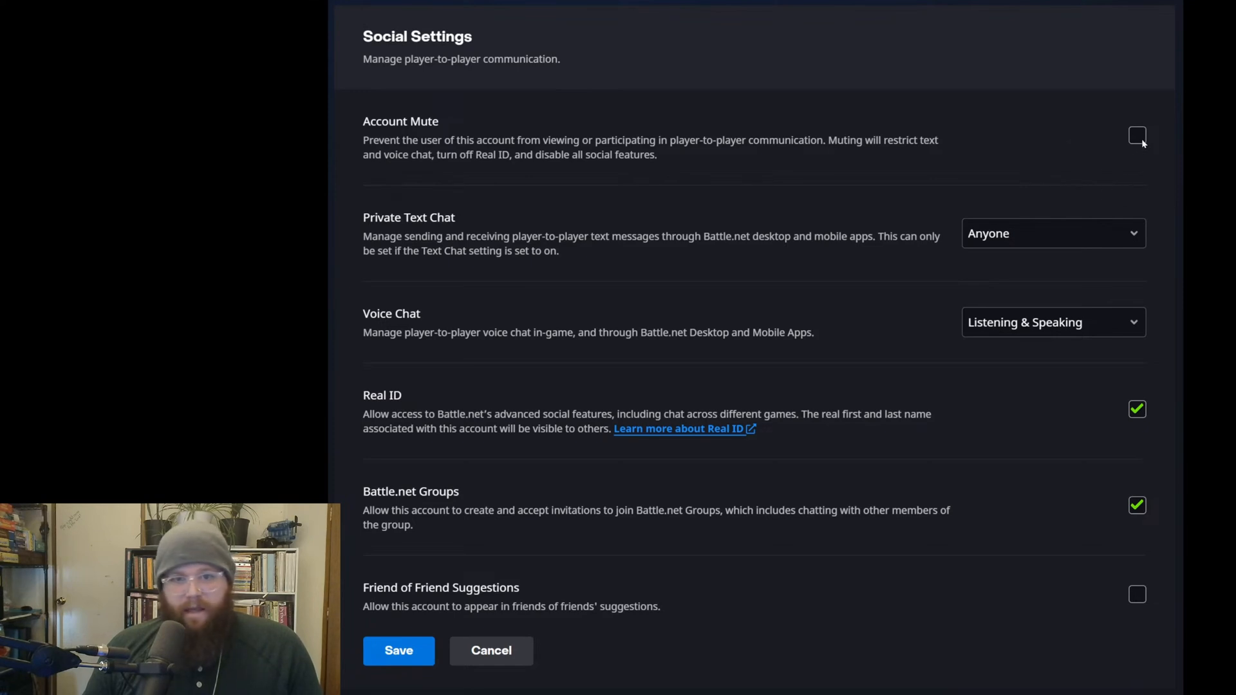
mouse_move(519, 99)
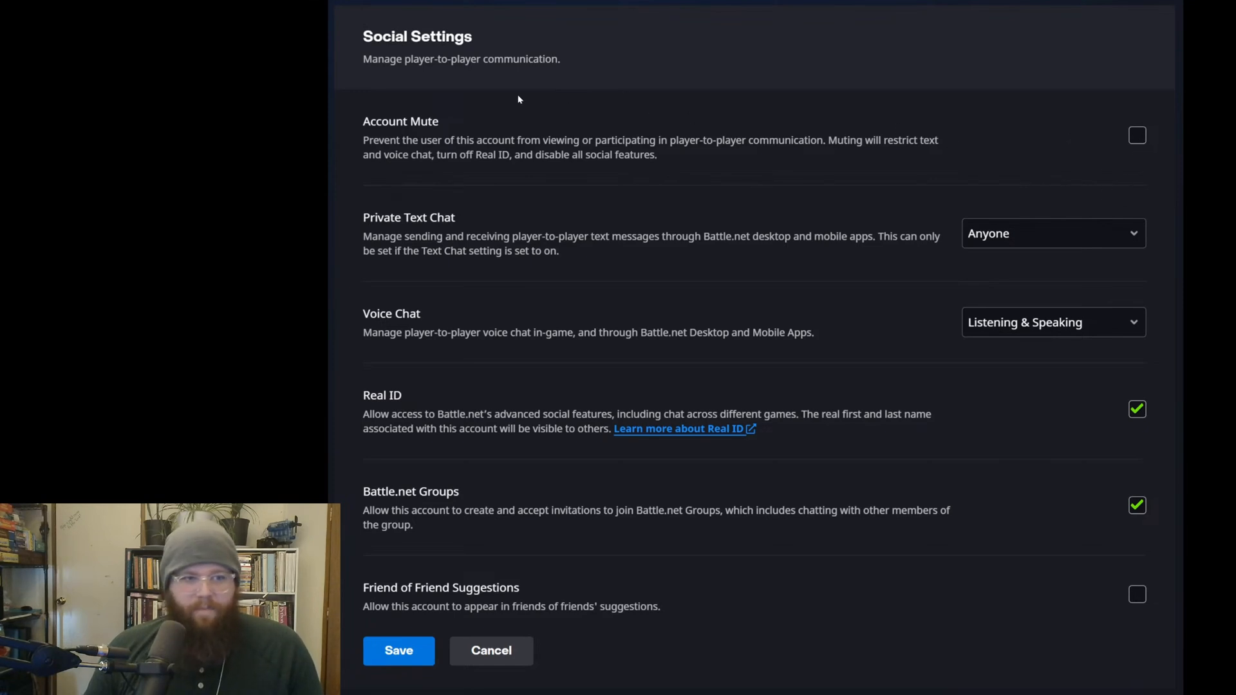
mouse_move(359, 144)
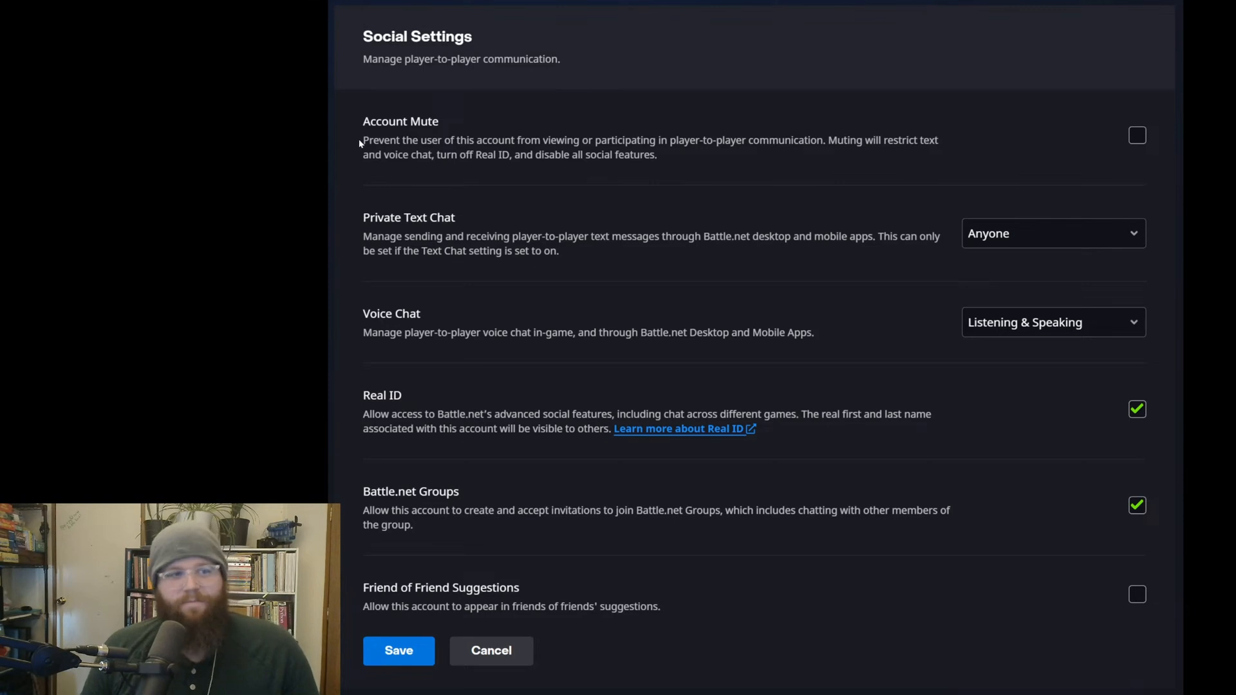
mouse_move(587, 146)
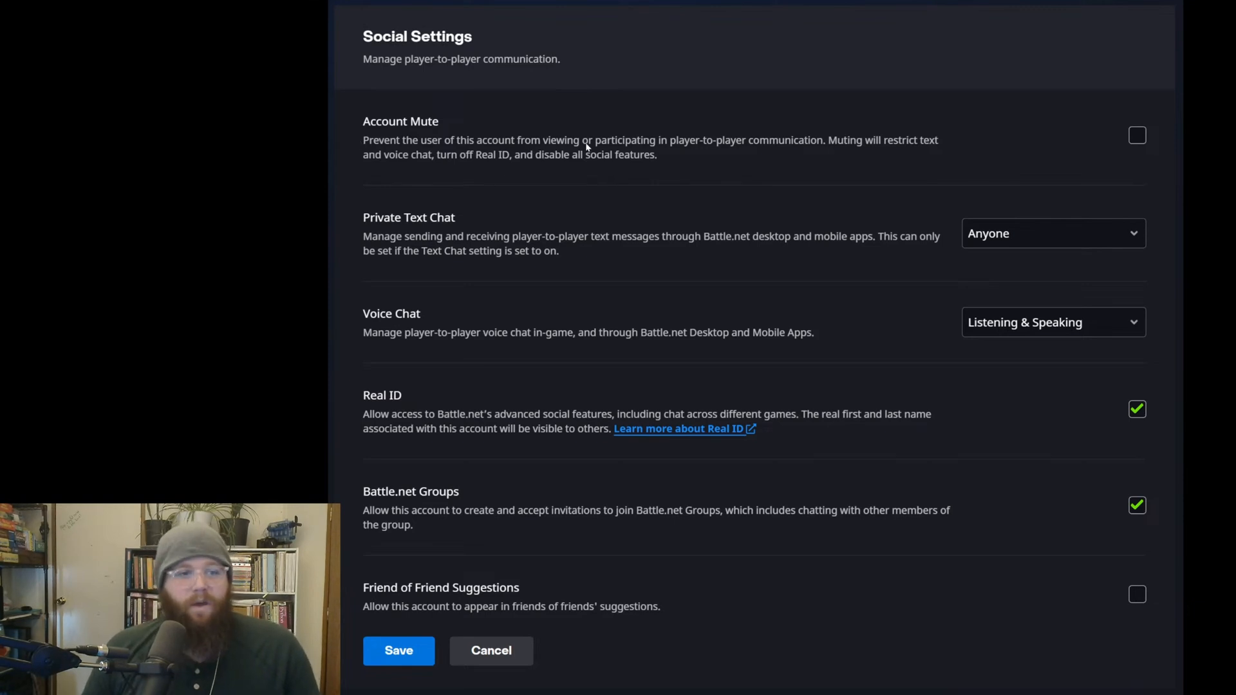
mouse_move(766, 141)
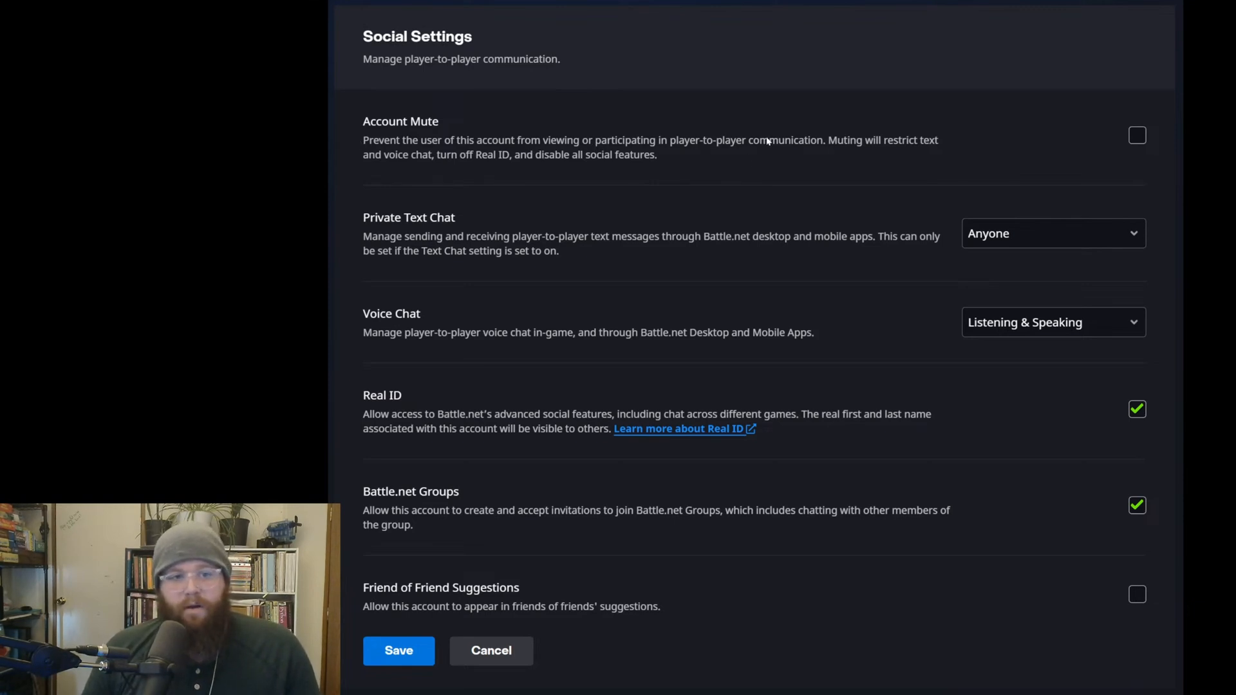
mouse_move(804, 147)
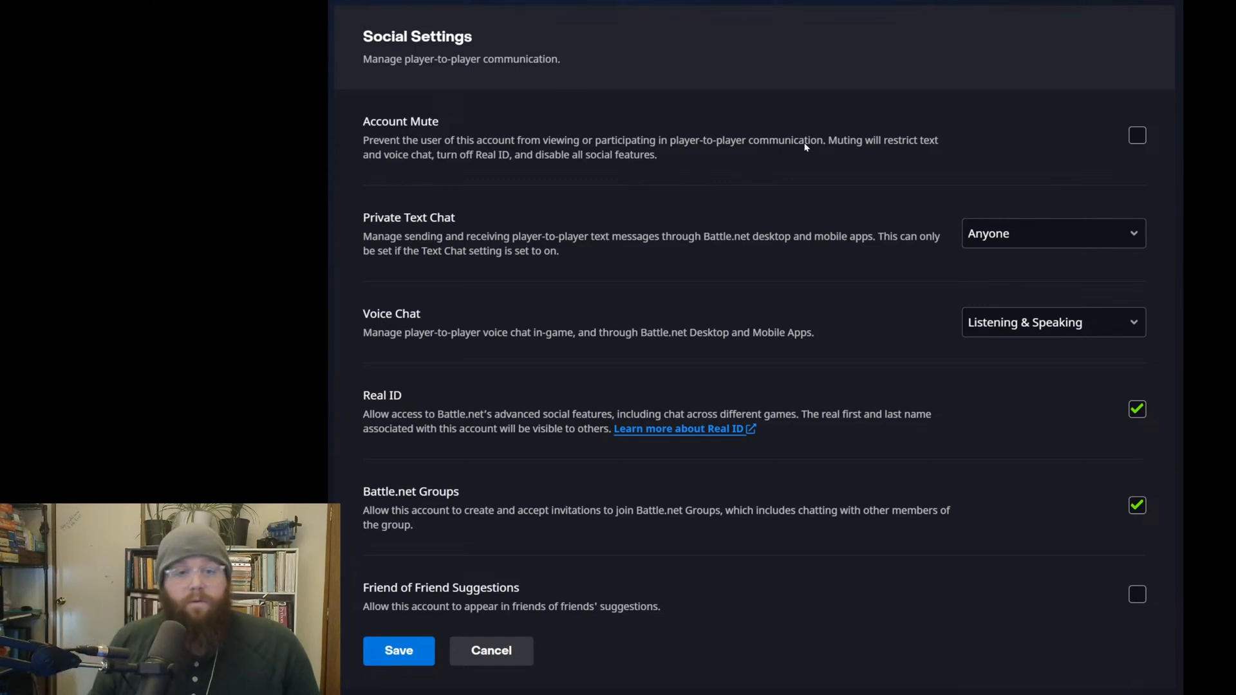
mouse_move(533, 161)
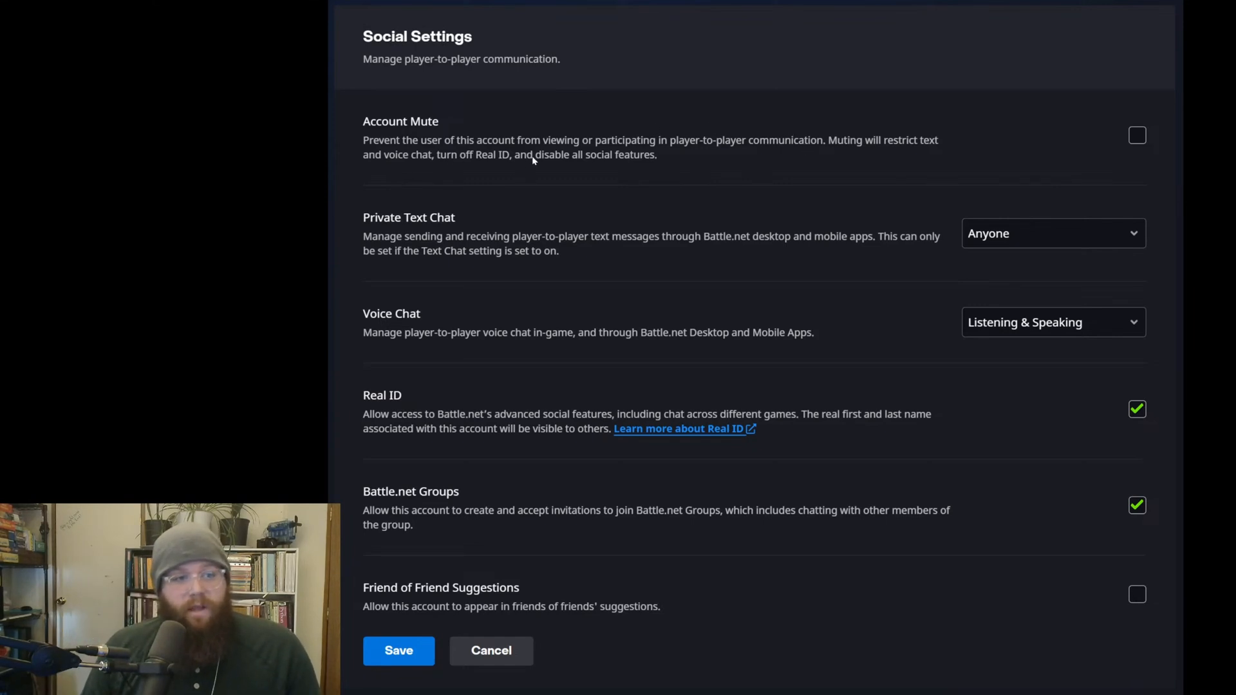
mouse_move(664, 173)
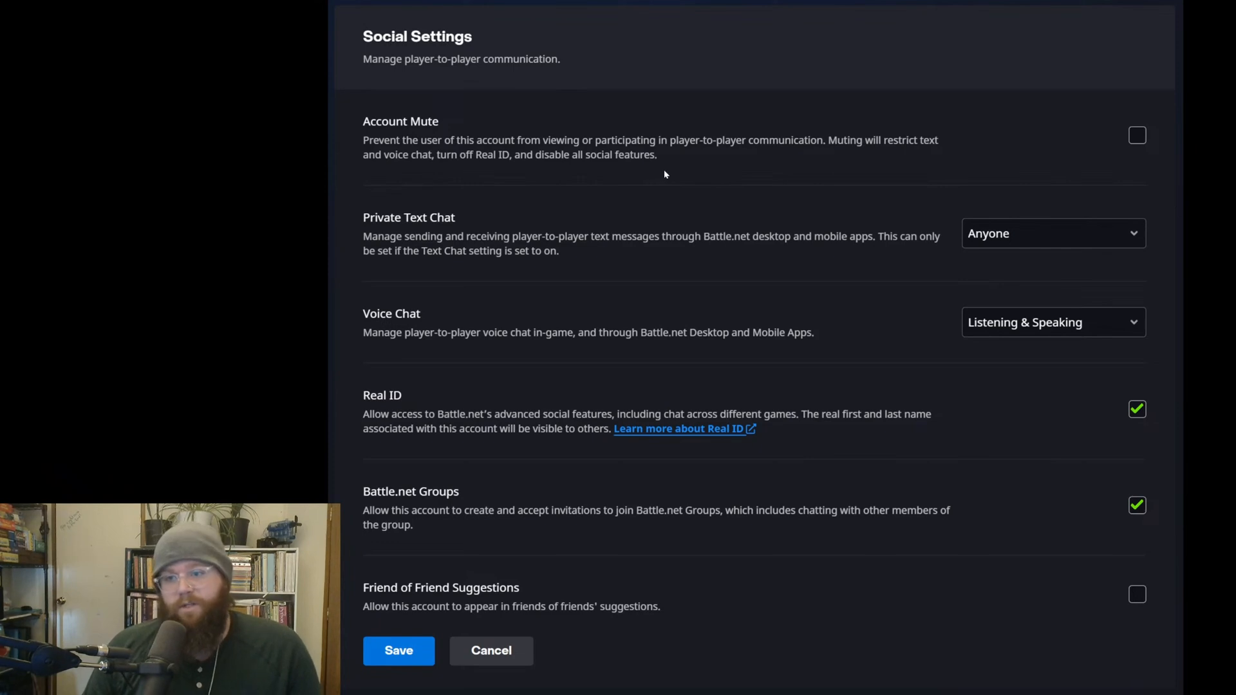
mouse_move(695, 129)
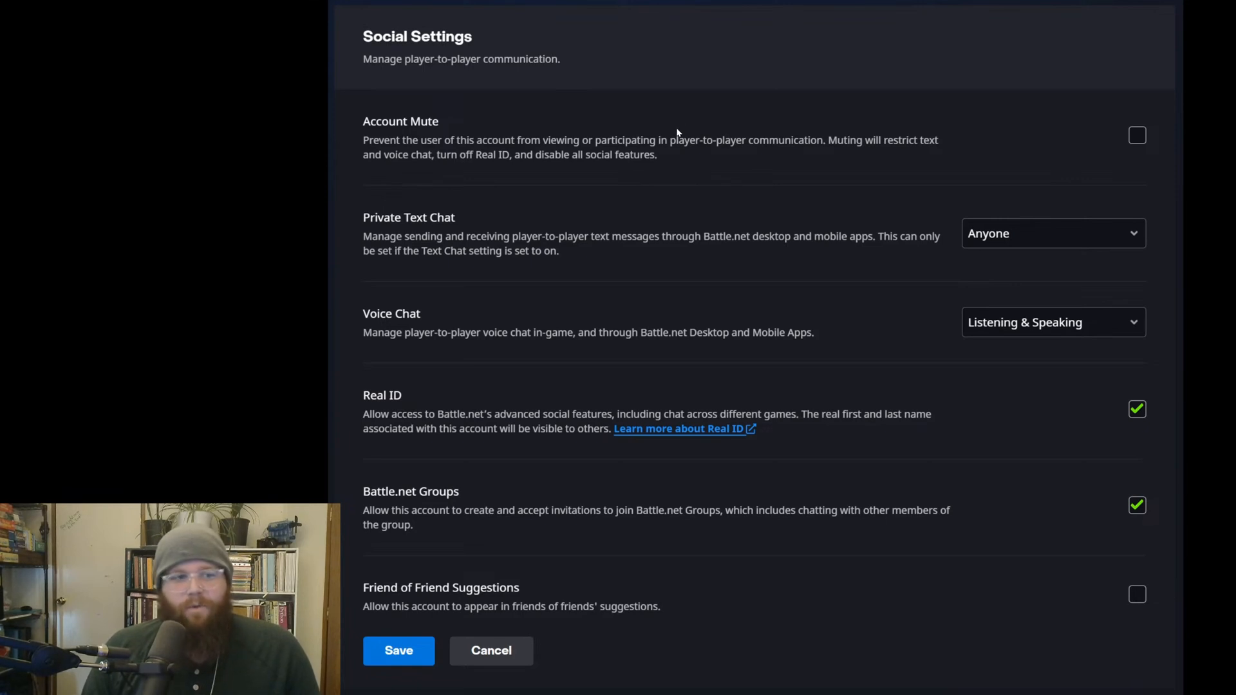
mouse_move(614, 132)
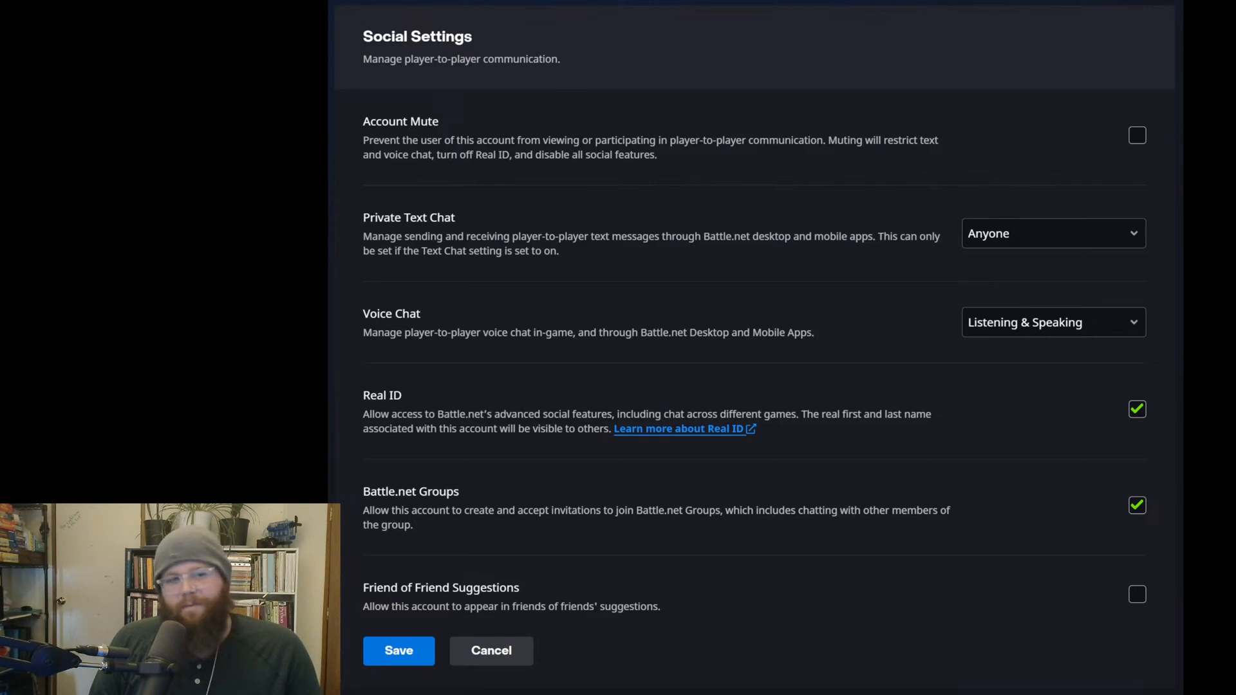
mouse_move(1041, 133)
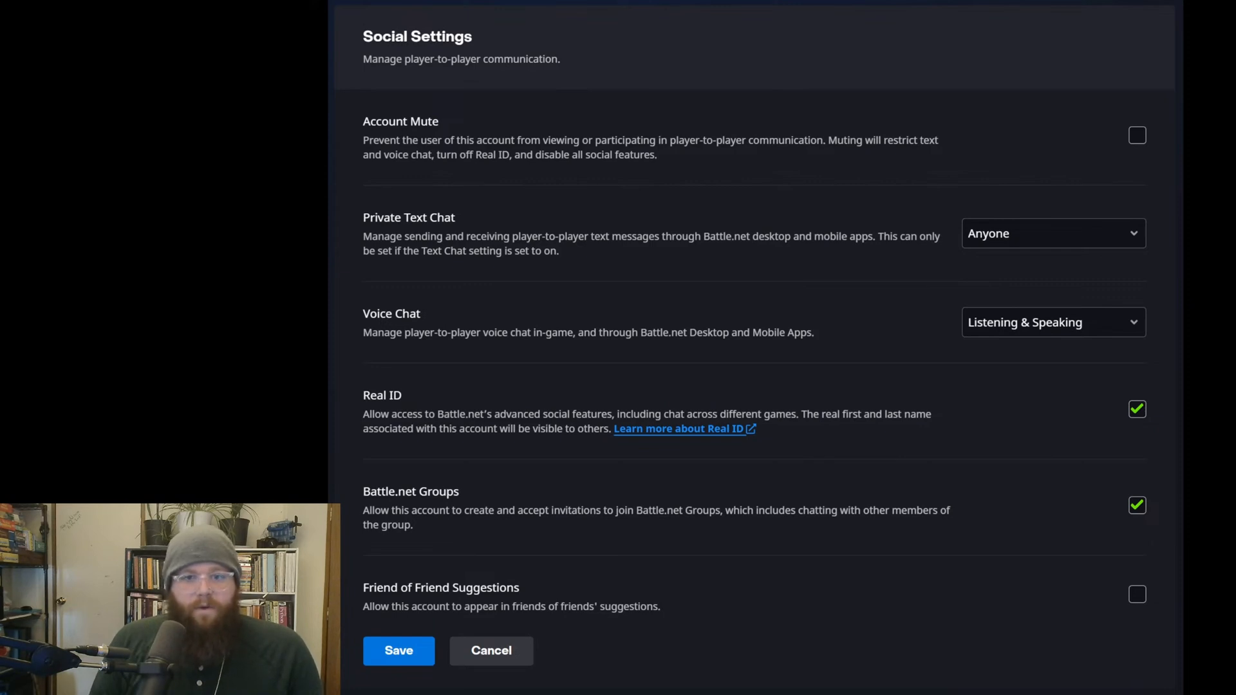
mouse_move(665, 220)
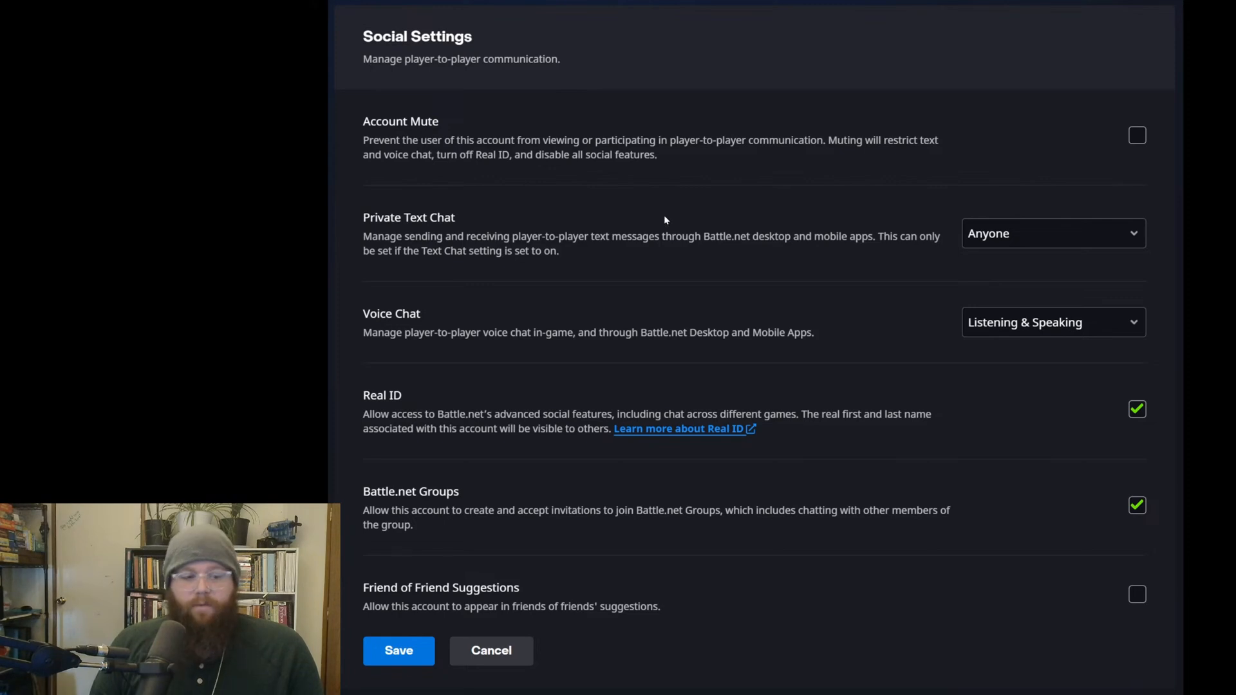
mouse_move(439, 161)
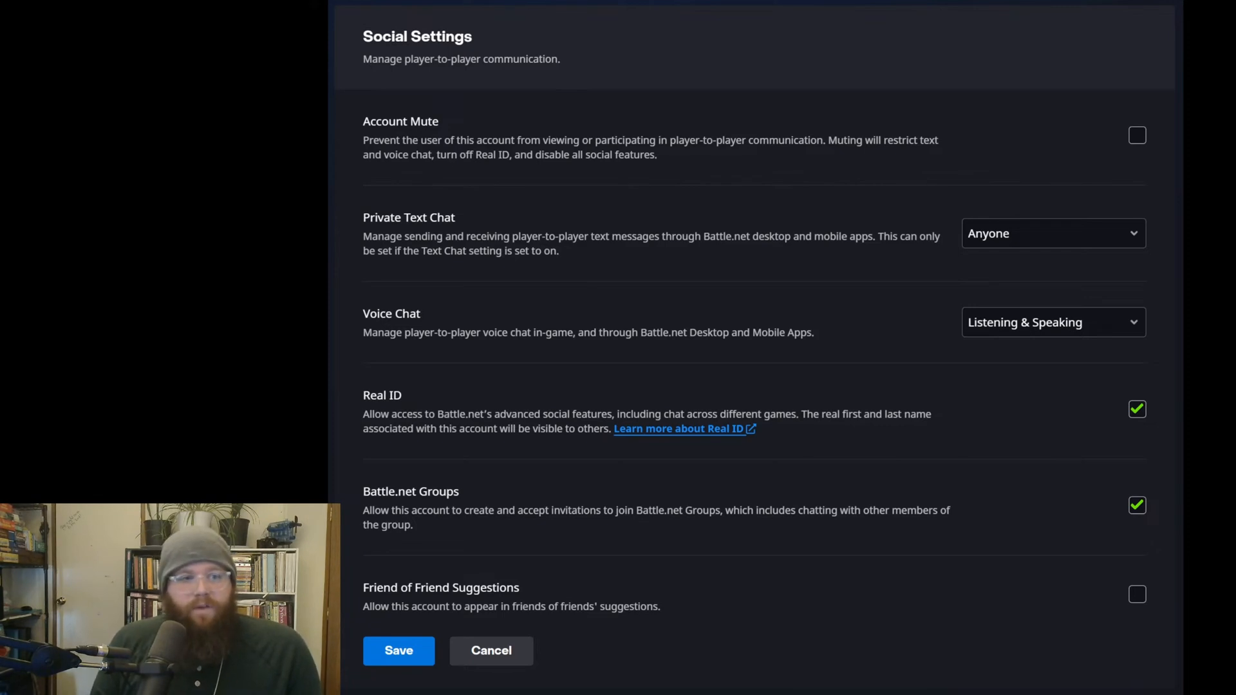
mouse_move(632, 192)
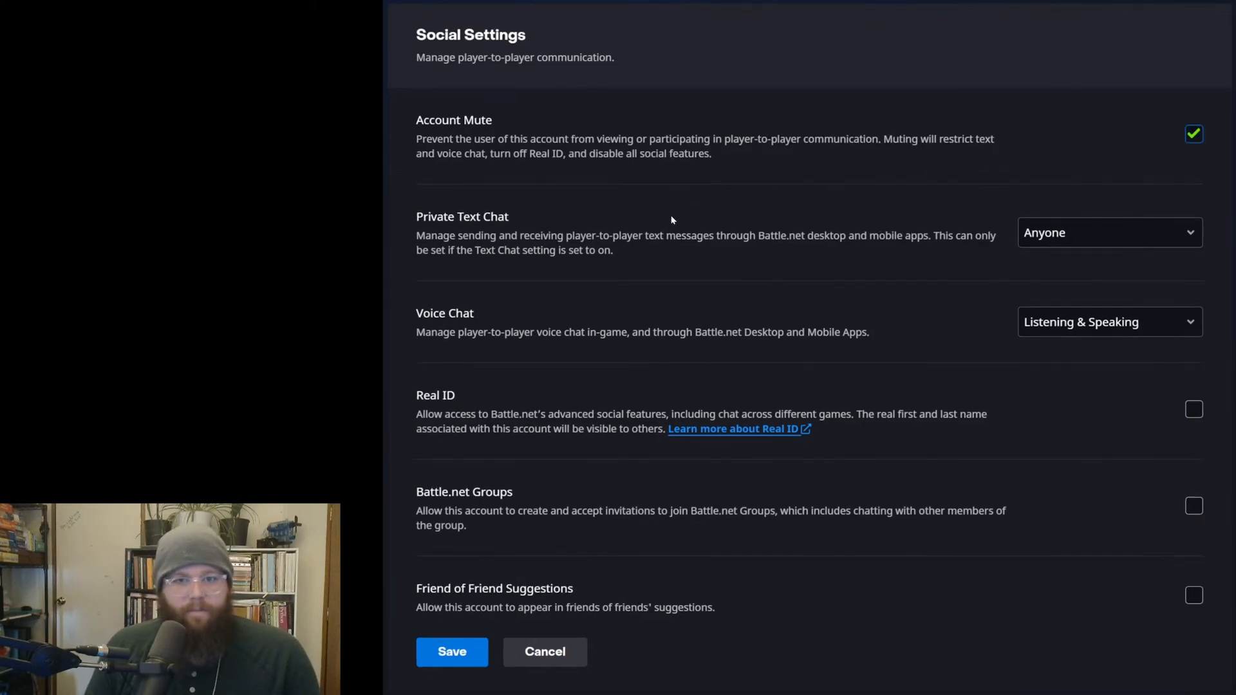
mouse_move(1219, 214)
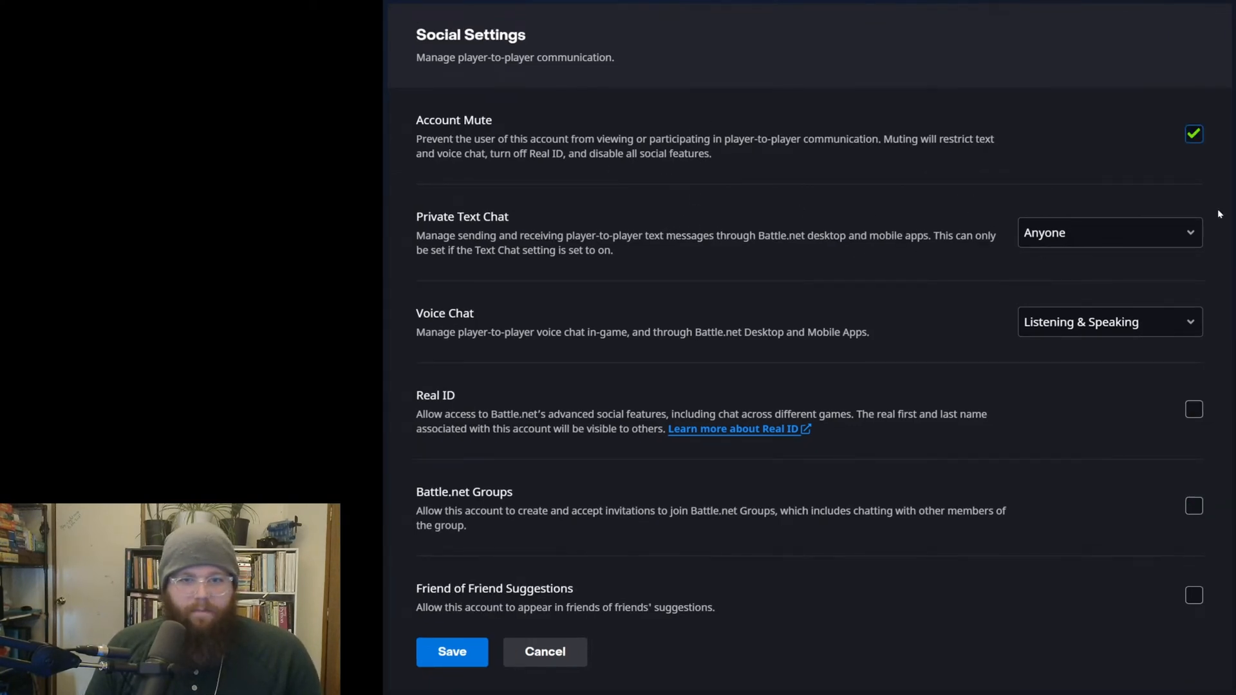
mouse_move(842, 268)
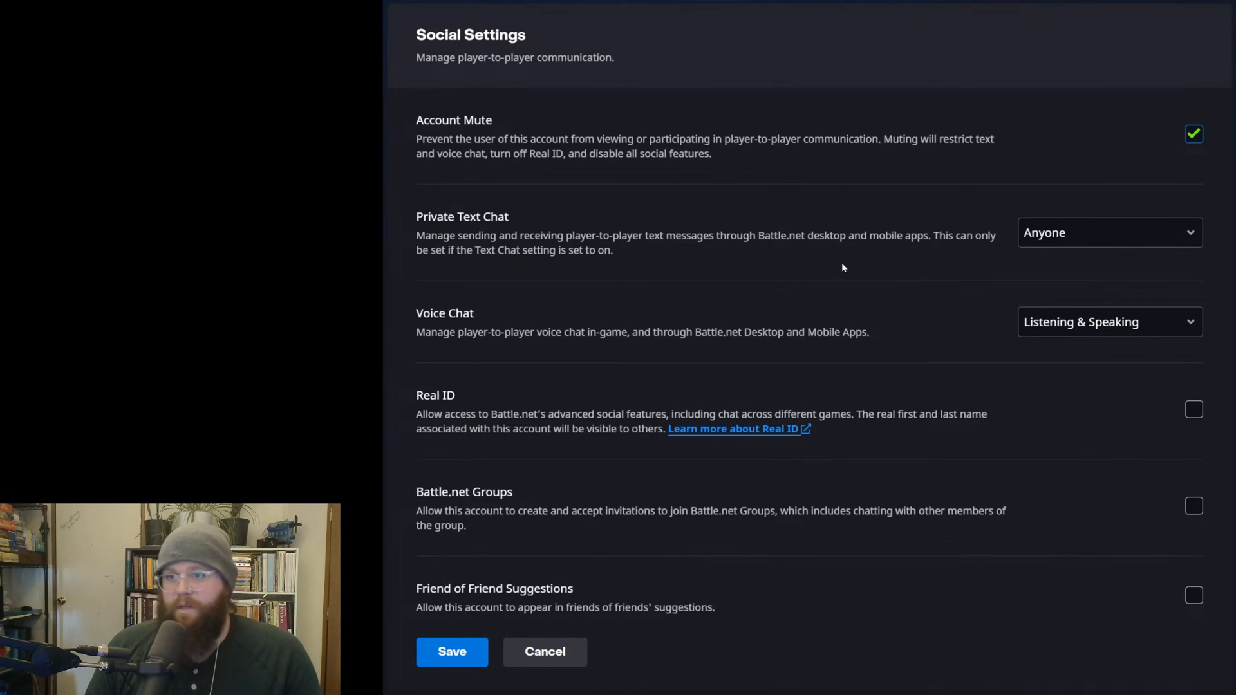
left_click(452, 653)
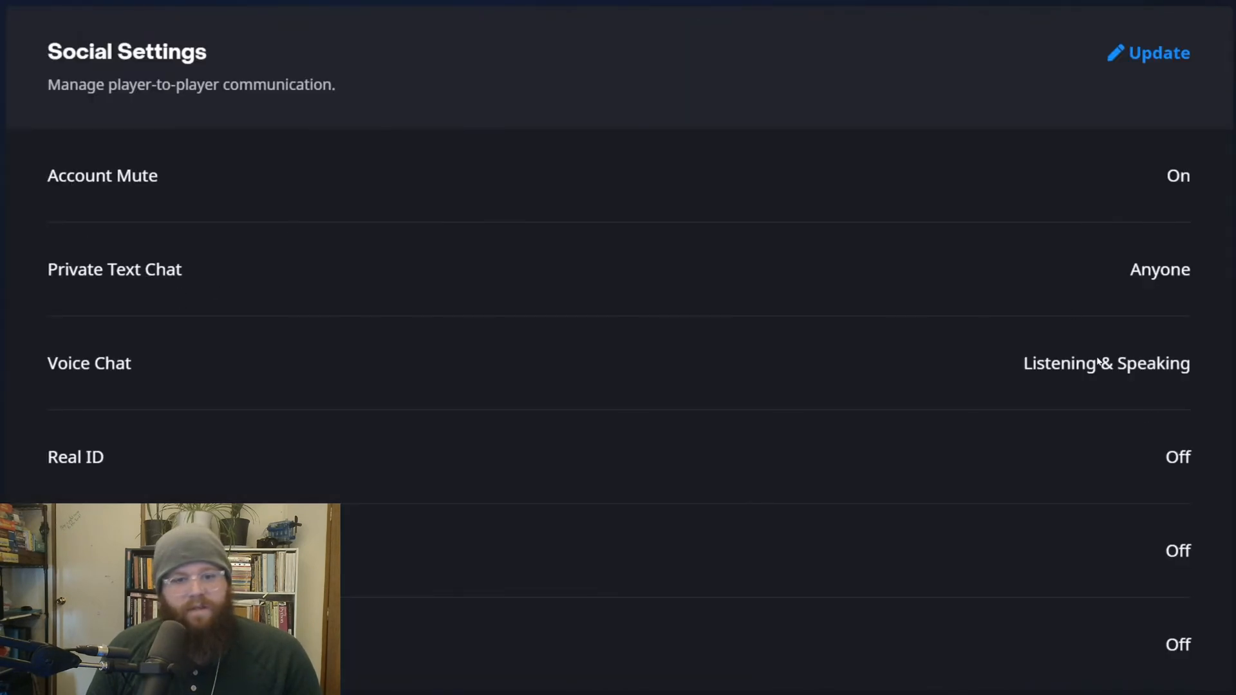
mouse_move(1190, 260)
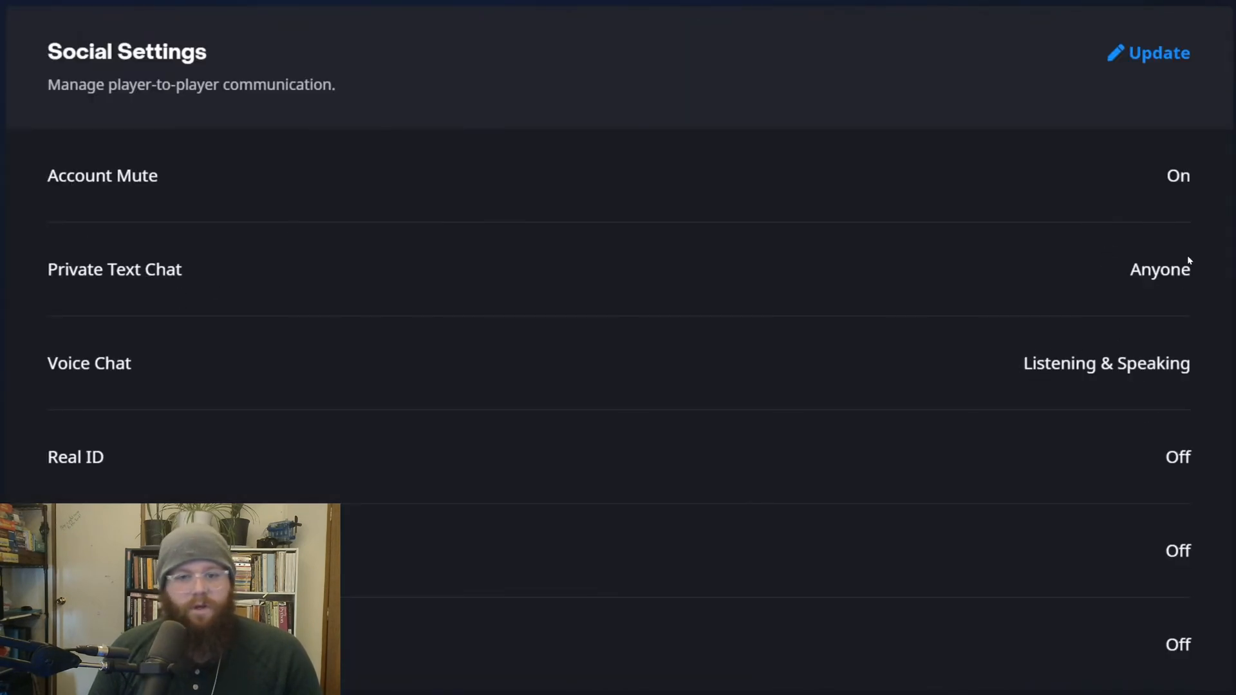
mouse_move(1122, 186)
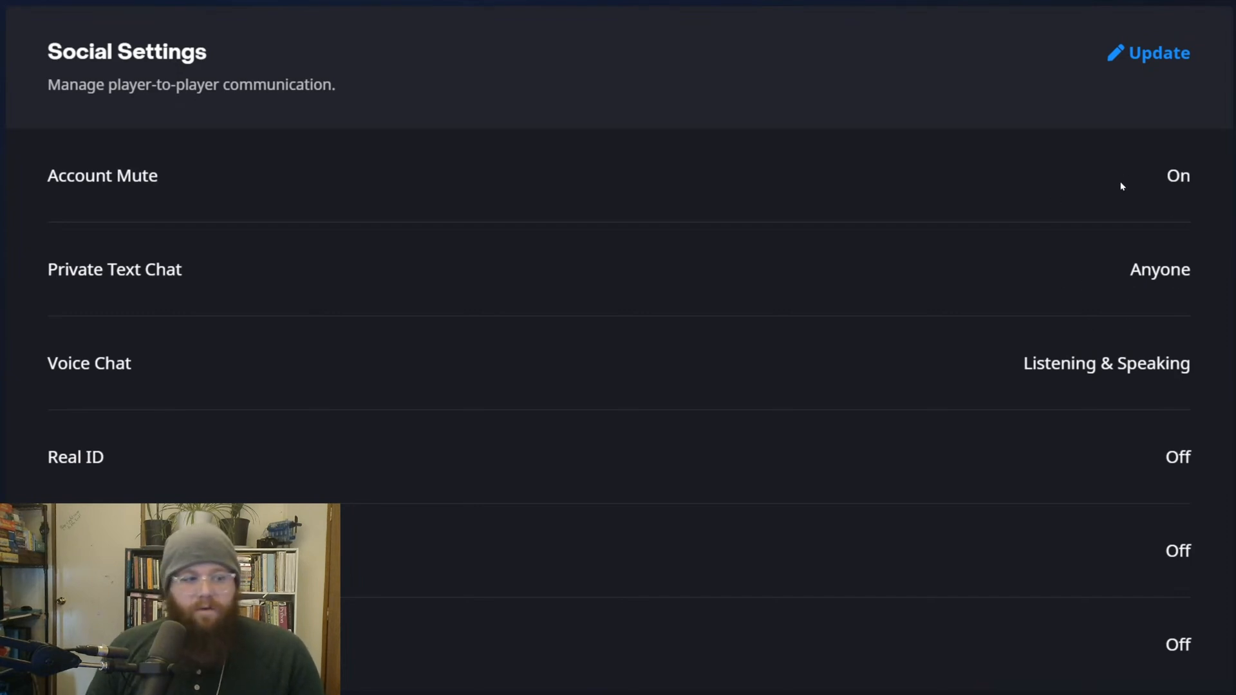
mouse_move(1158, 190)
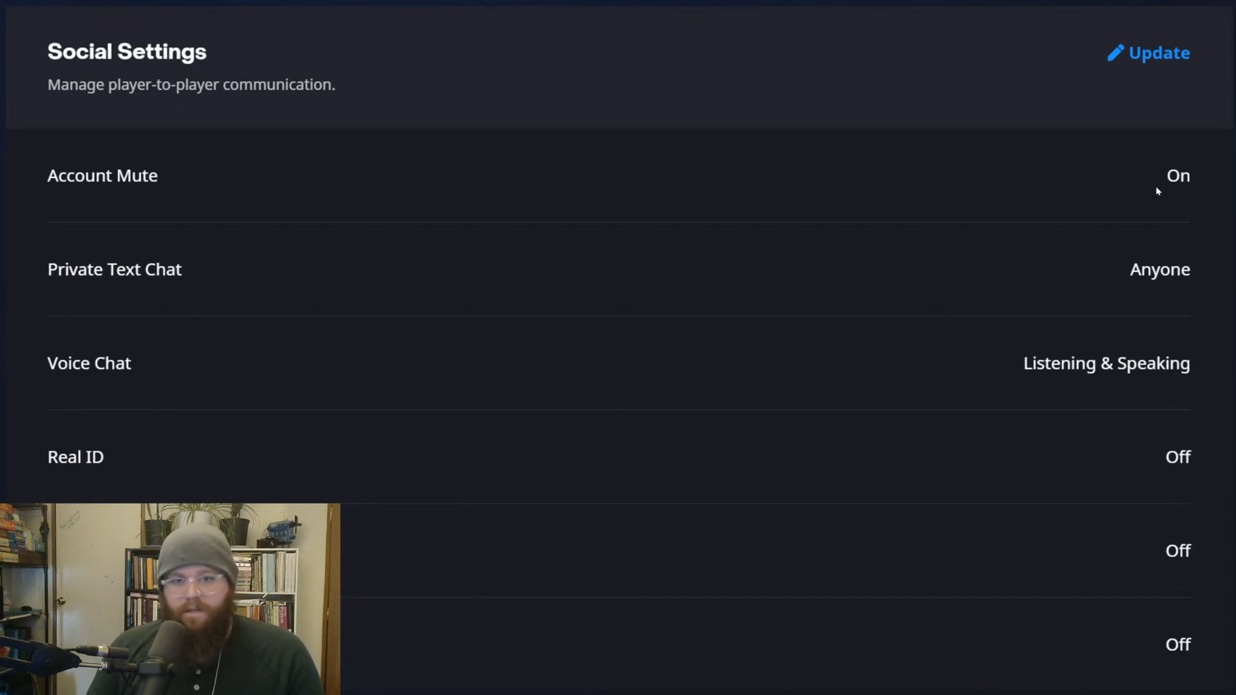
mouse_move(1065, 240)
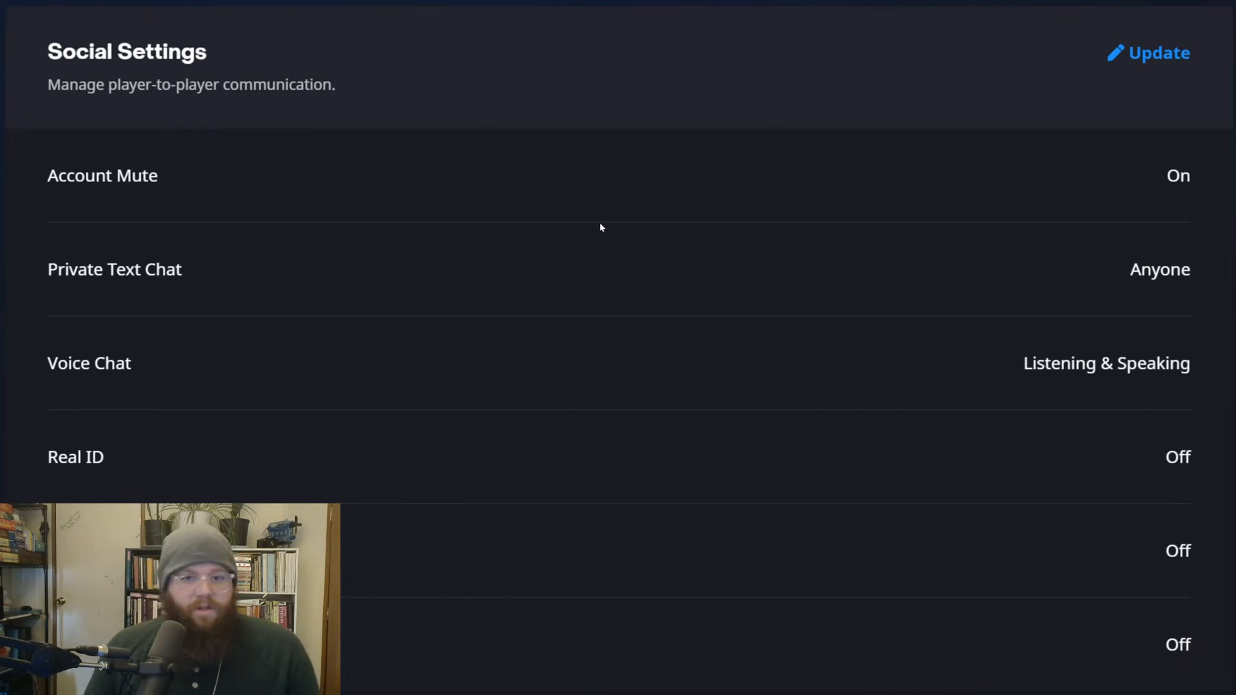
mouse_move(624, 243)
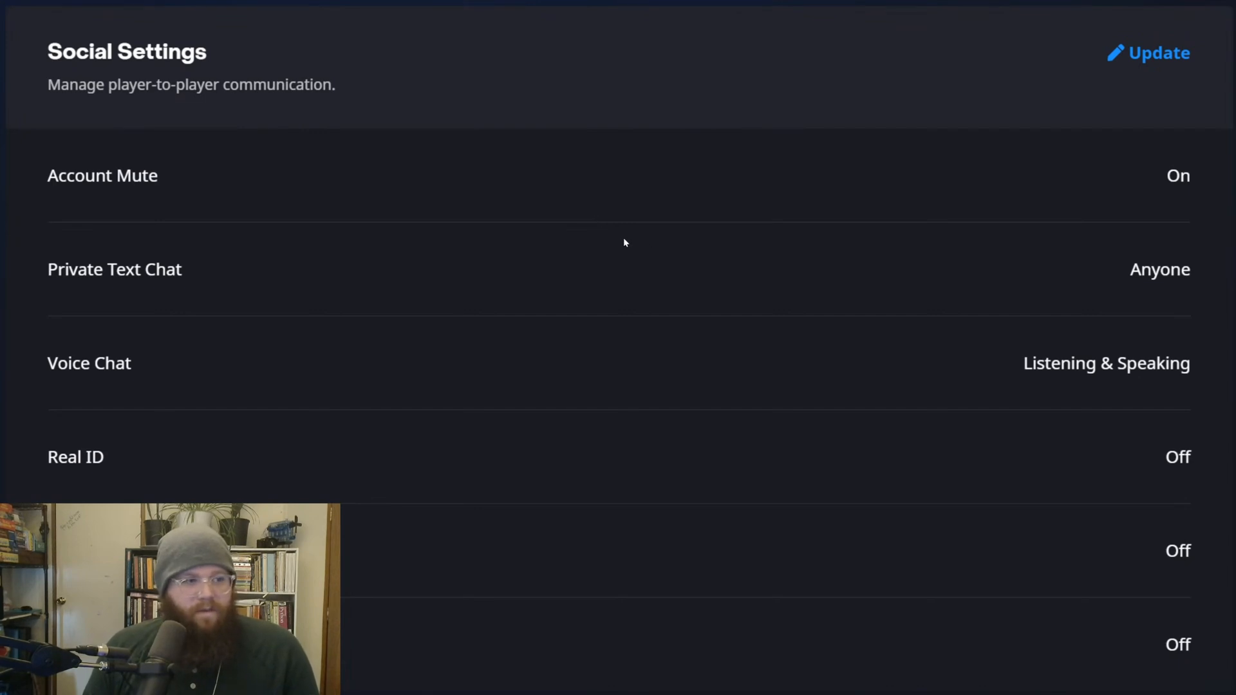
mouse_move(285, 287)
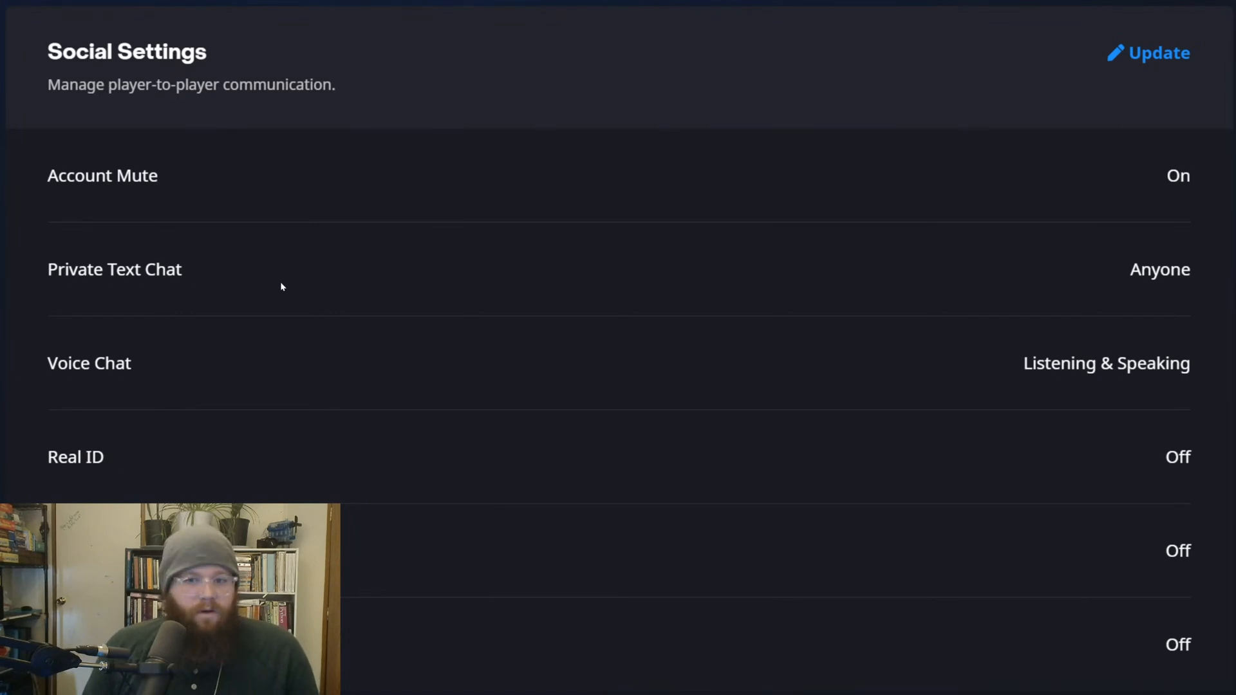
mouse_move(697, 158)
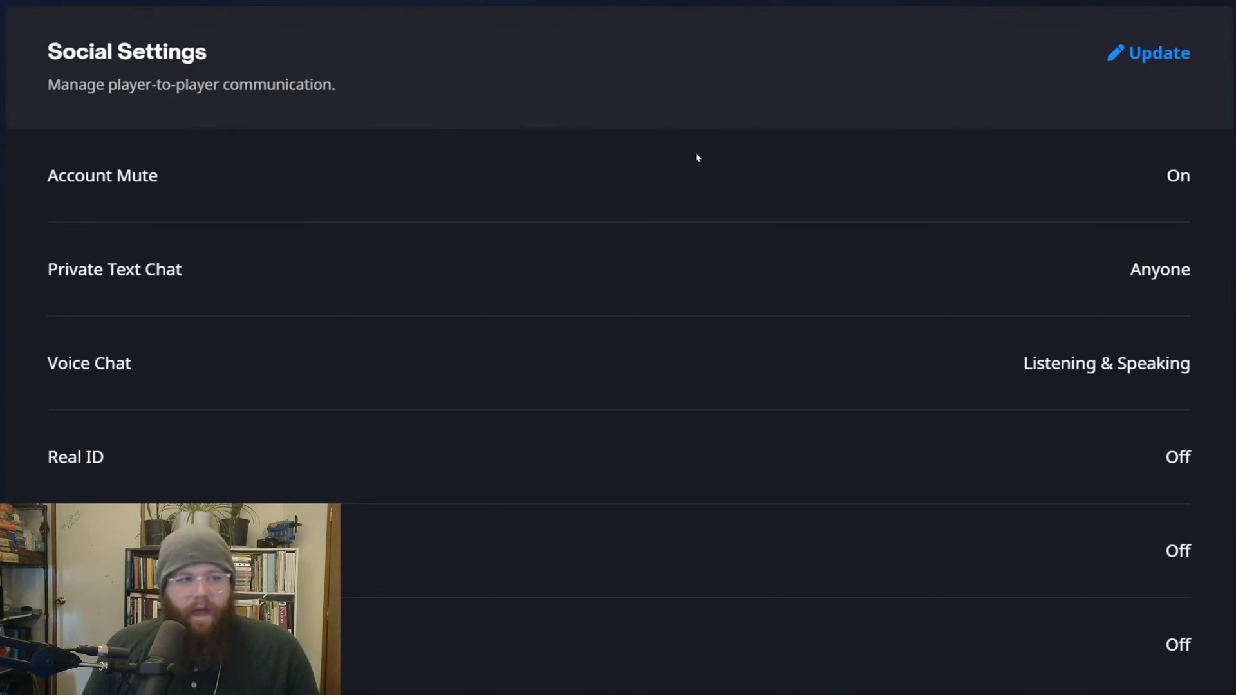
mouse_move(663, 188)
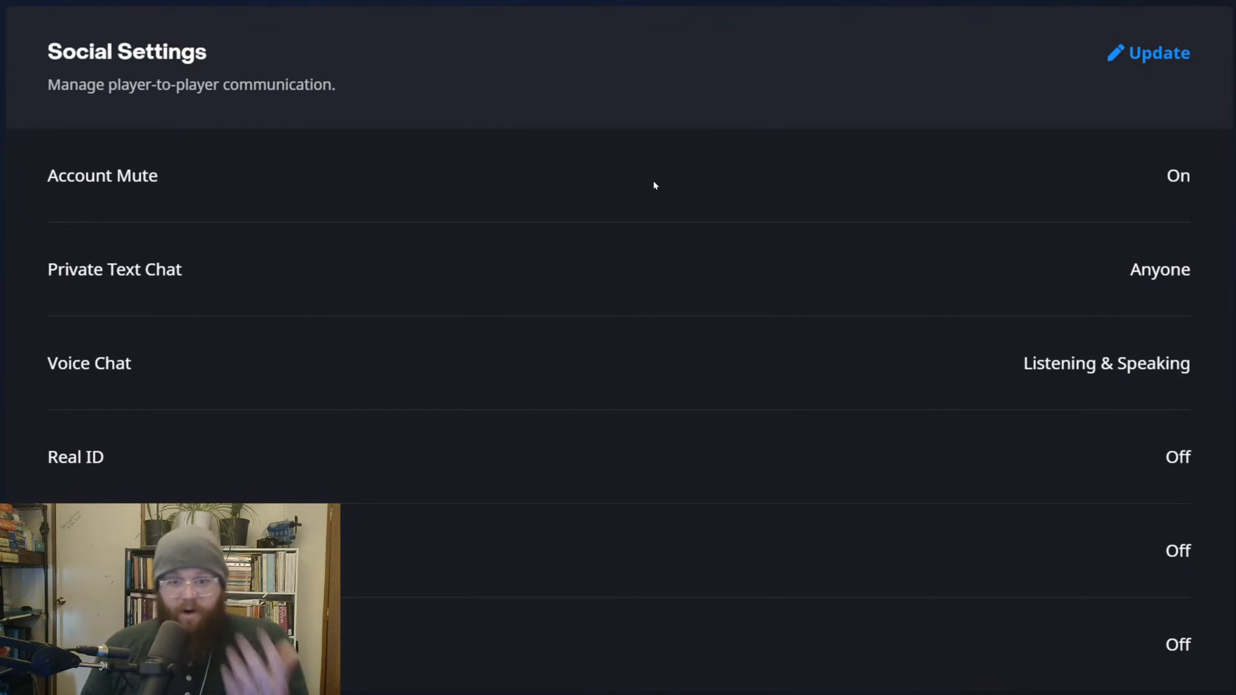
mouse_move(604, 172)
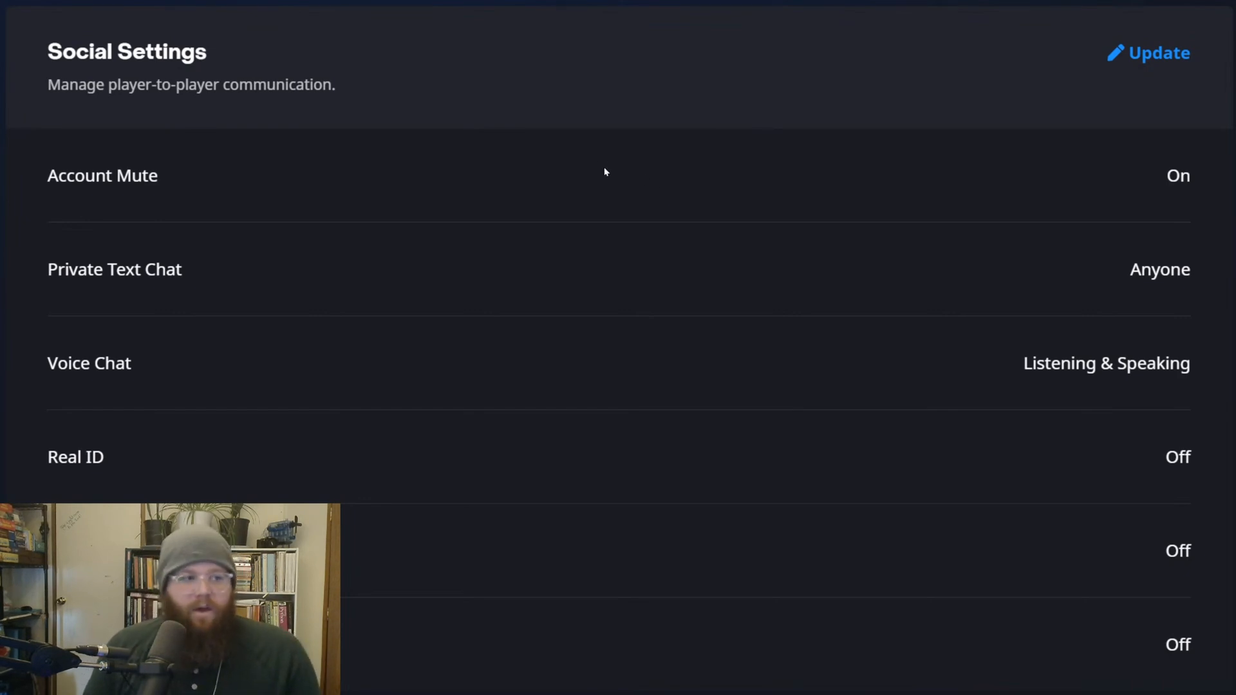
mouse_move(933, 213)
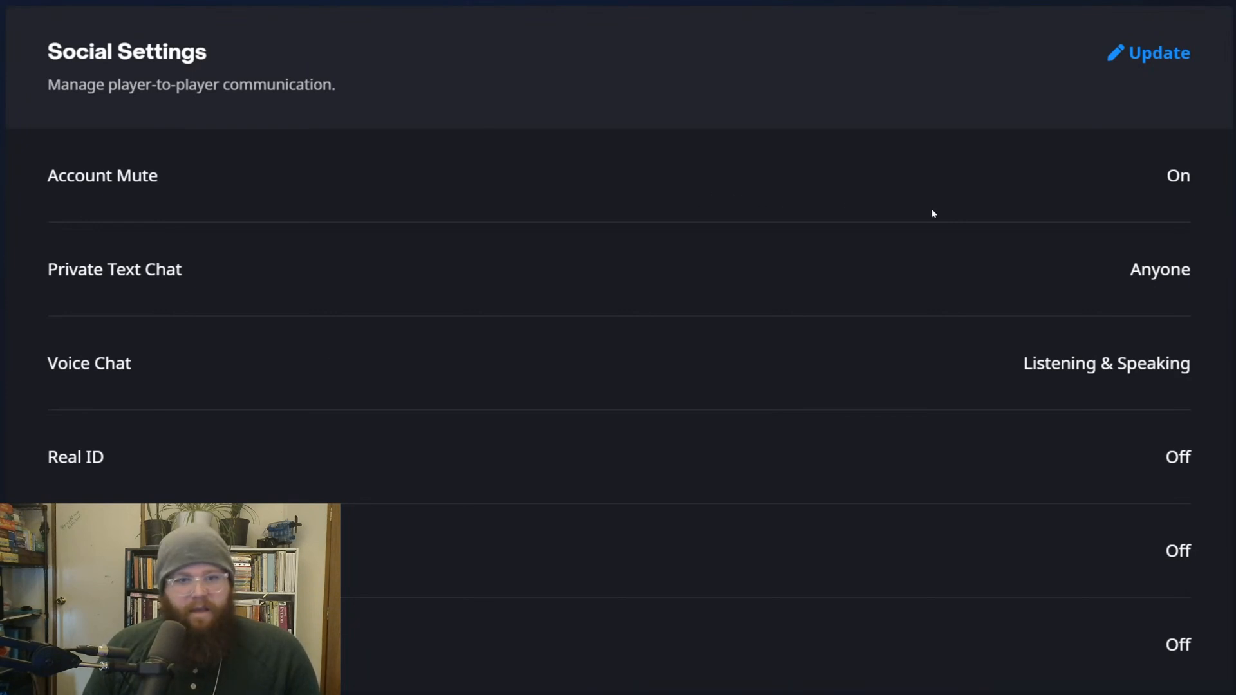
mouse_move(903, 207)
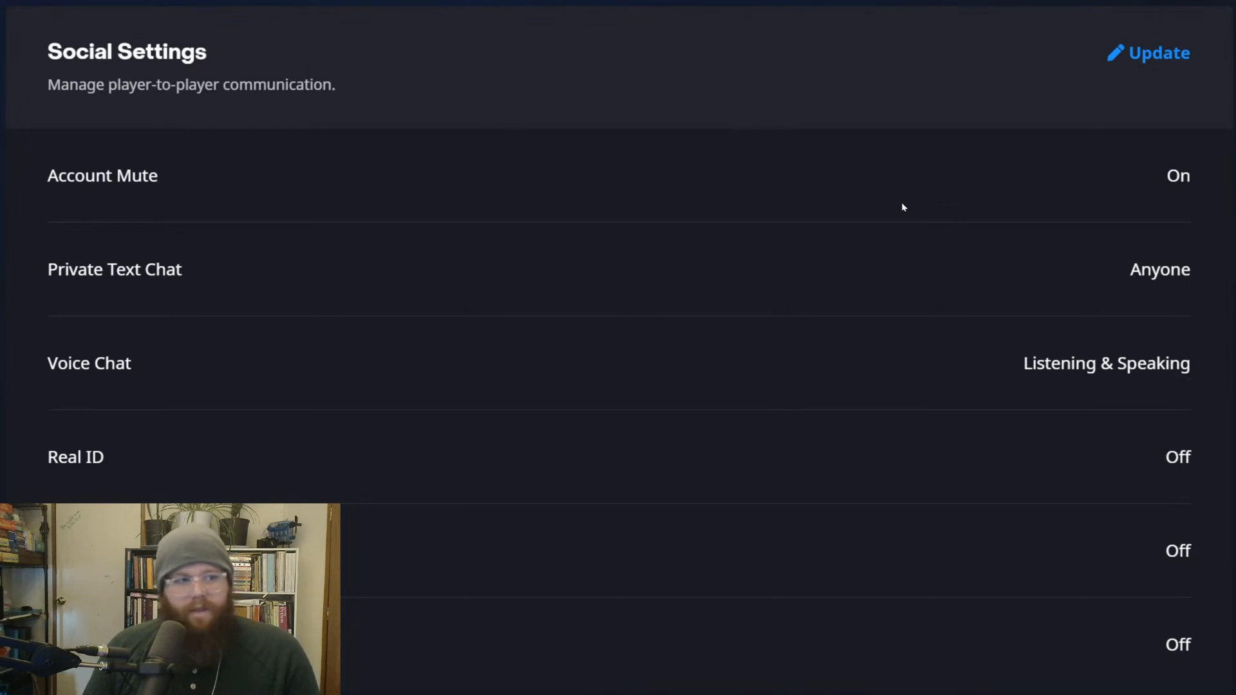
mouse_move(1015, 235)
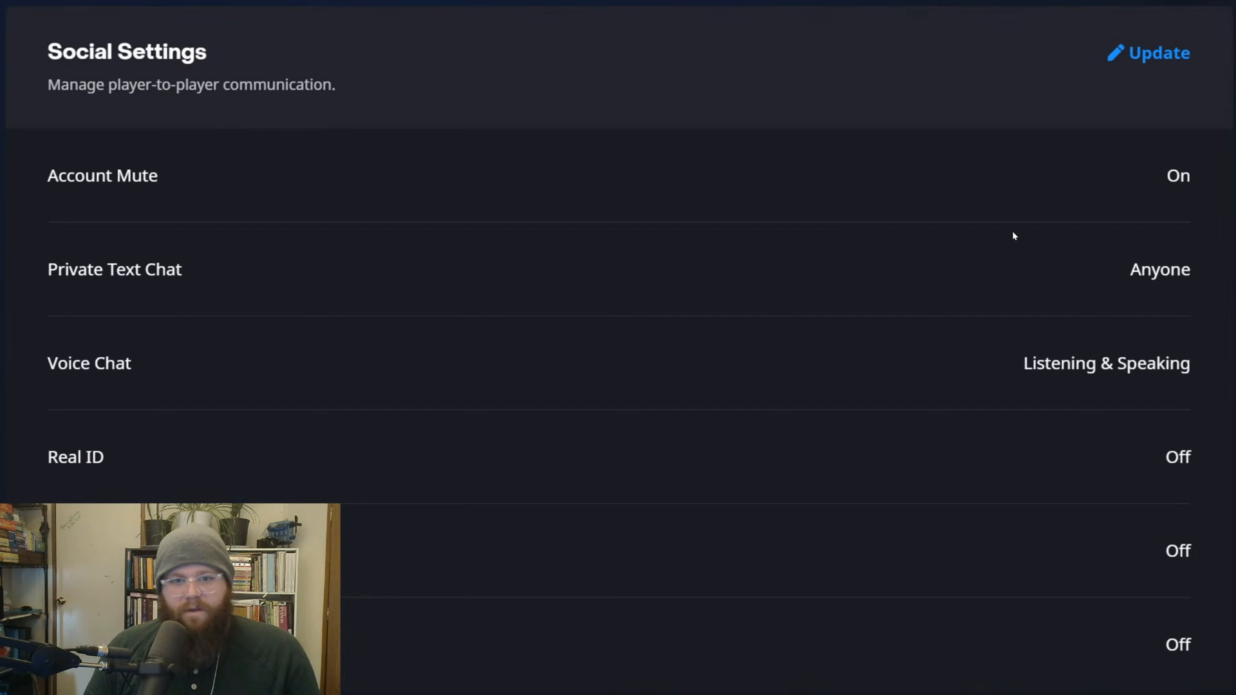
mouse_move(926, 226)
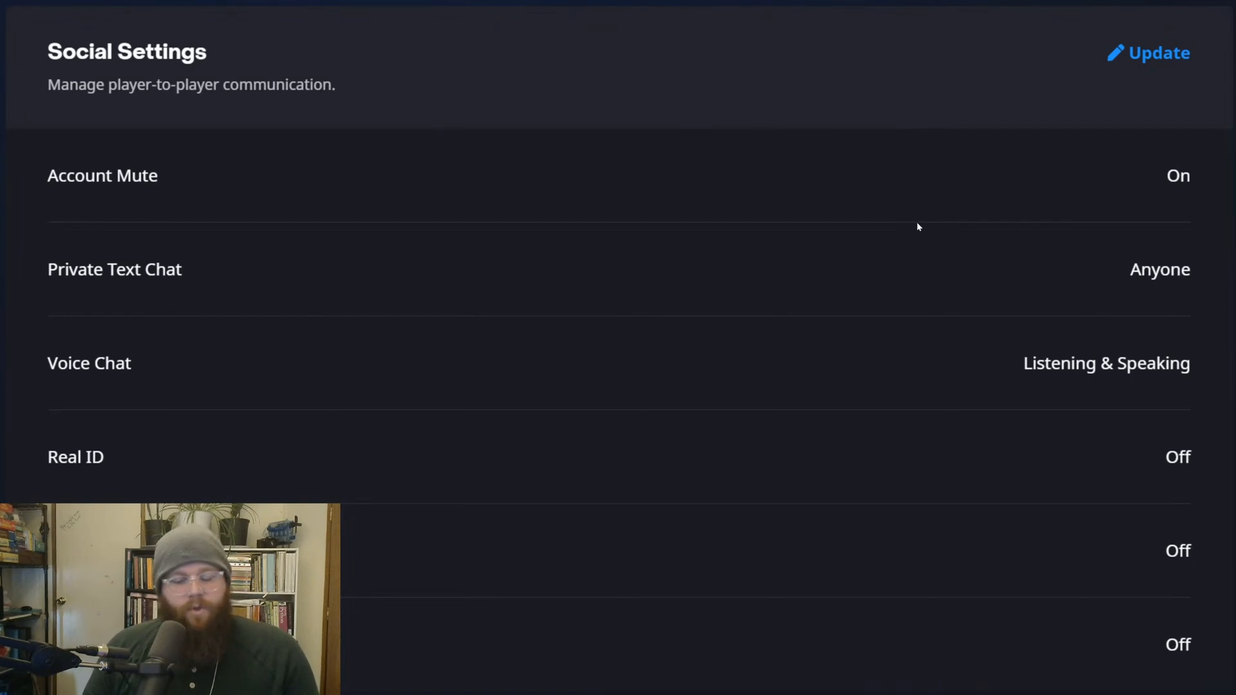
mouse_move(903, 217)
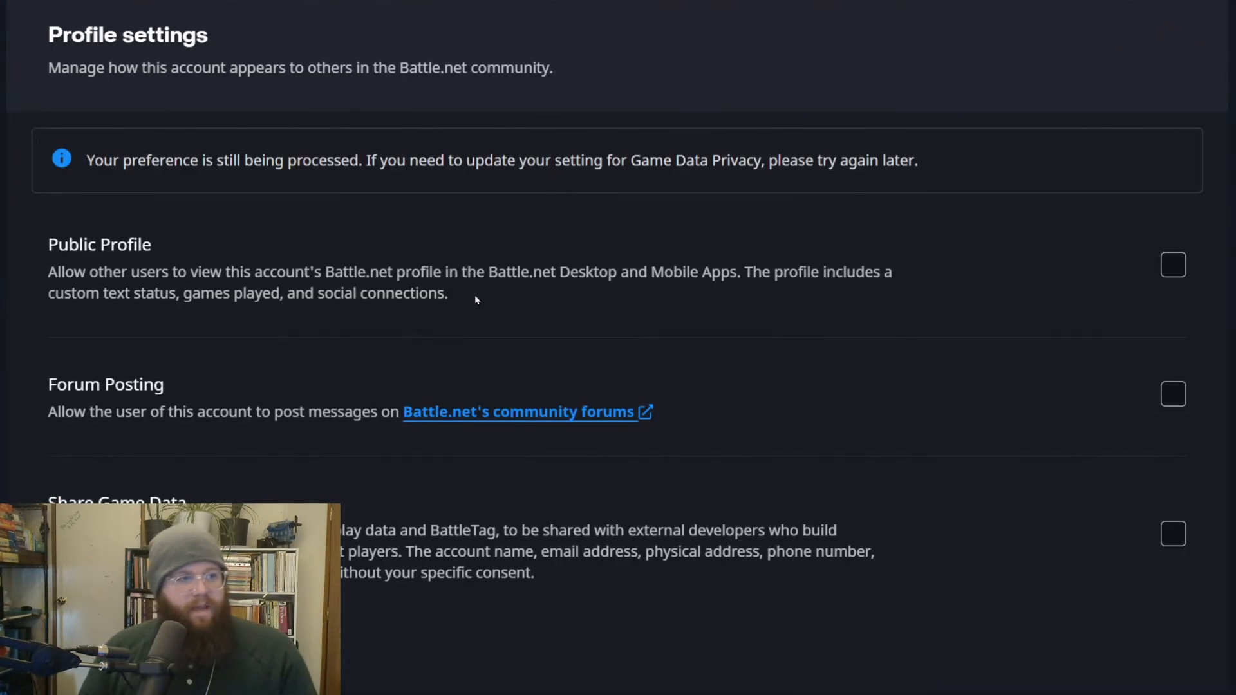
mouse_move(774, 156)
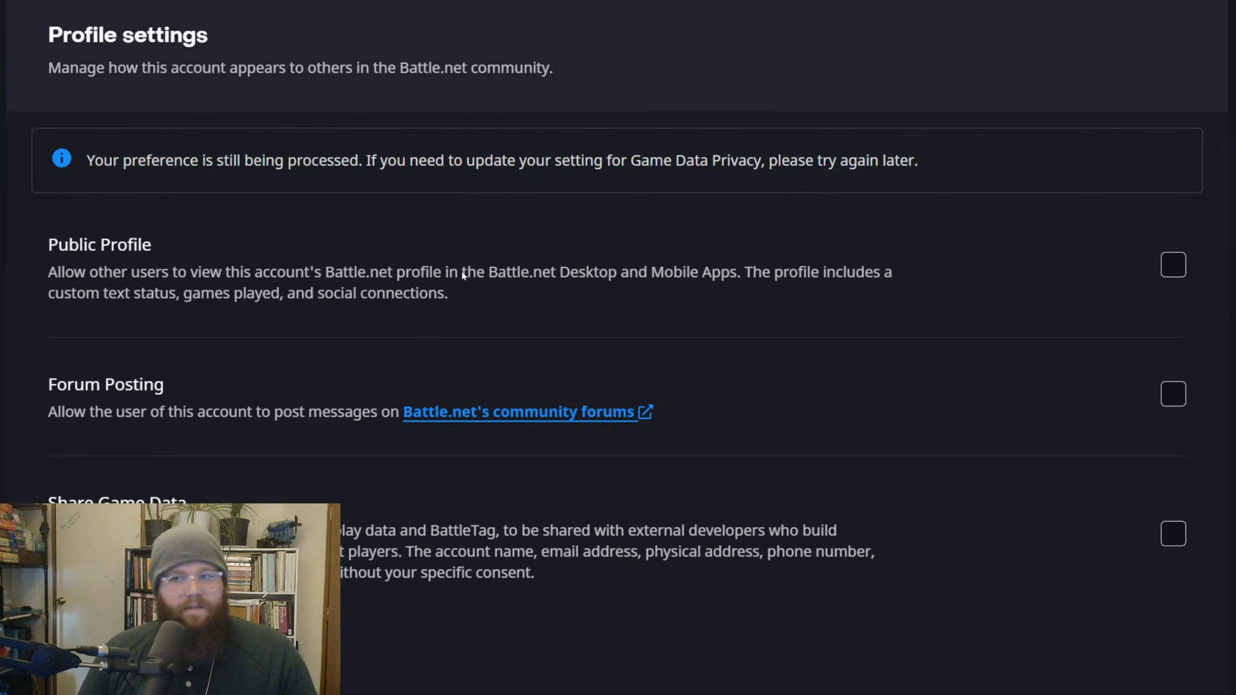
mouse_move(431, 246)
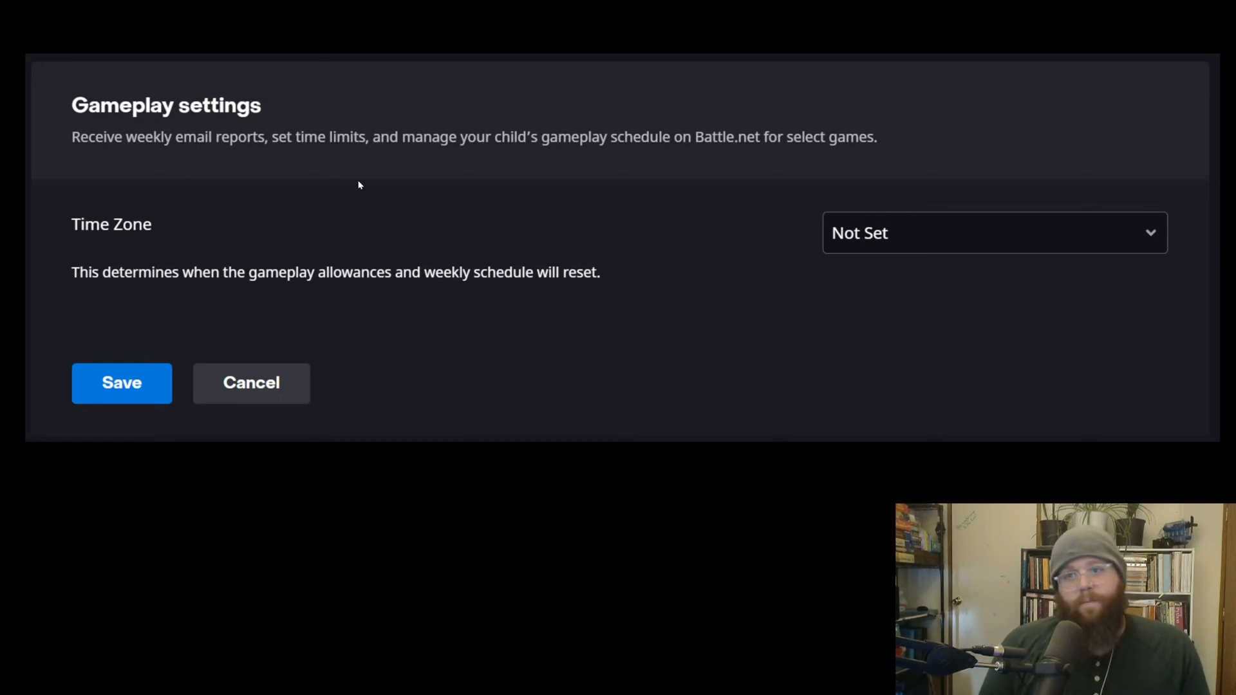
mouse_move(495, 231)
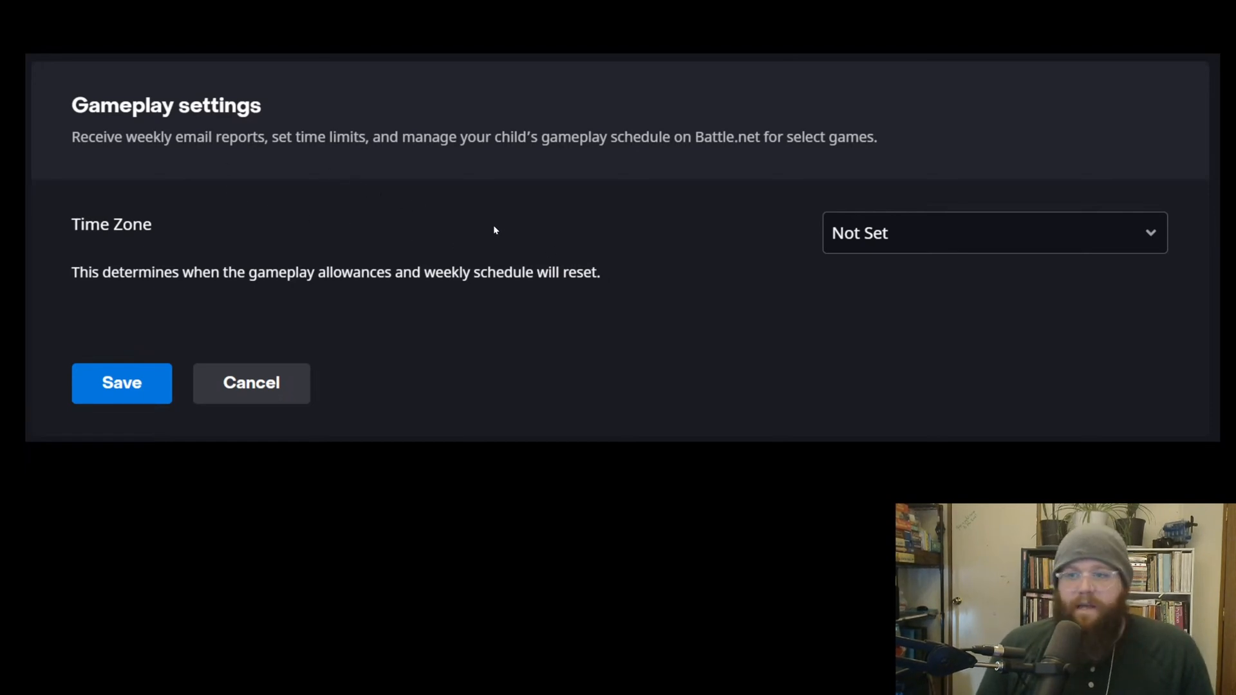
mouse_move(396, 183)
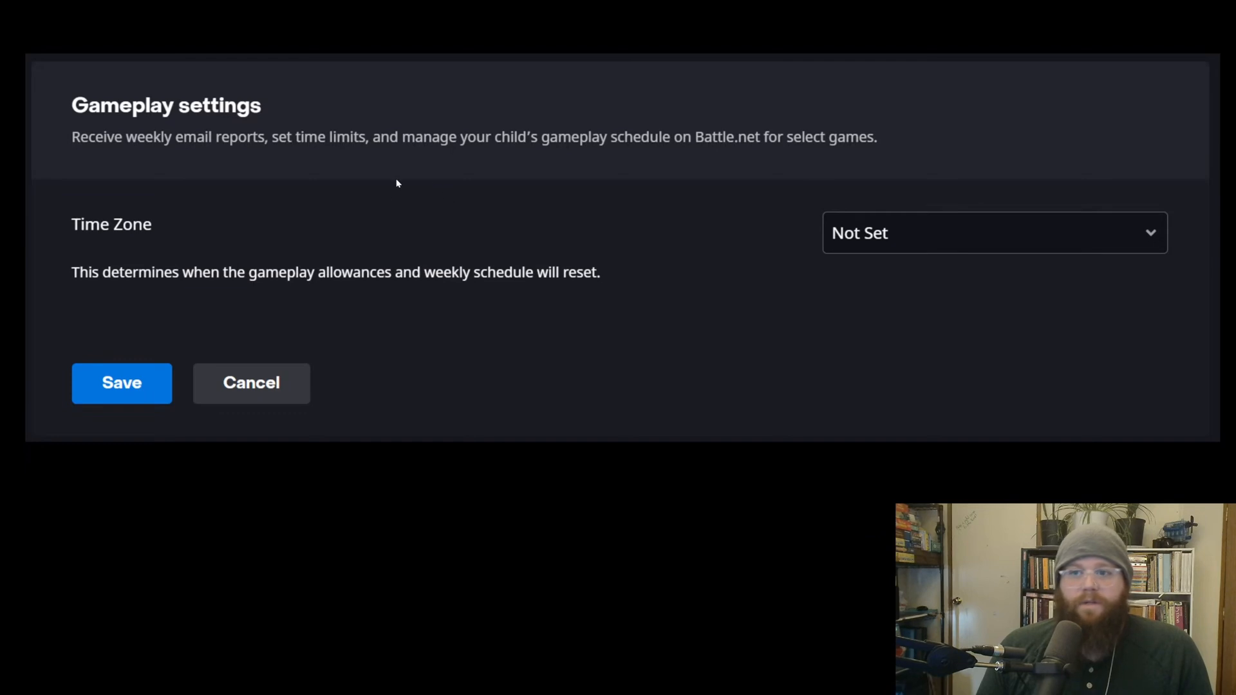
mouse_move(343, 158)
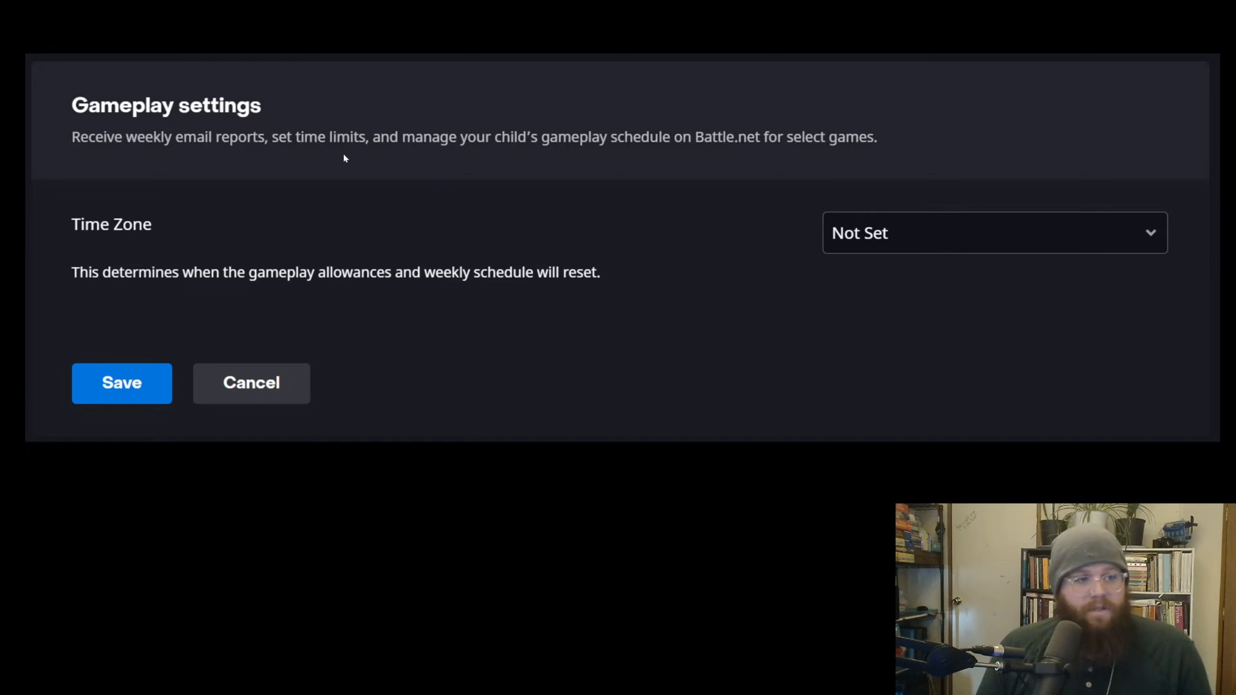
mouse_move(413, 162)
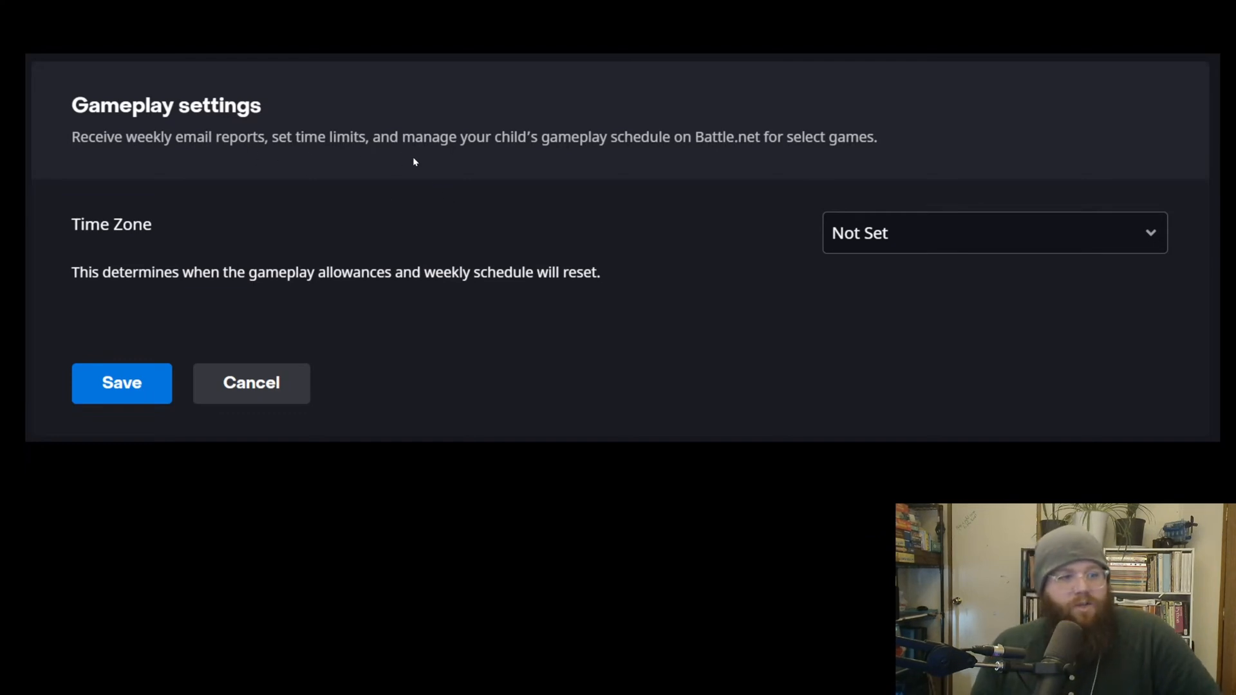
mouse_move(605, 133)
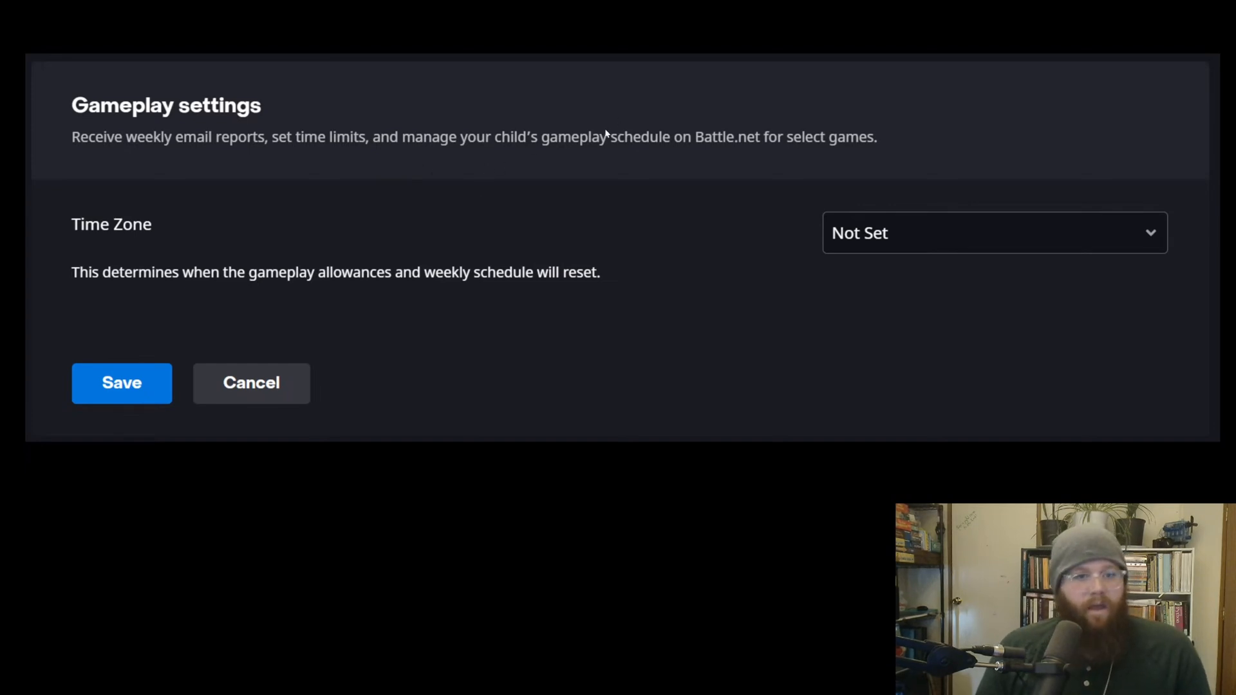
mouse_move(716, 127)
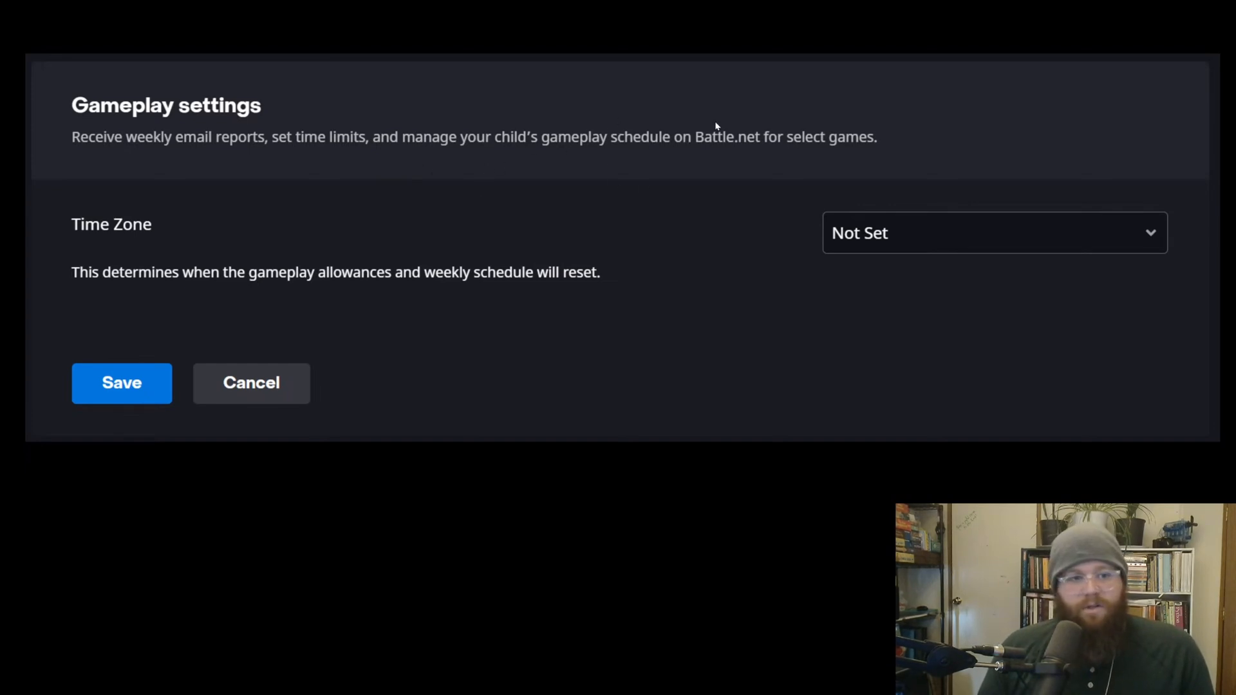
mouse_move(680, 140)
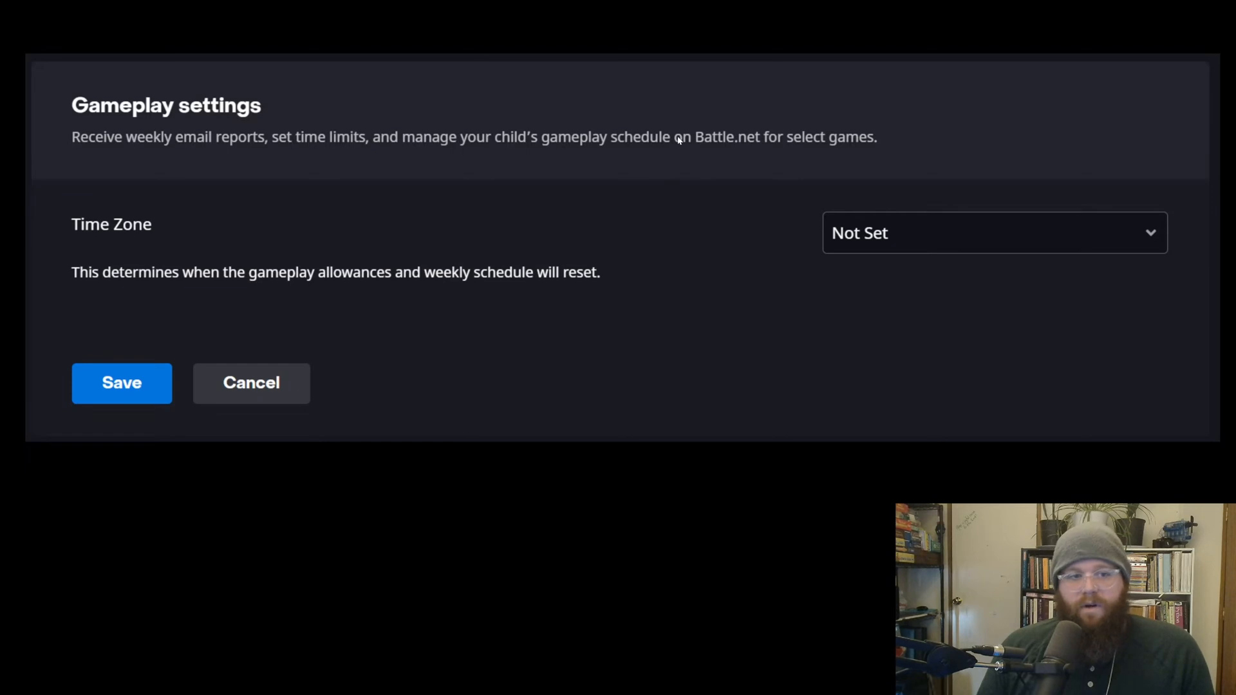
mouse_move(808, 291)
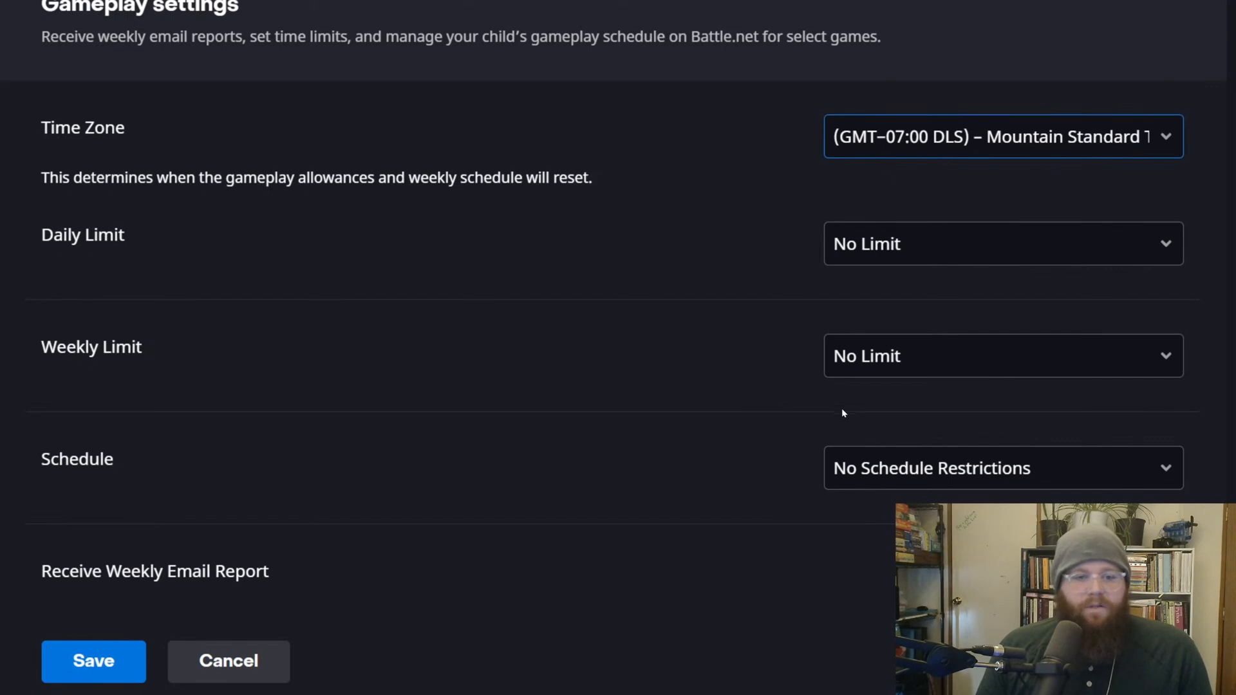
mouse_move(810, 418)
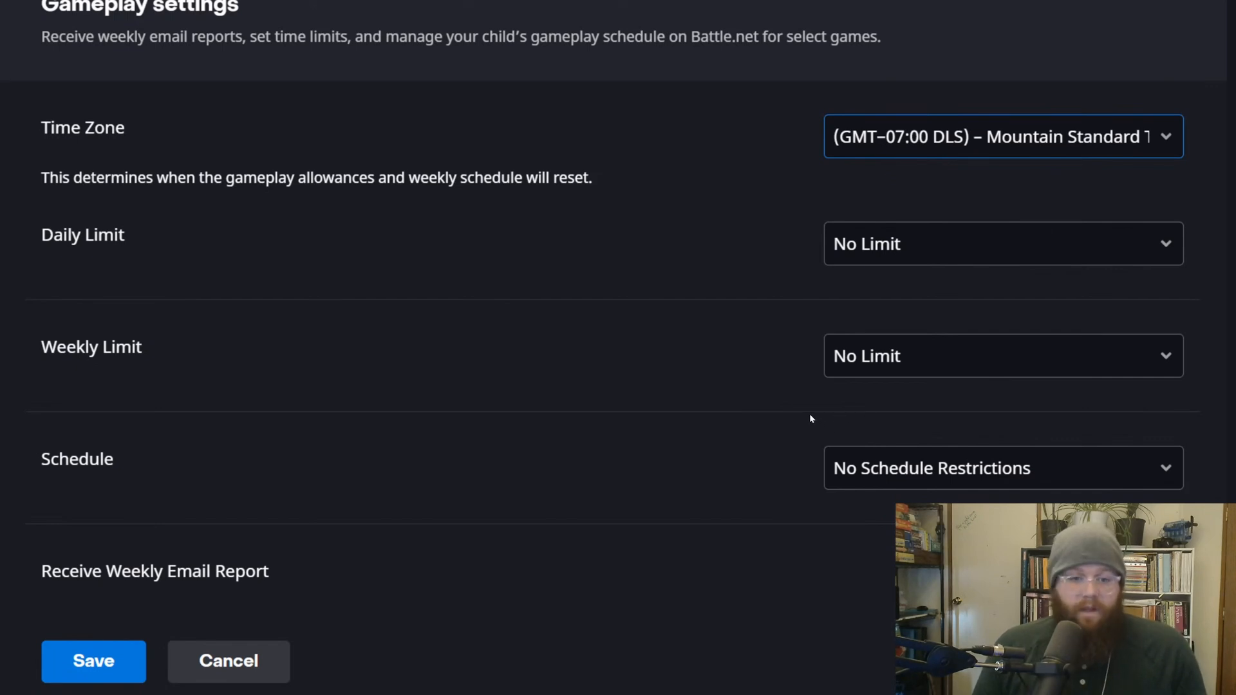
mouse_move(853, 314)
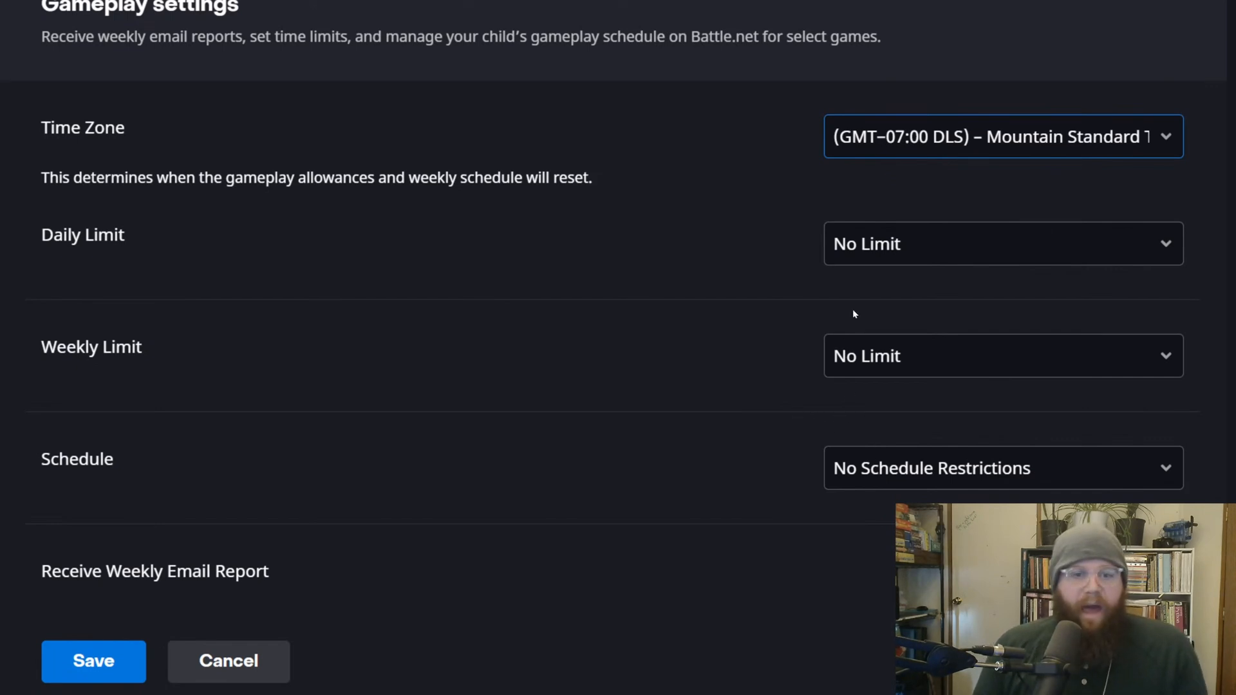
mouse_move(797, 112)
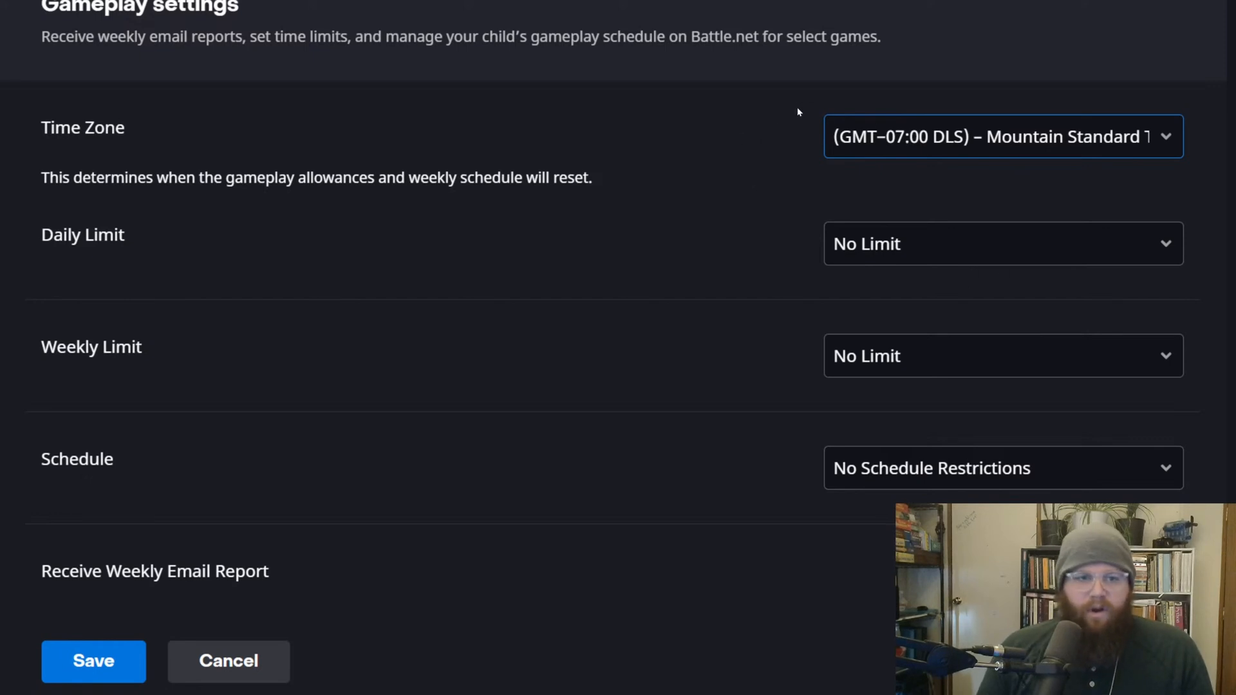
mouse_move(1212, 221)
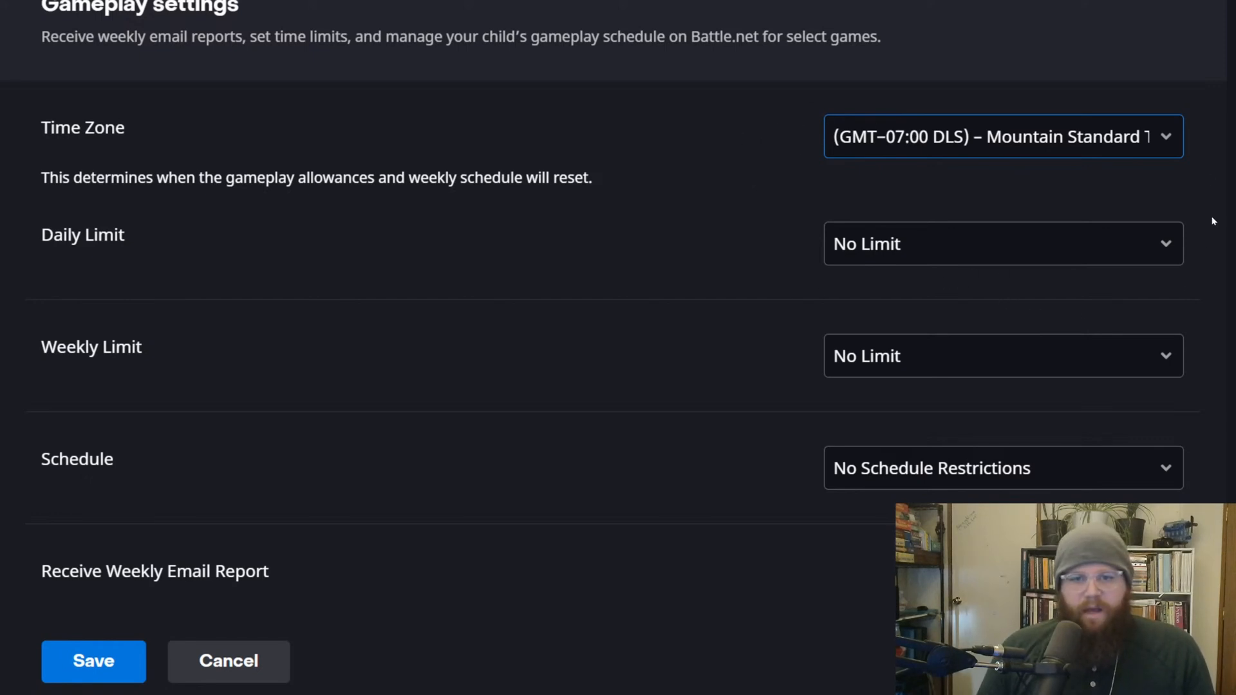
mouse_move(807, 193)
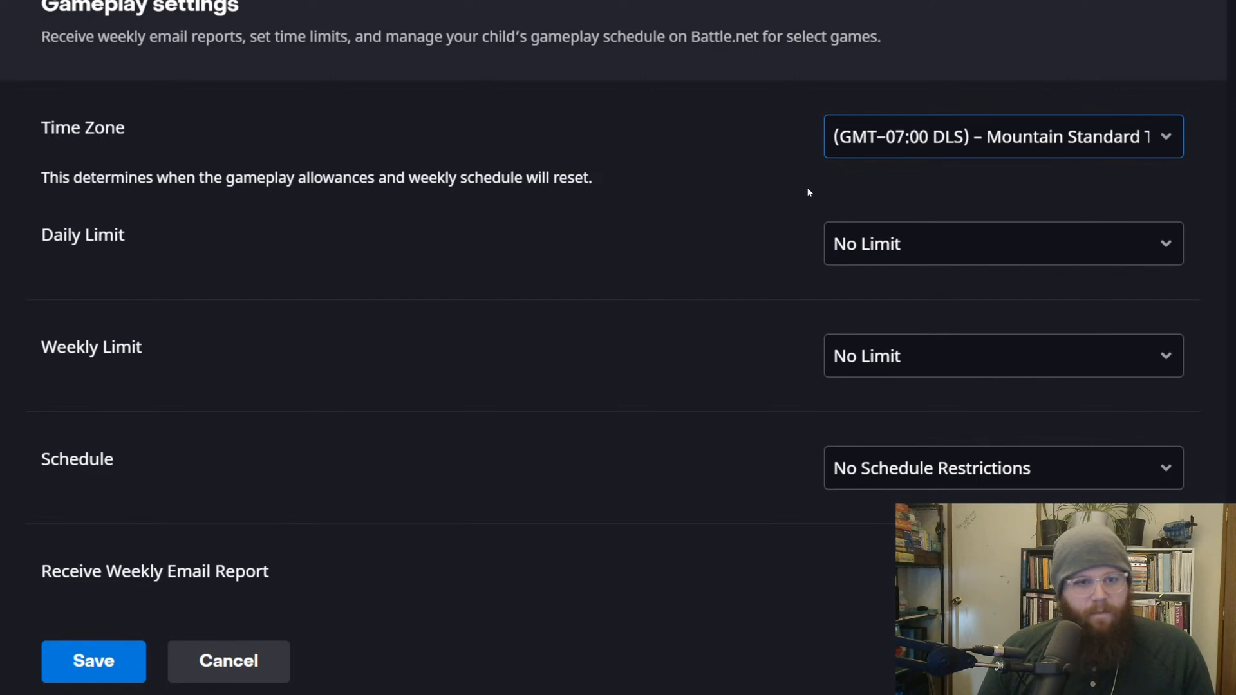
mouse_move(828, 224)
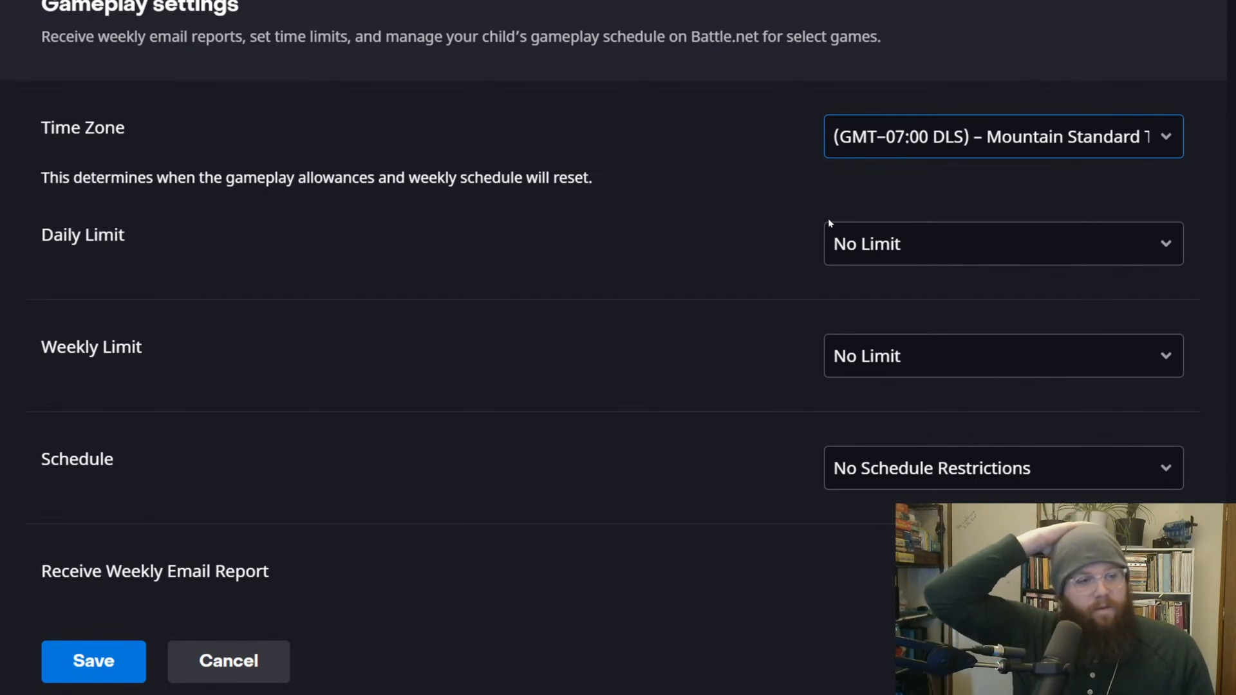
mouse_move(839, 250)
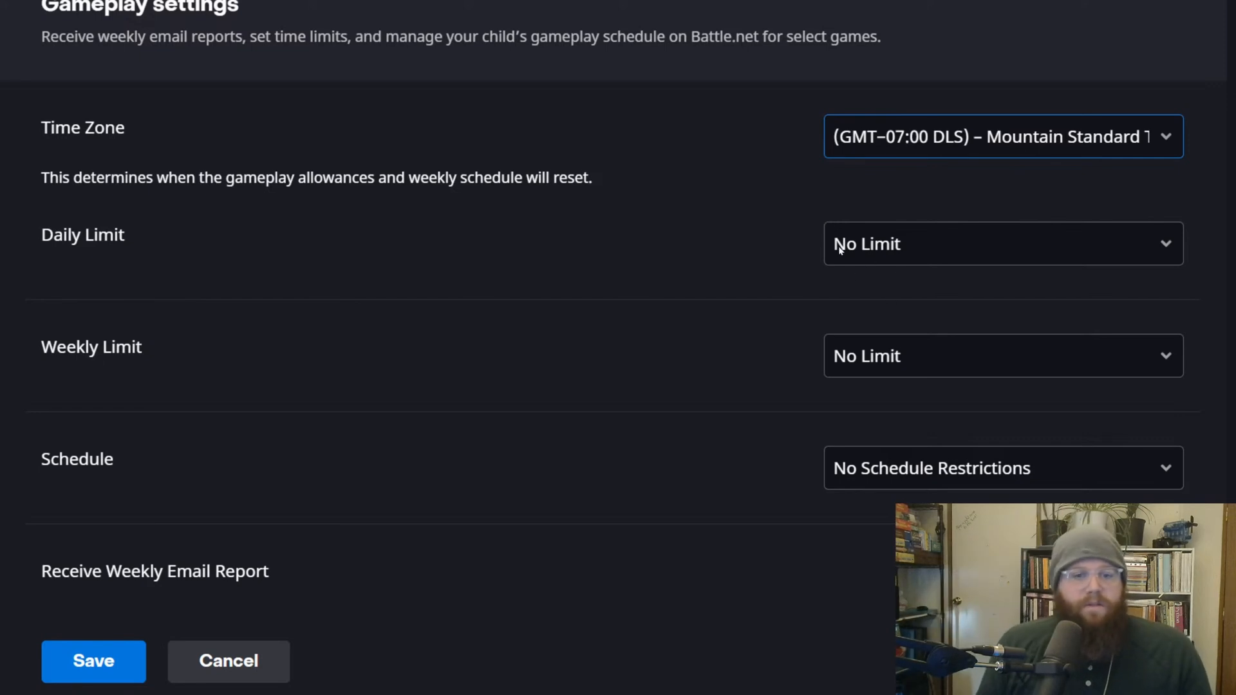
mouse_move(686, 311)
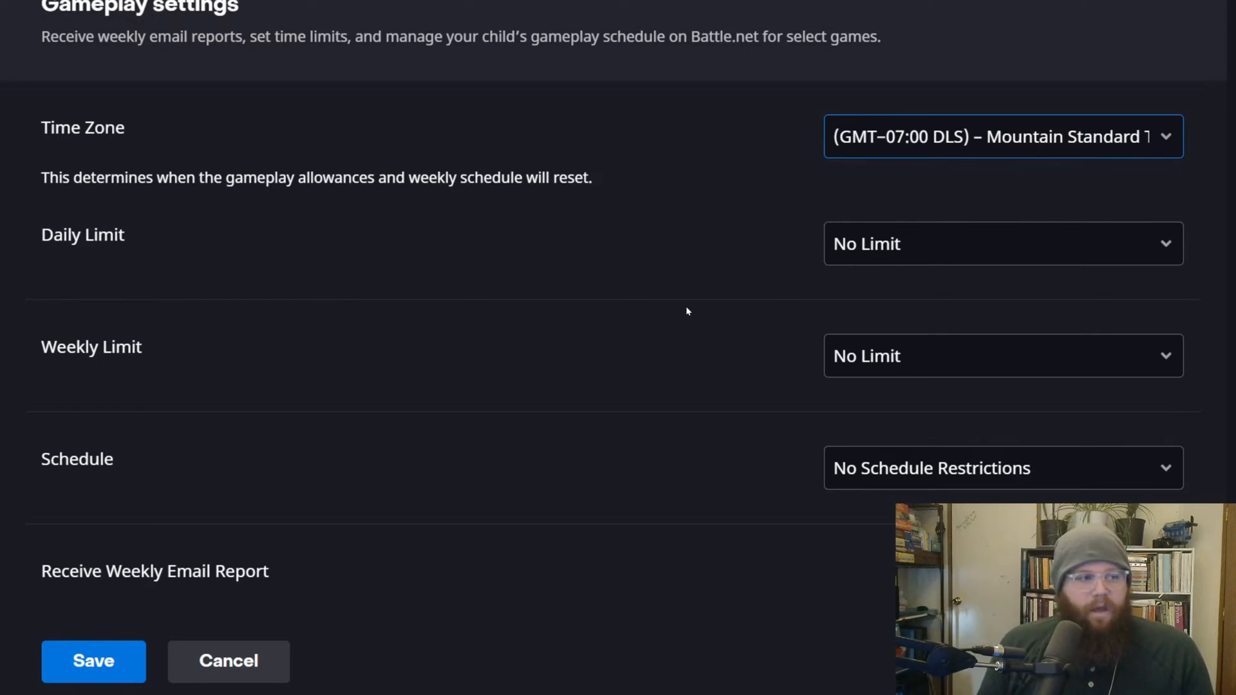
Step: Expand the Daily Limit dropdown showing No Limit through 11 hours
left_click(1004, 243)
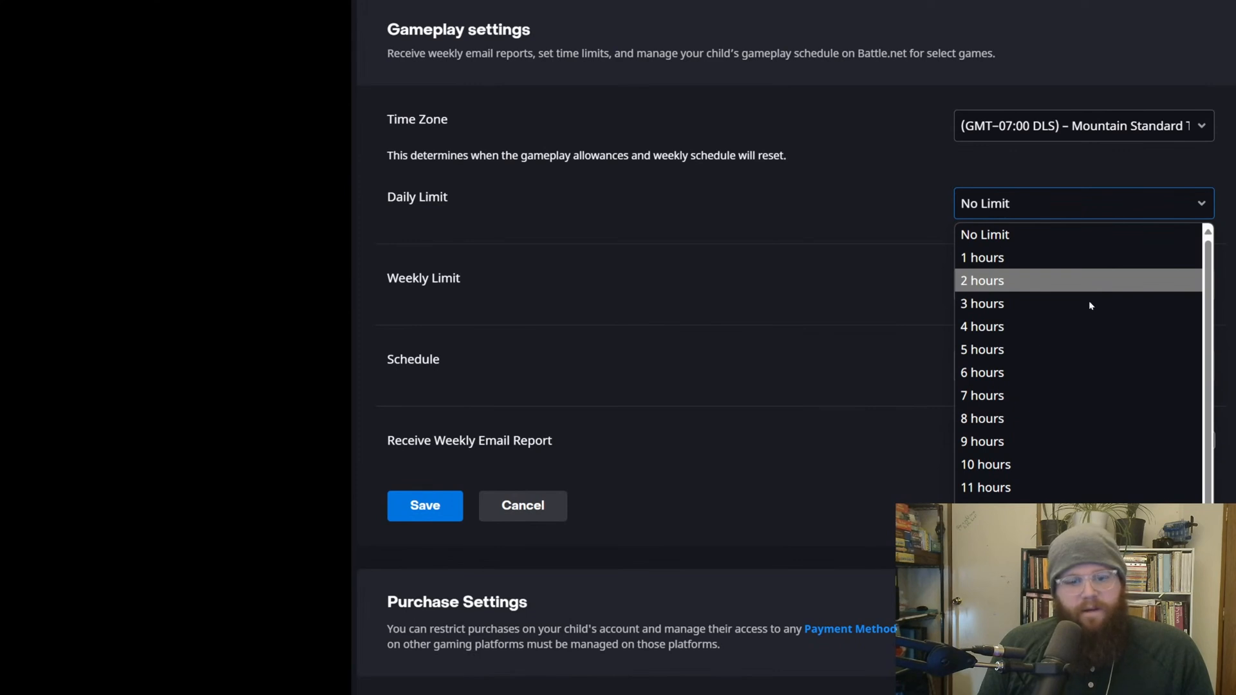
mouse_move(873, 278)
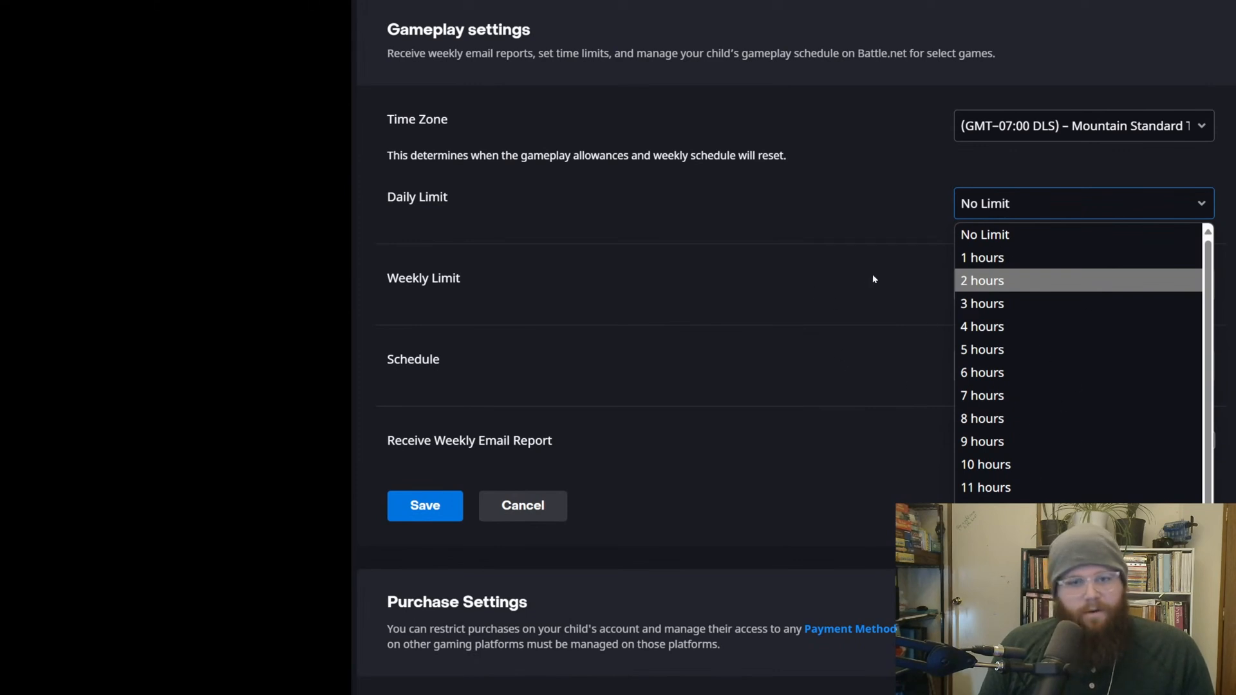
mouse_move(749, 310)
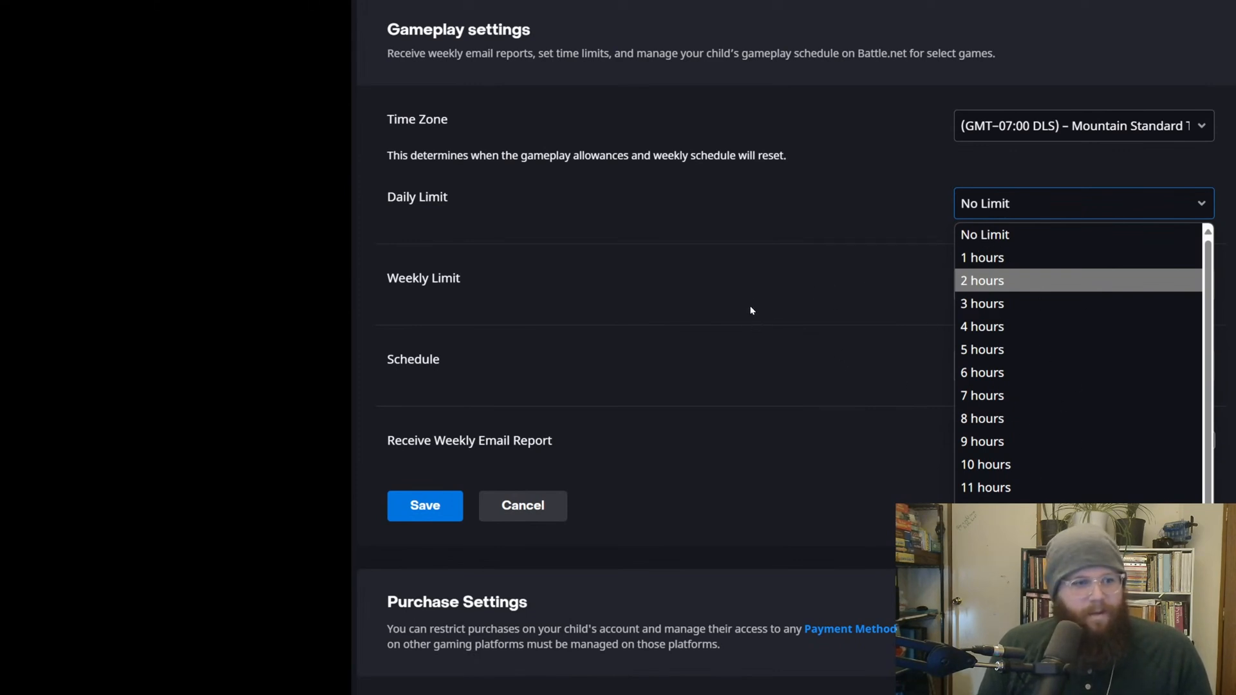
mouse_move(839, 301)
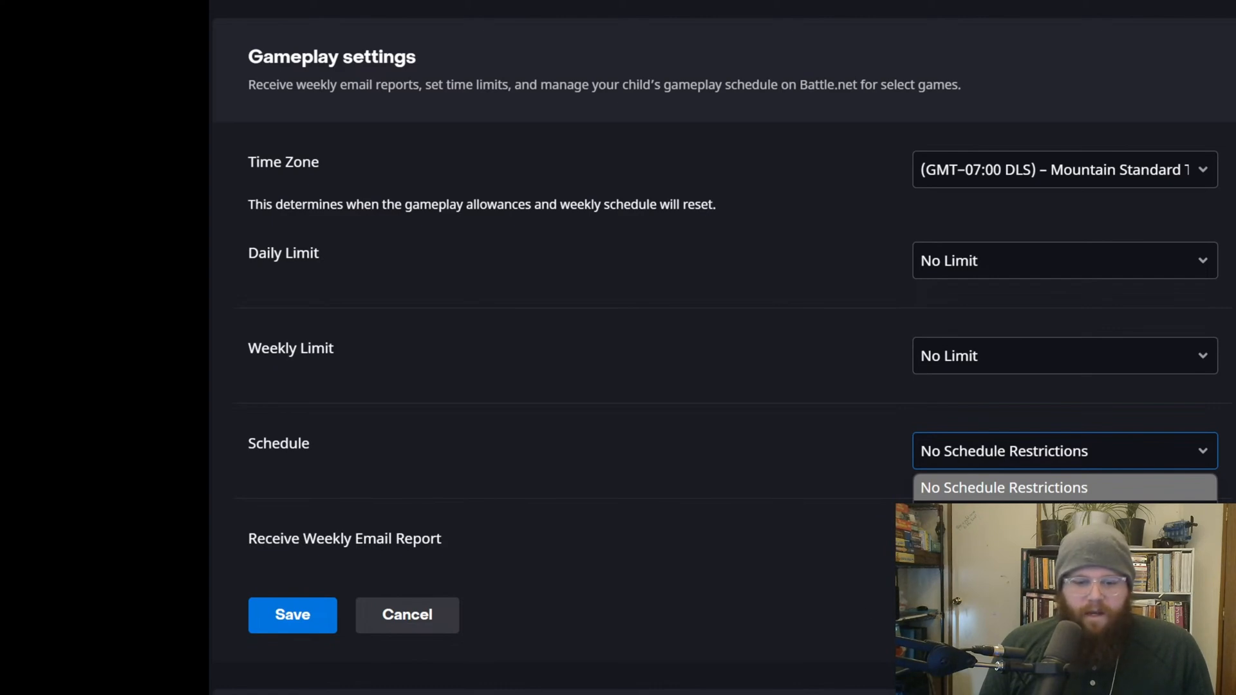
mouse_move(857, 489)
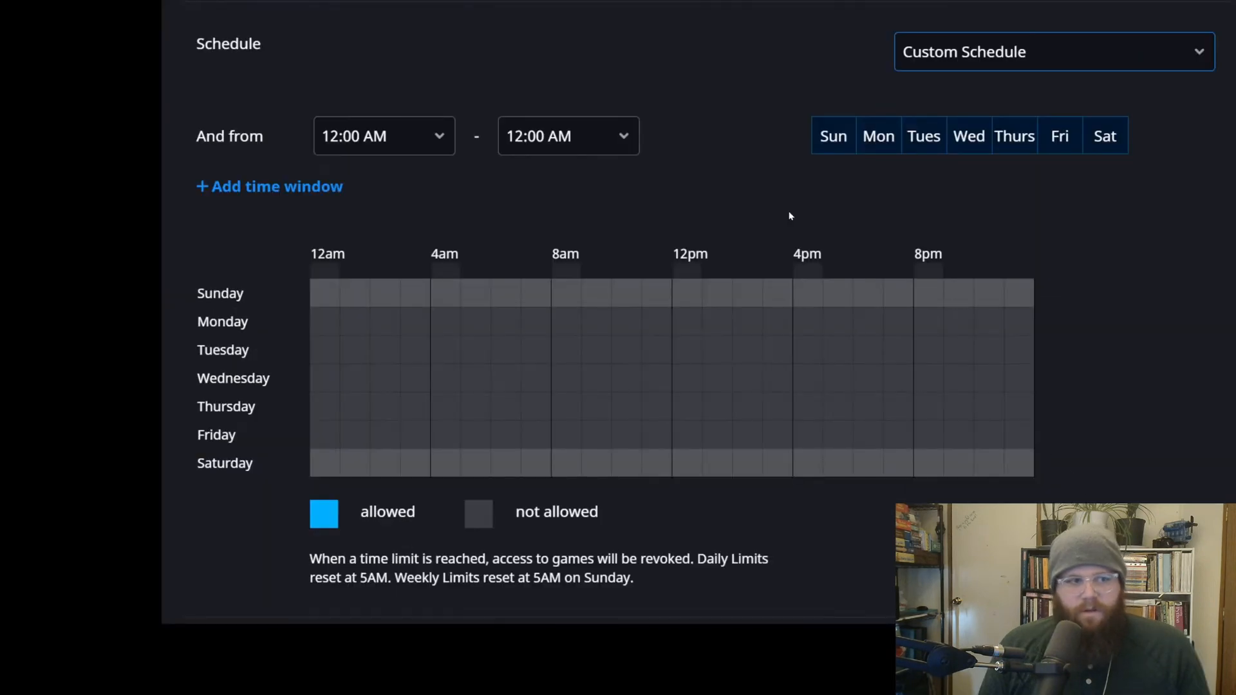
mouse_move(343, 183)
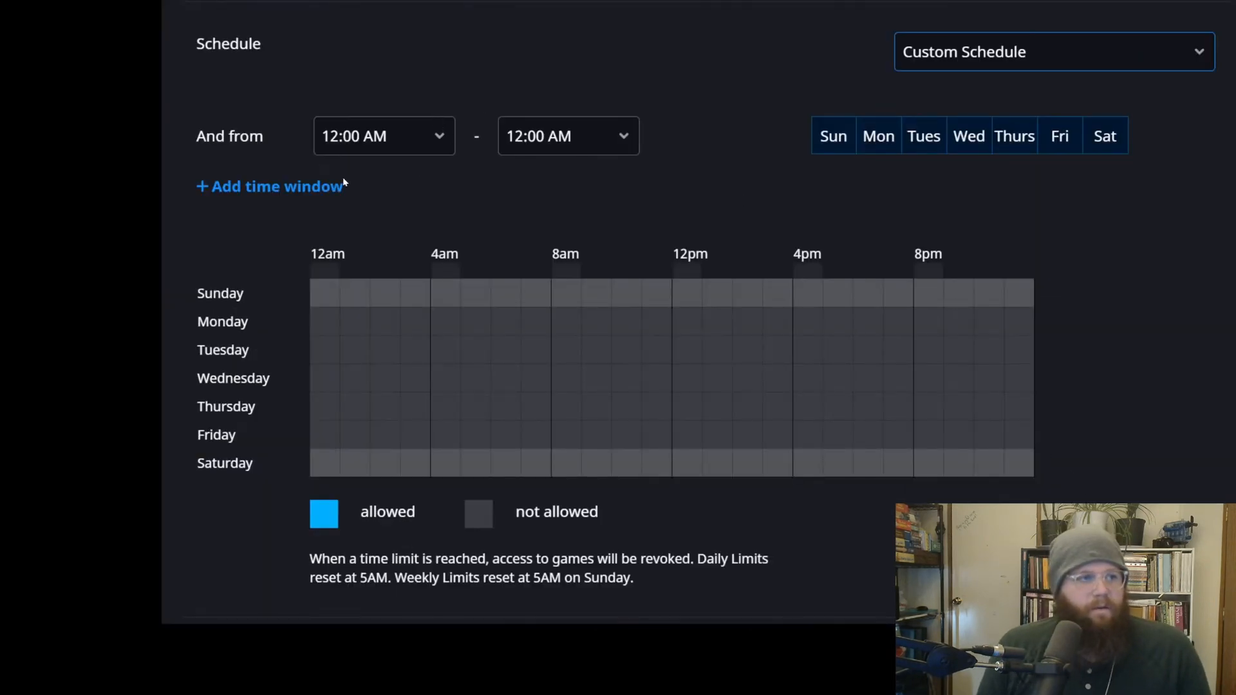
mouse_move(551, 289)
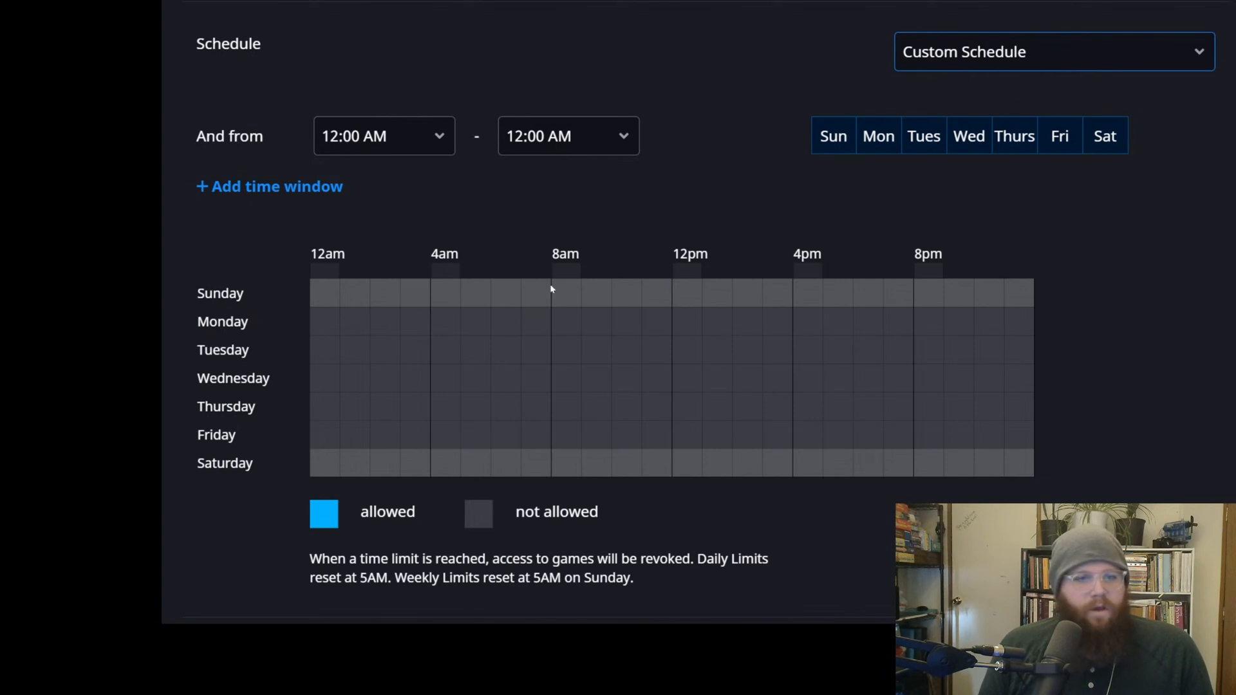
mouse_move(335, 323)
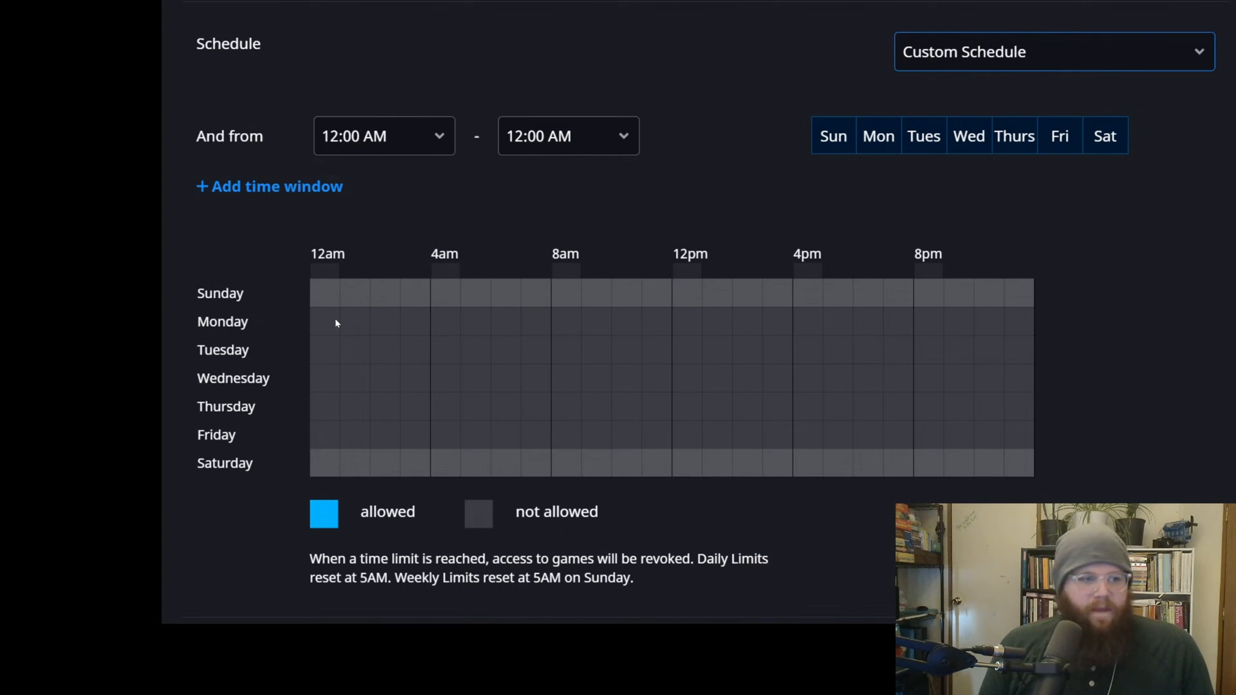
mouse_move(777, 330)
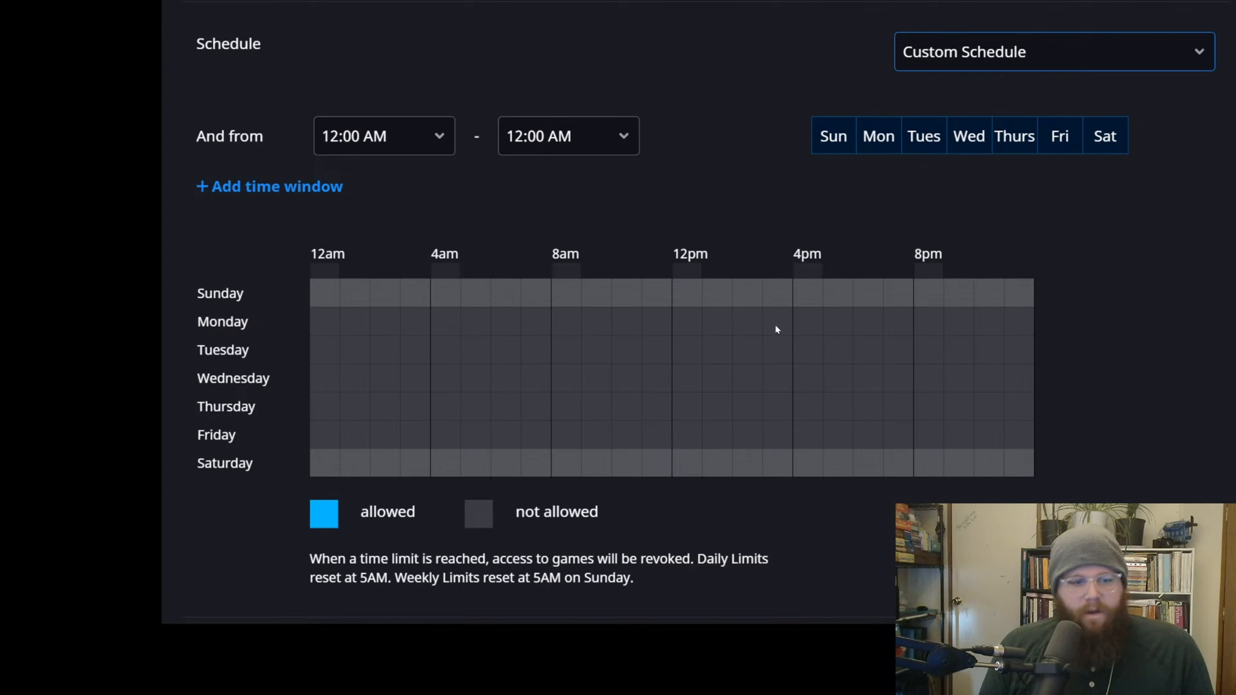
mouse_move(510, 247)
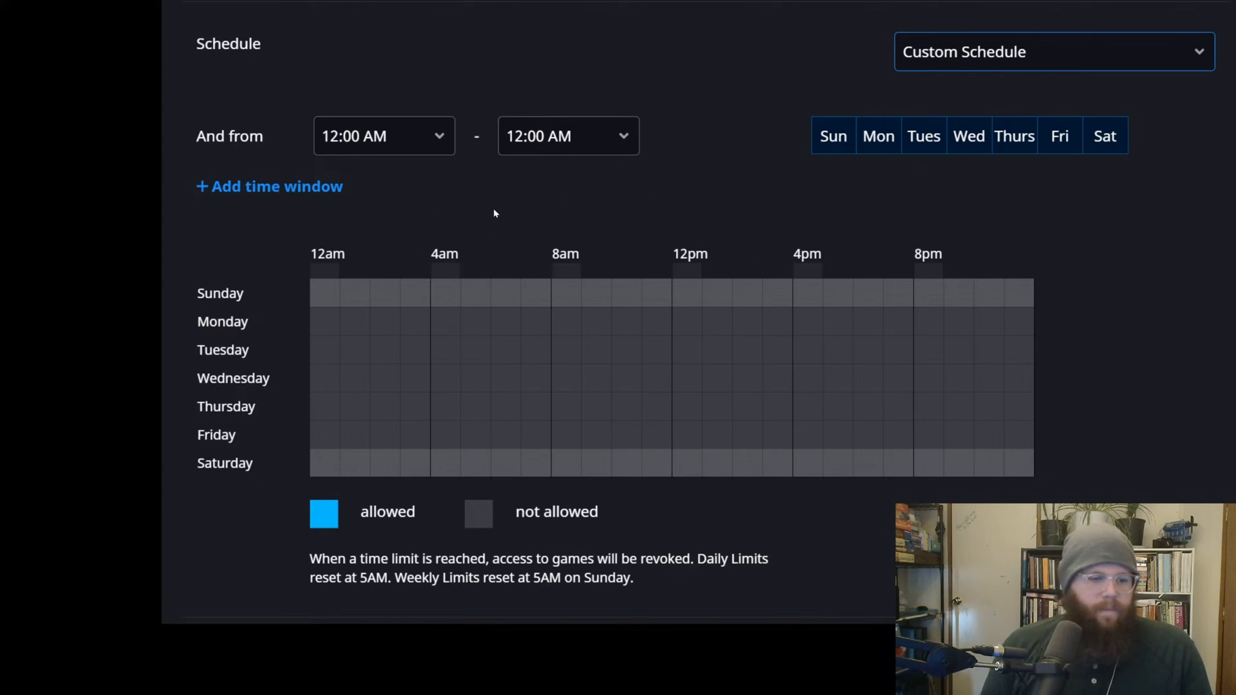
mouse_move(514, 556)
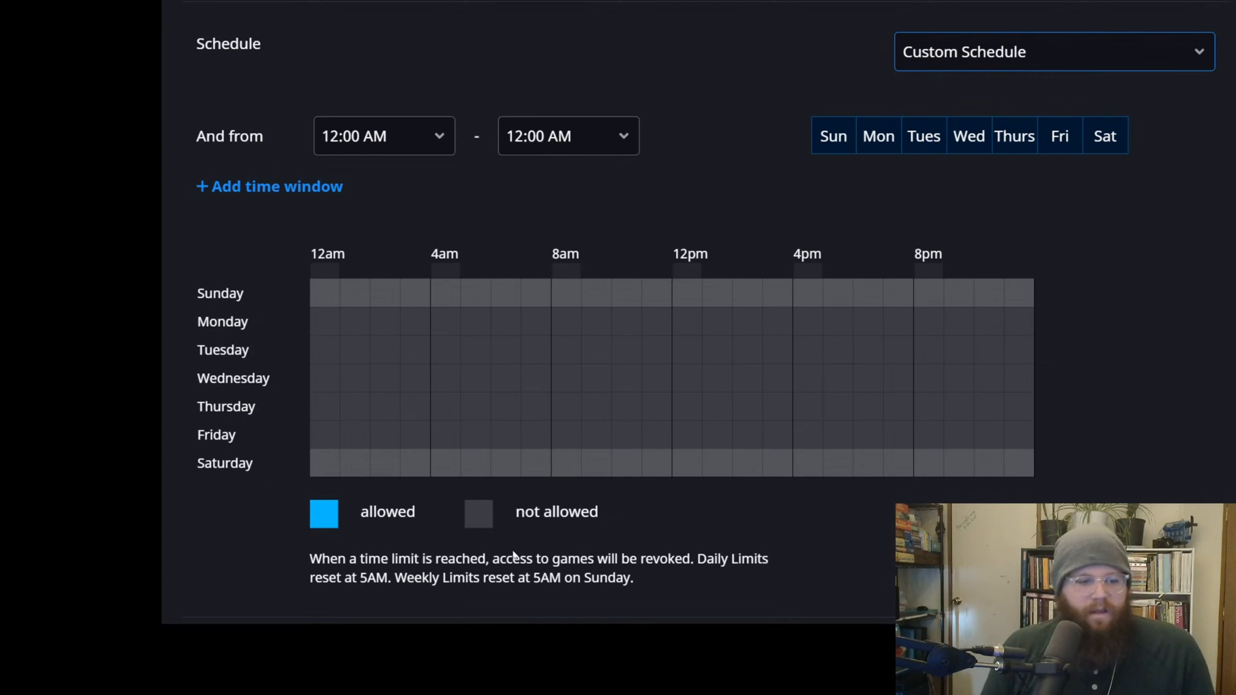
mouse_move(599, 561)
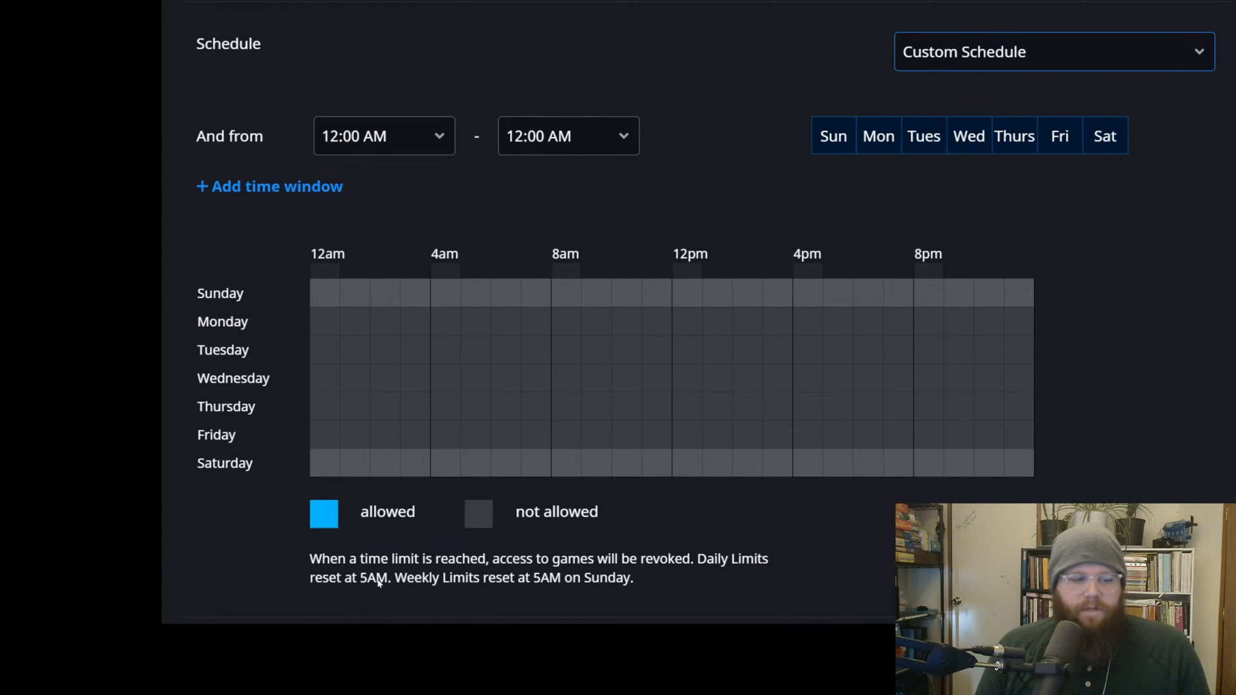
mouse_move(753, 533)
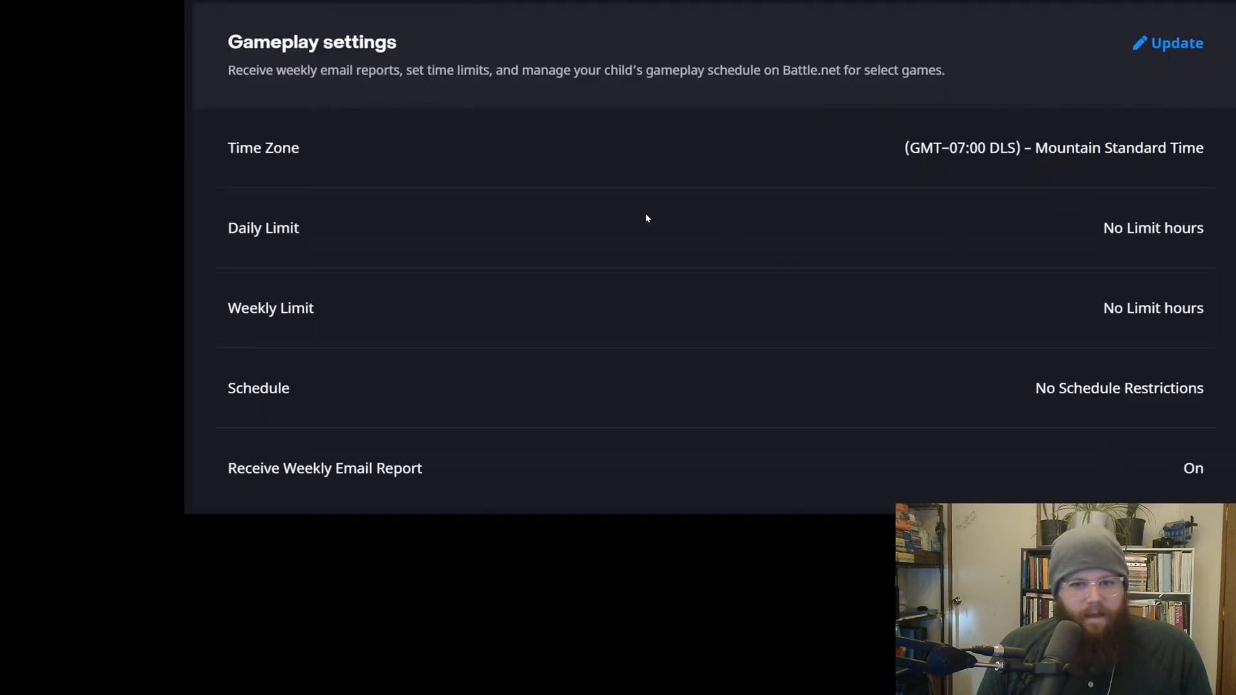
mouse_move(1049, 205)
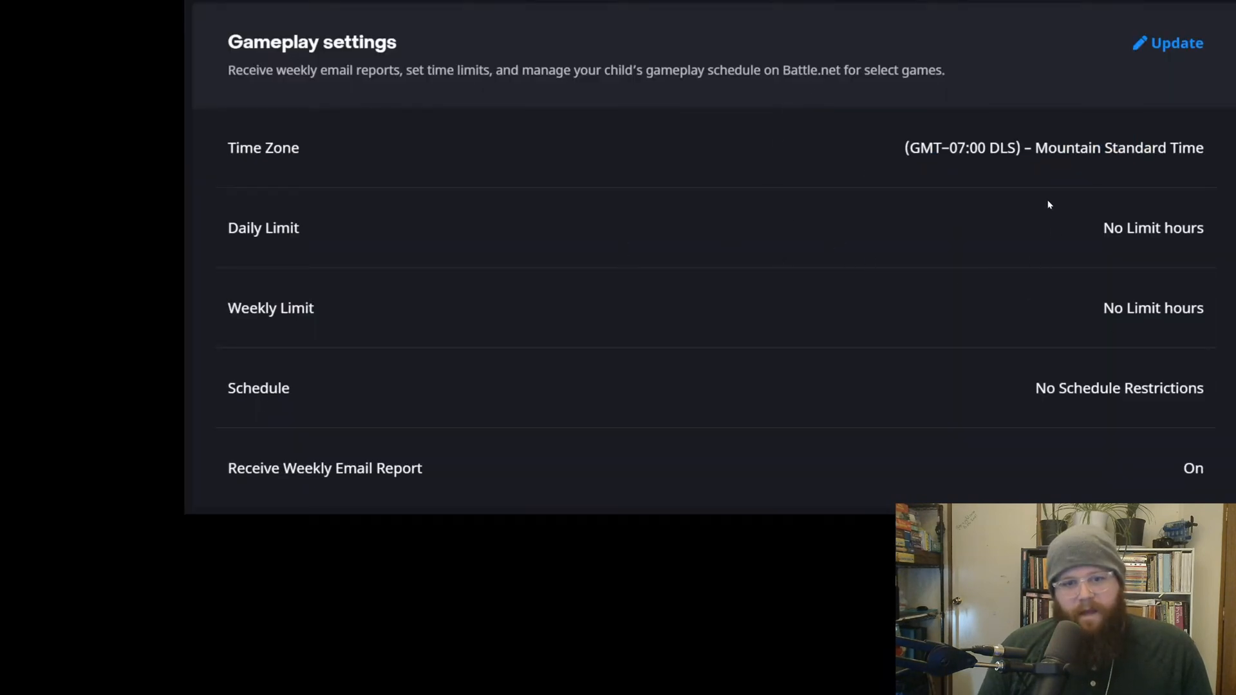
mouse_move(1088, 196)
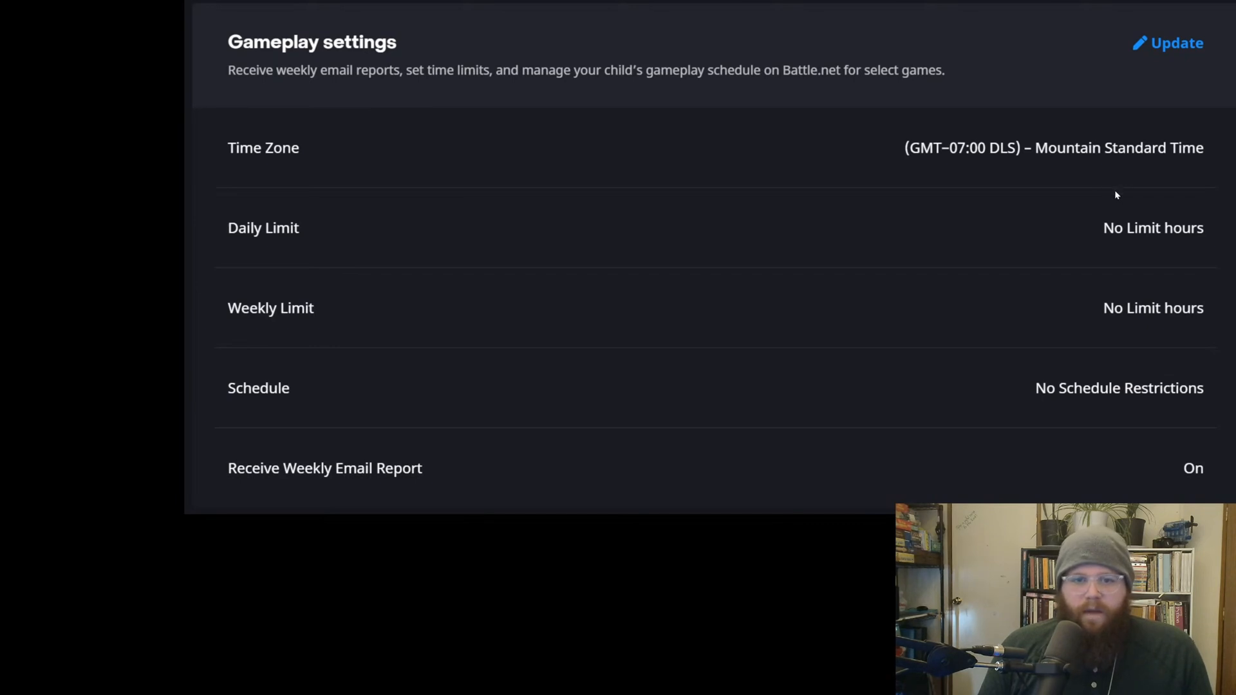
mouse_move(1119, 185)
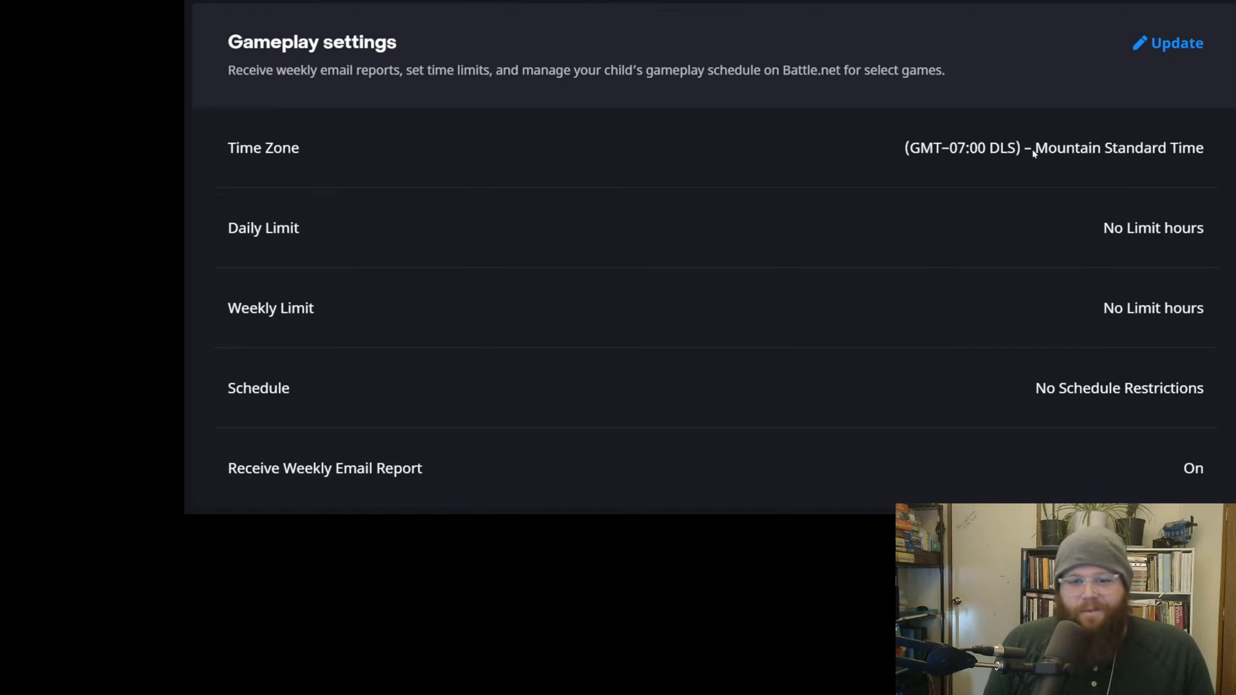
mouse_move(1057, 471)
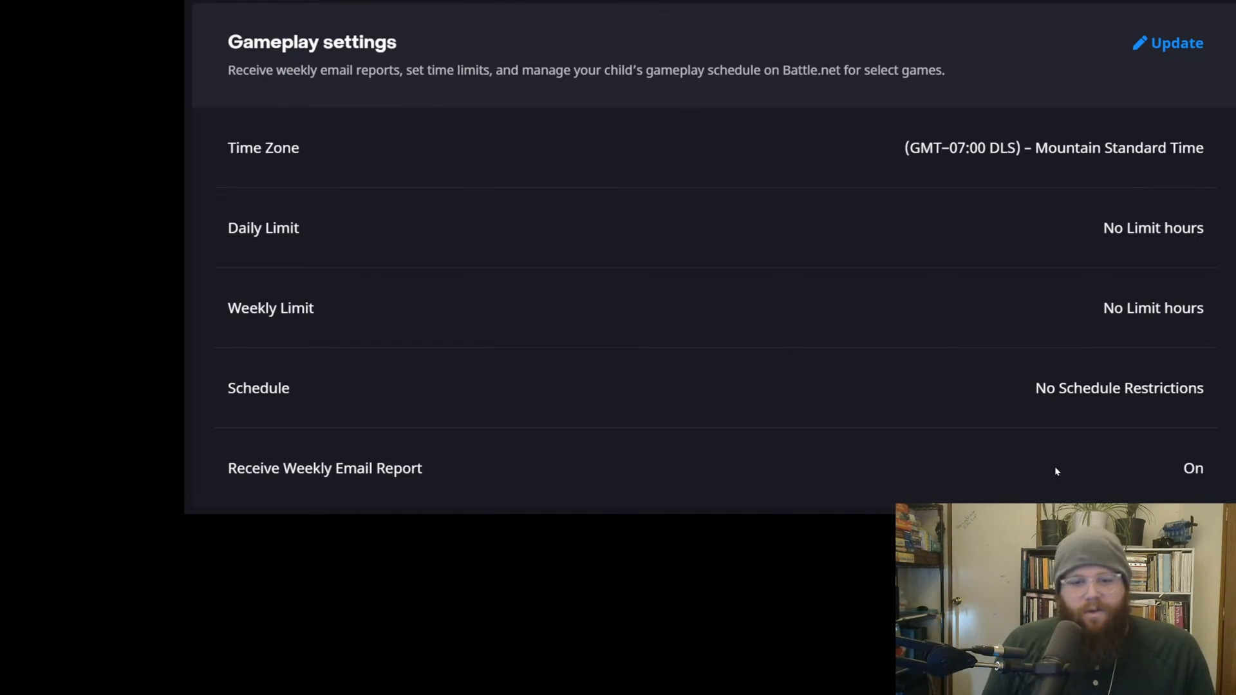
mouse_move(519, 496)
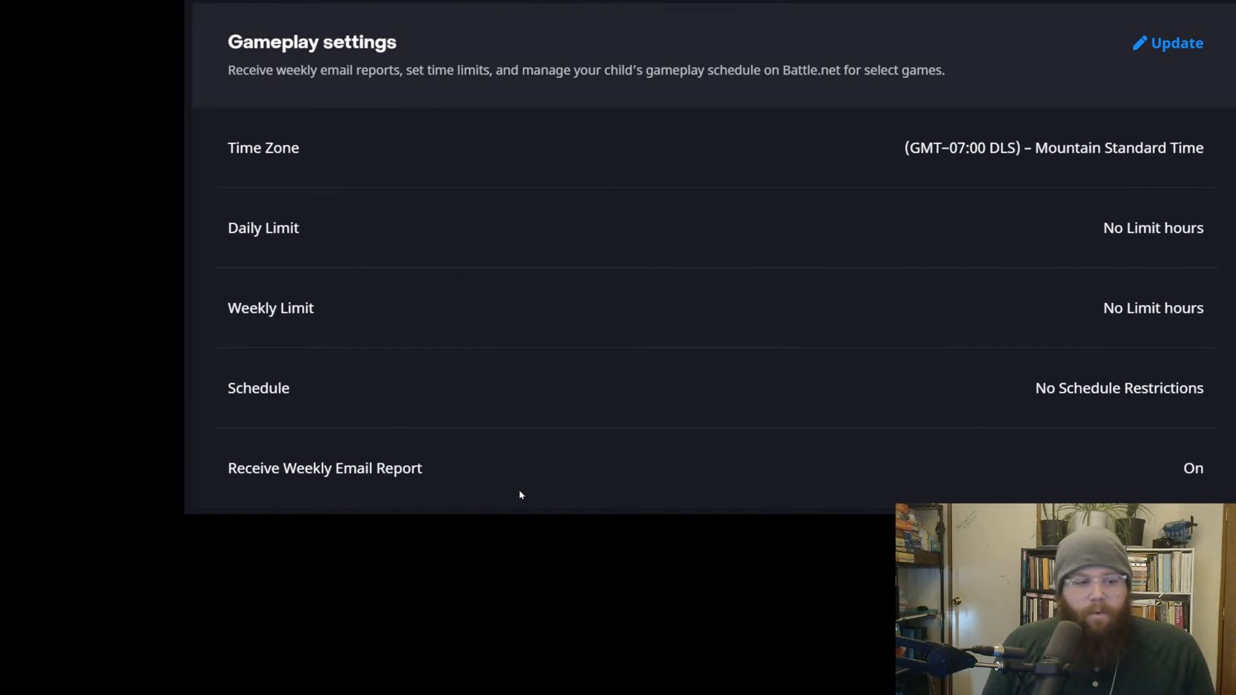
mouse_move(1033, 456)
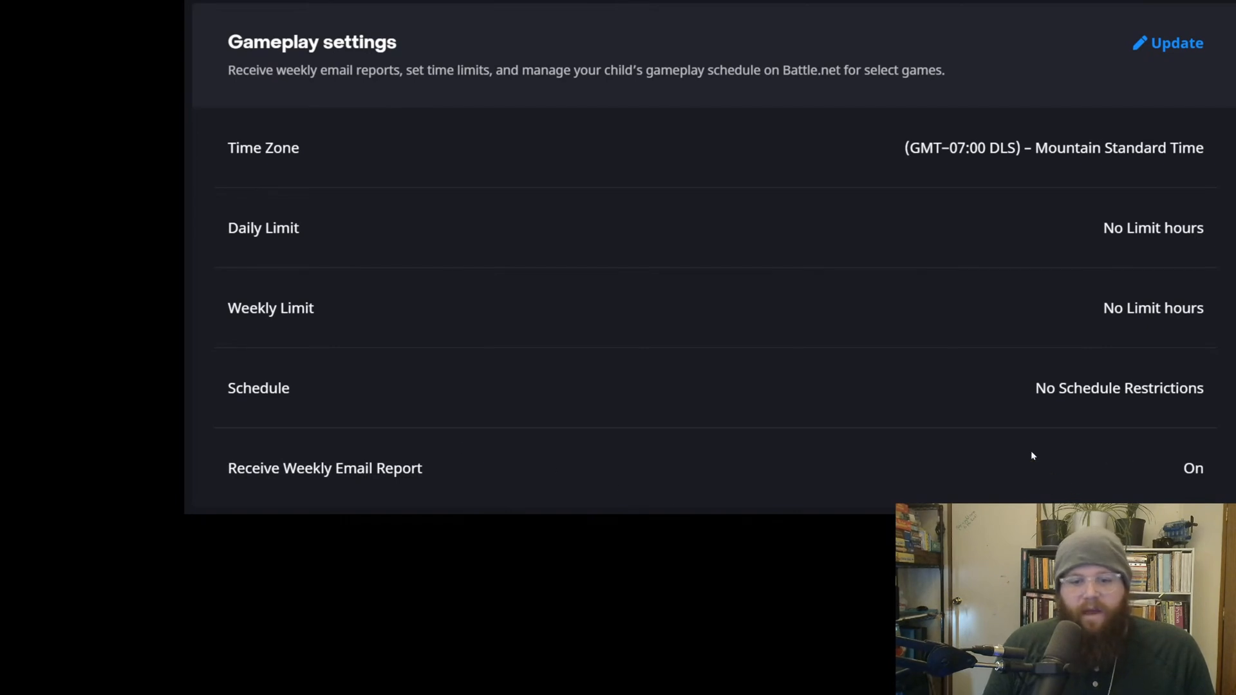
mouse_move(663, 329)
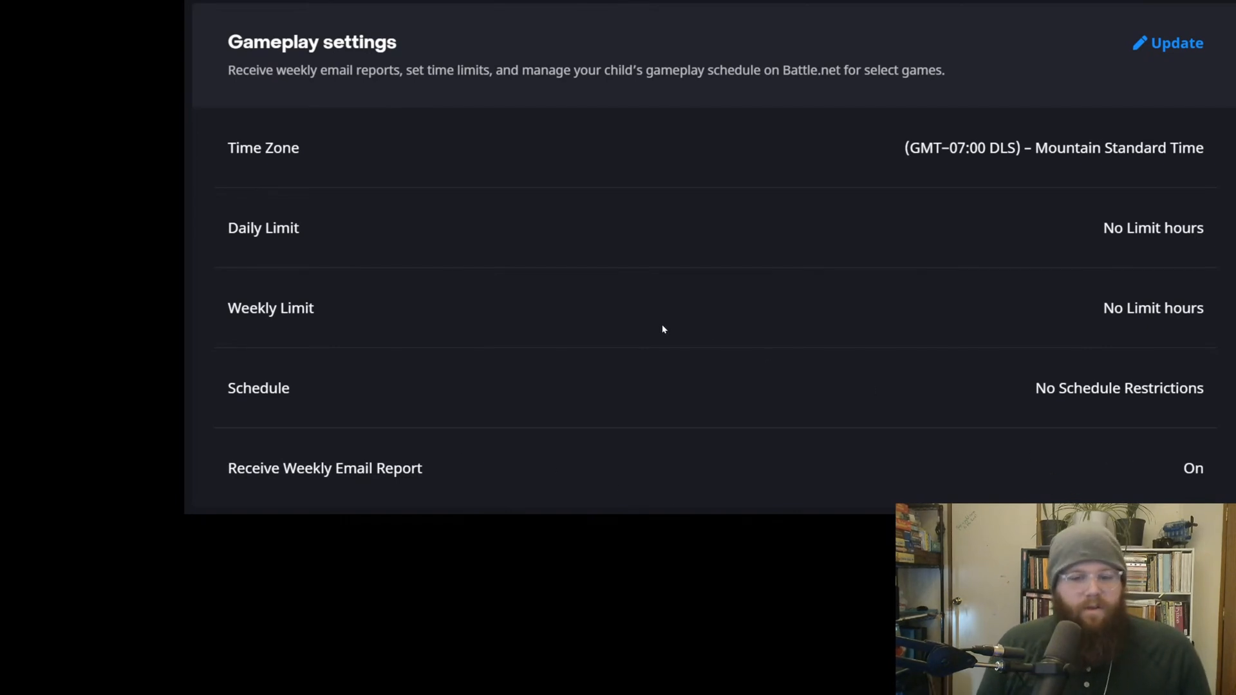
mouse_move(674, 337)
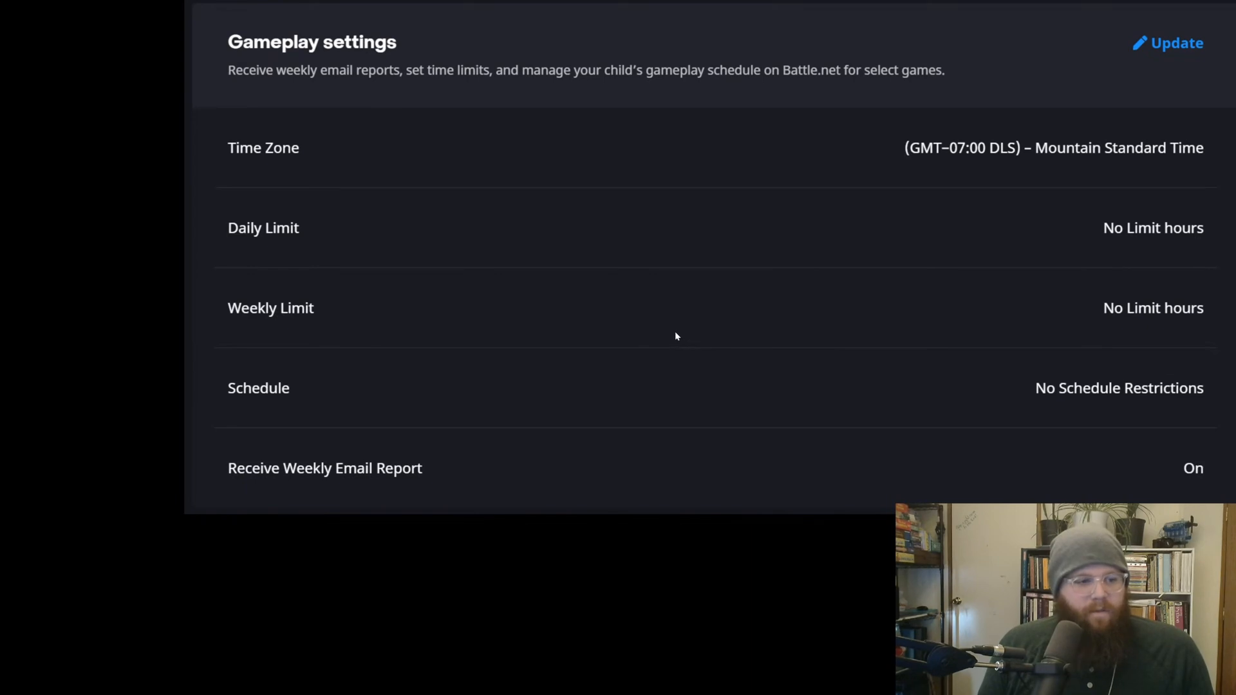
mouse_move(671, 333)
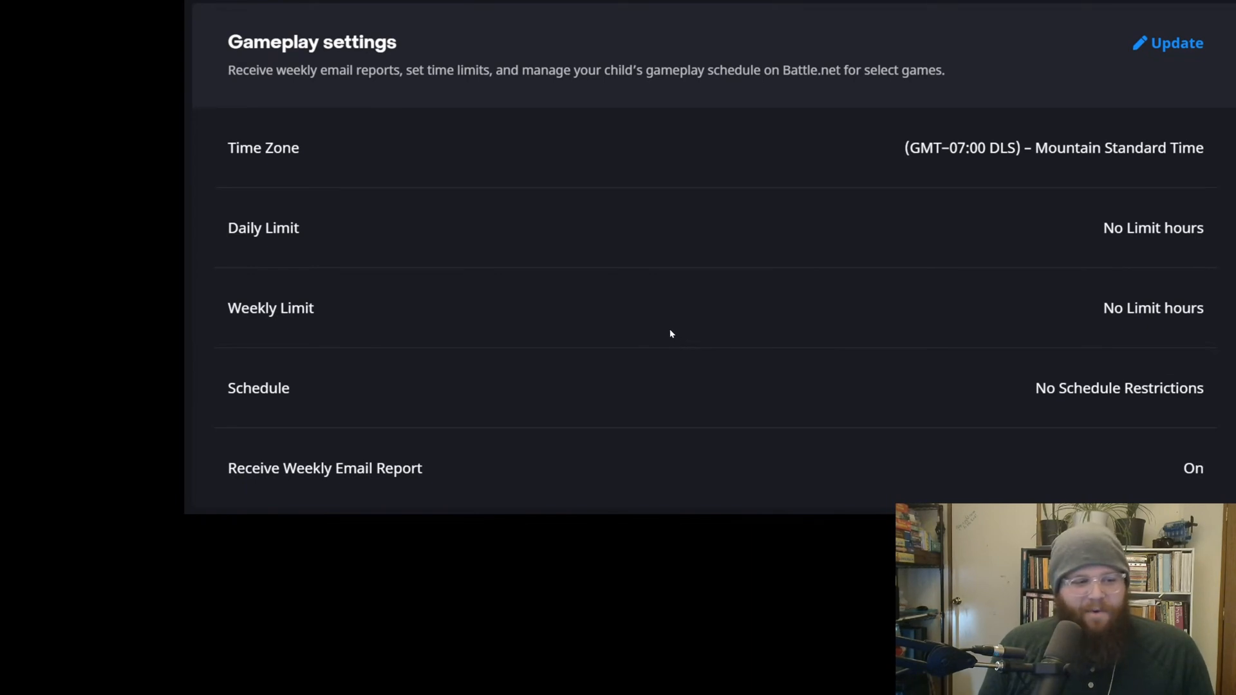
mouse_move(681, 426)
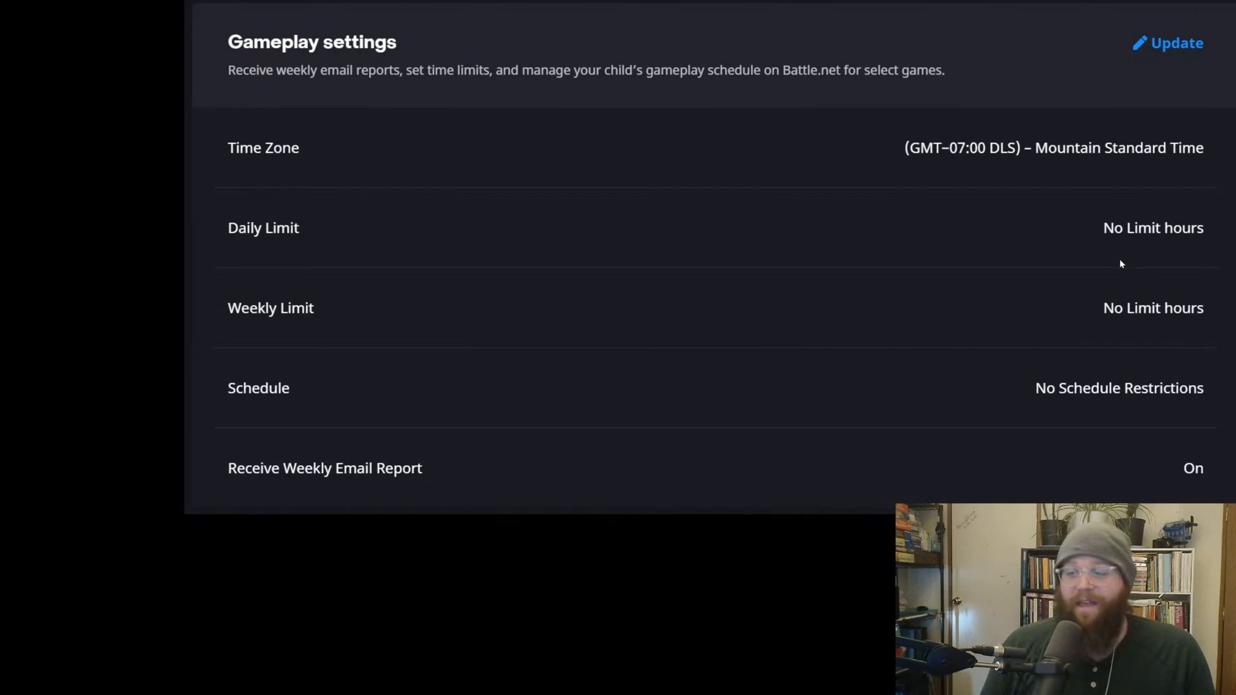
mouse_move(1163, 276)
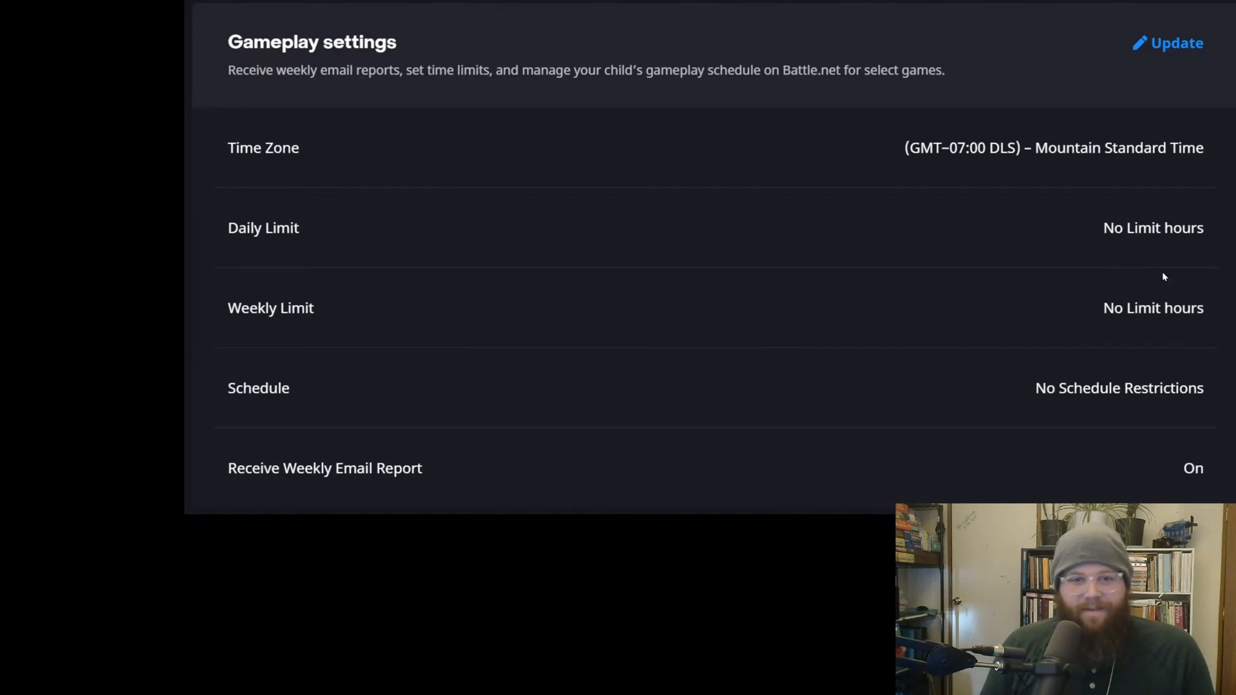
mouse_move(1003, 283)
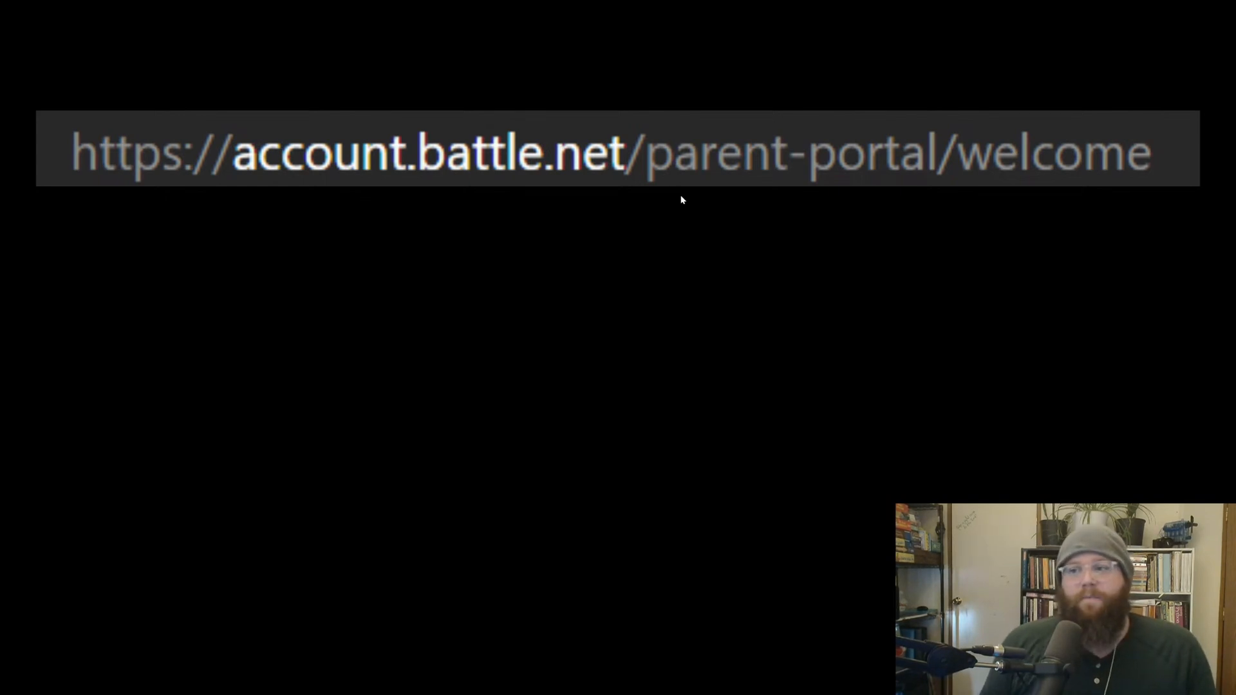
mouse_move(694, 215)
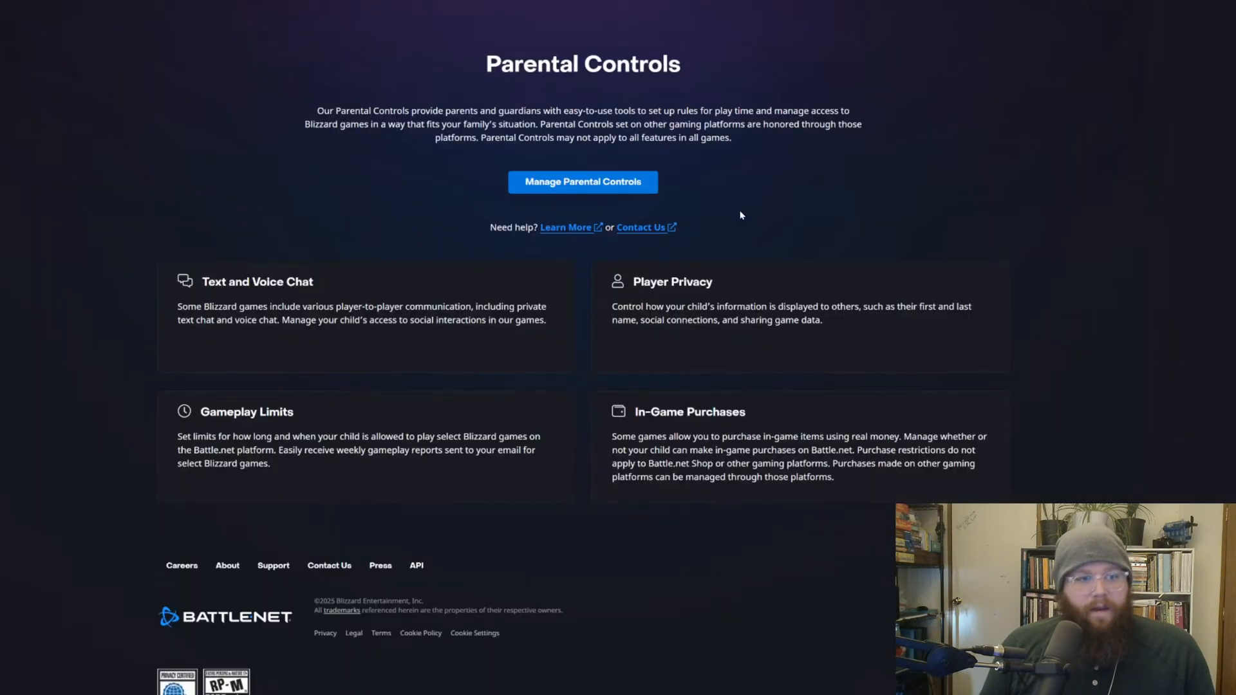
mouse_move(443, 140)
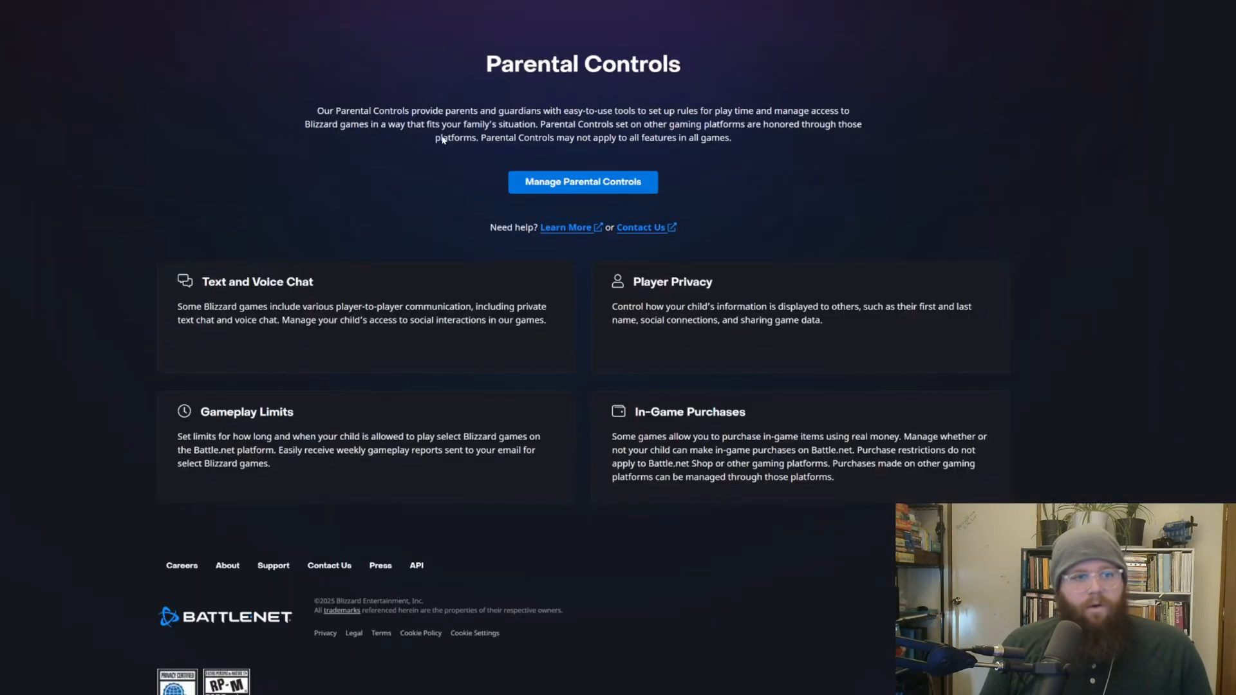
mouse_move(757, 222)
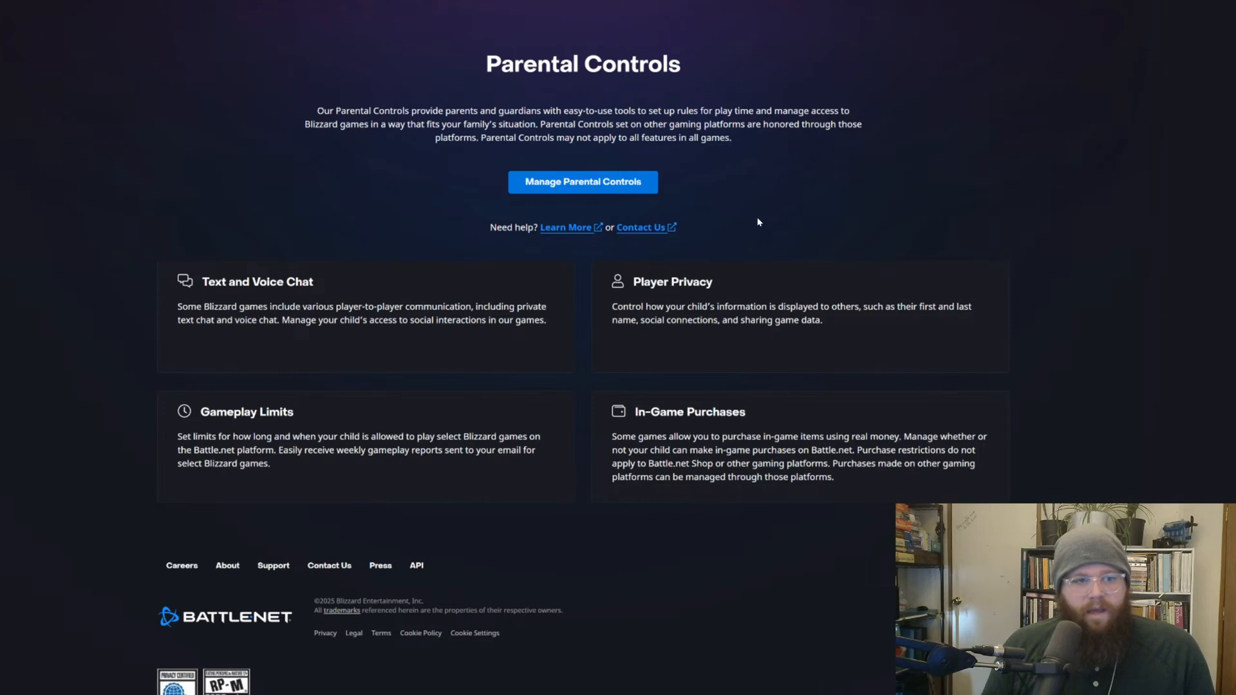
mouse_move(769, 173)
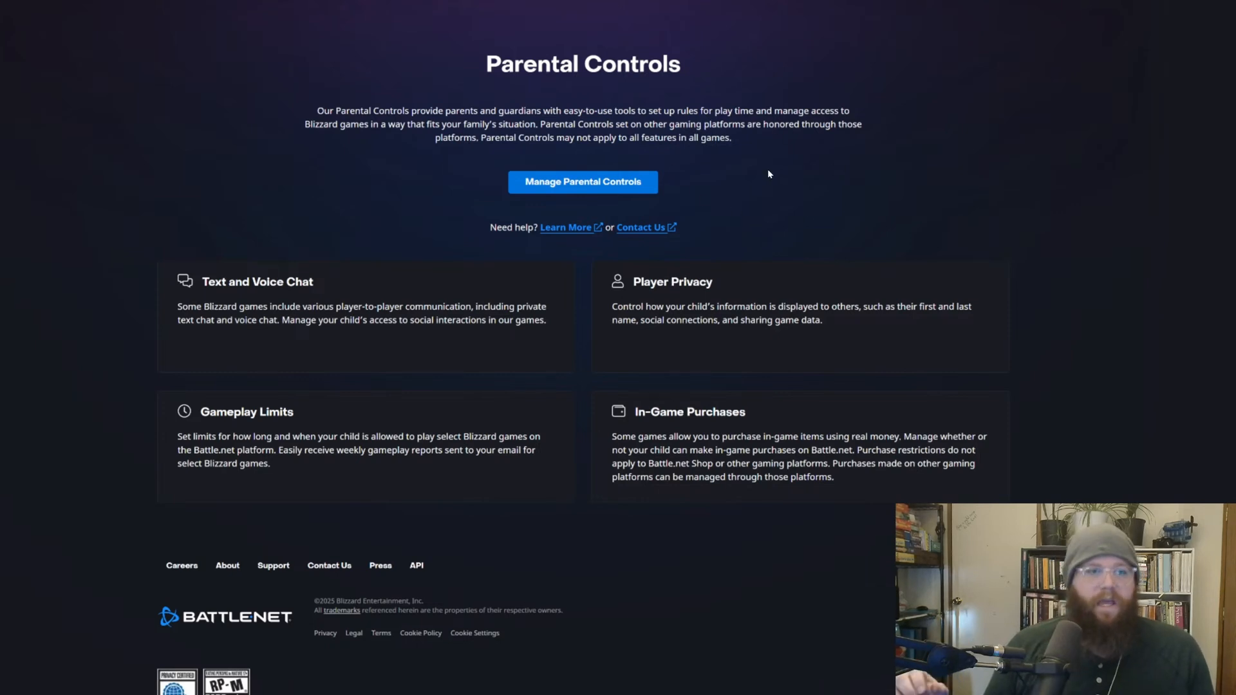
mouse_move(1057, 238)
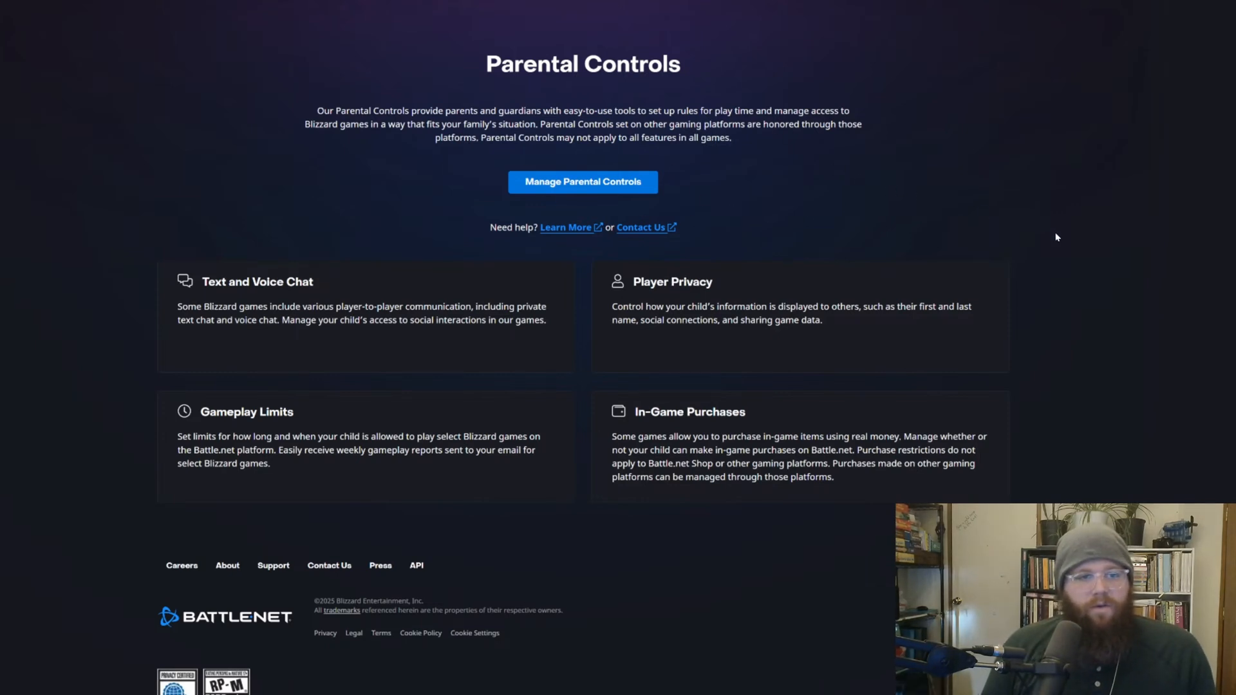
Step: Log in to Manage Parental Controls with the guardian email to request a code
left_click(582, 181)
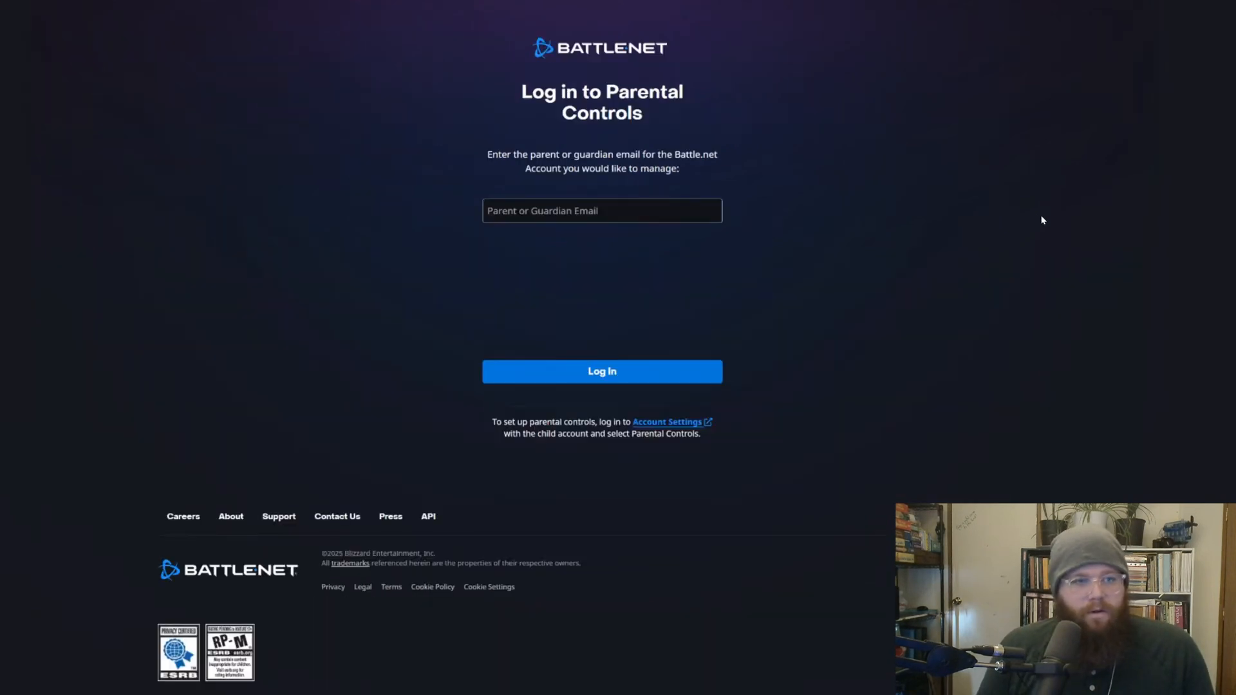
mouse_move(919, 146)
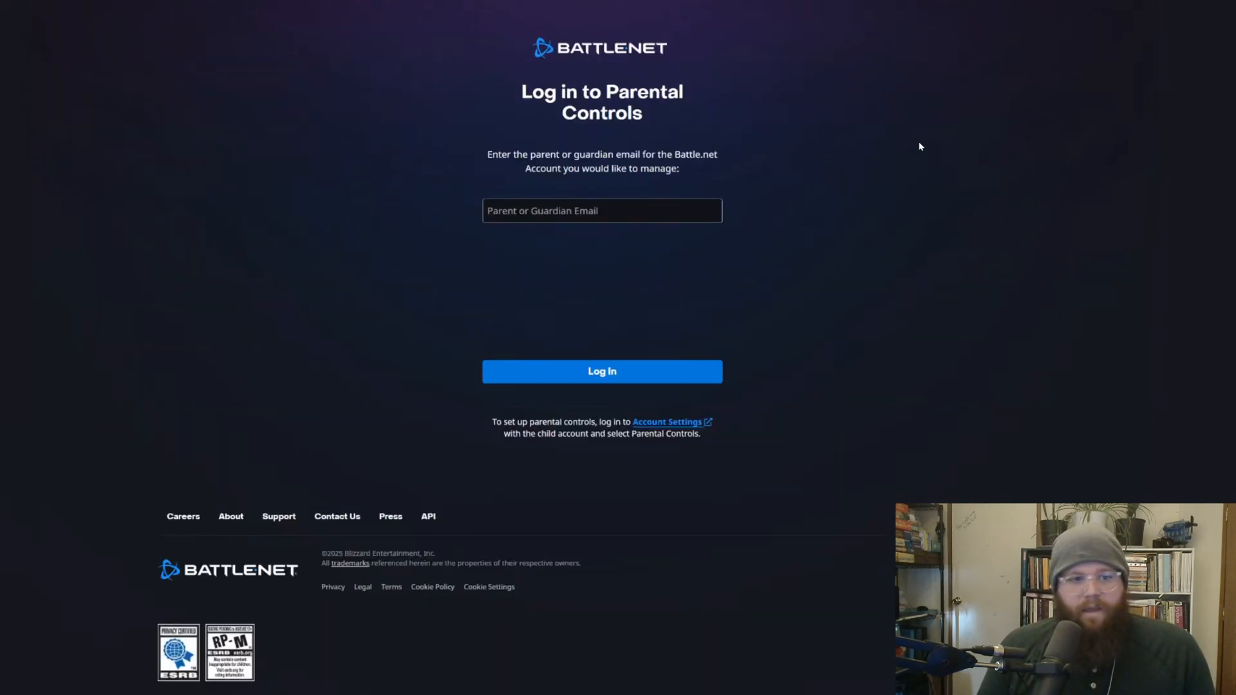
left_click(601, 371)
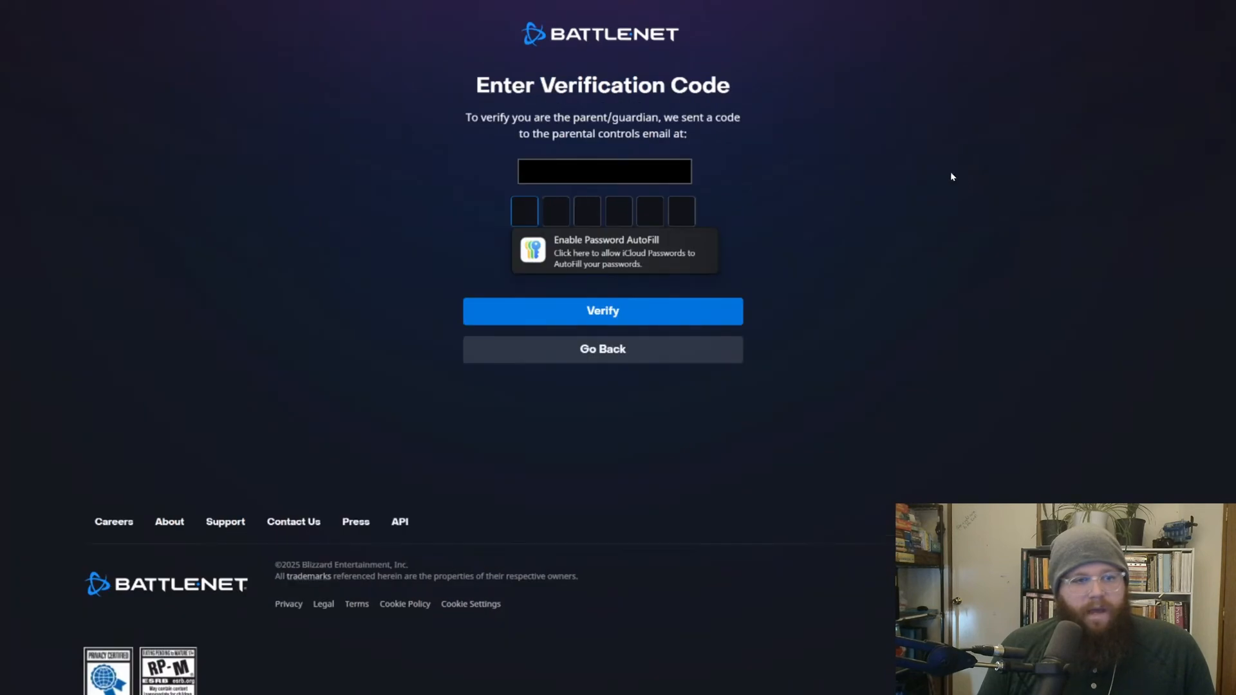
mouse_move(724, 213)
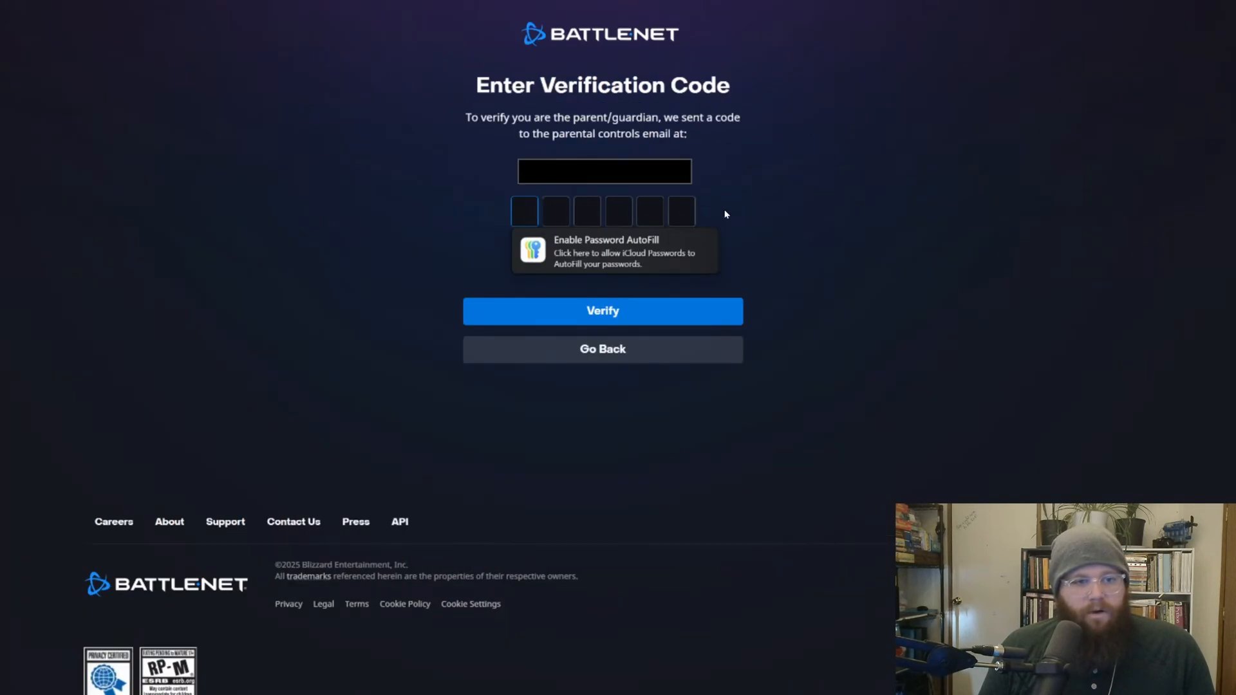
mouse_move(984, 214)
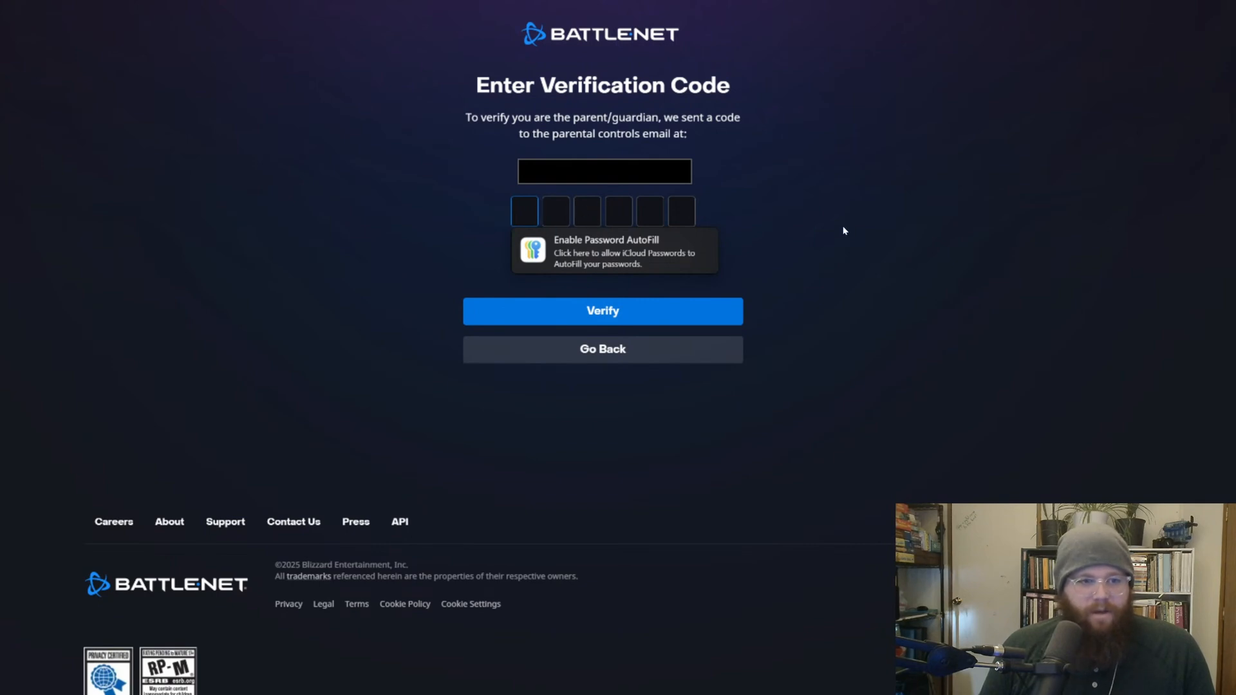
Step: Verify the six-digit code to open Parental Controls Home with three child accounts
left_click(602, 310)
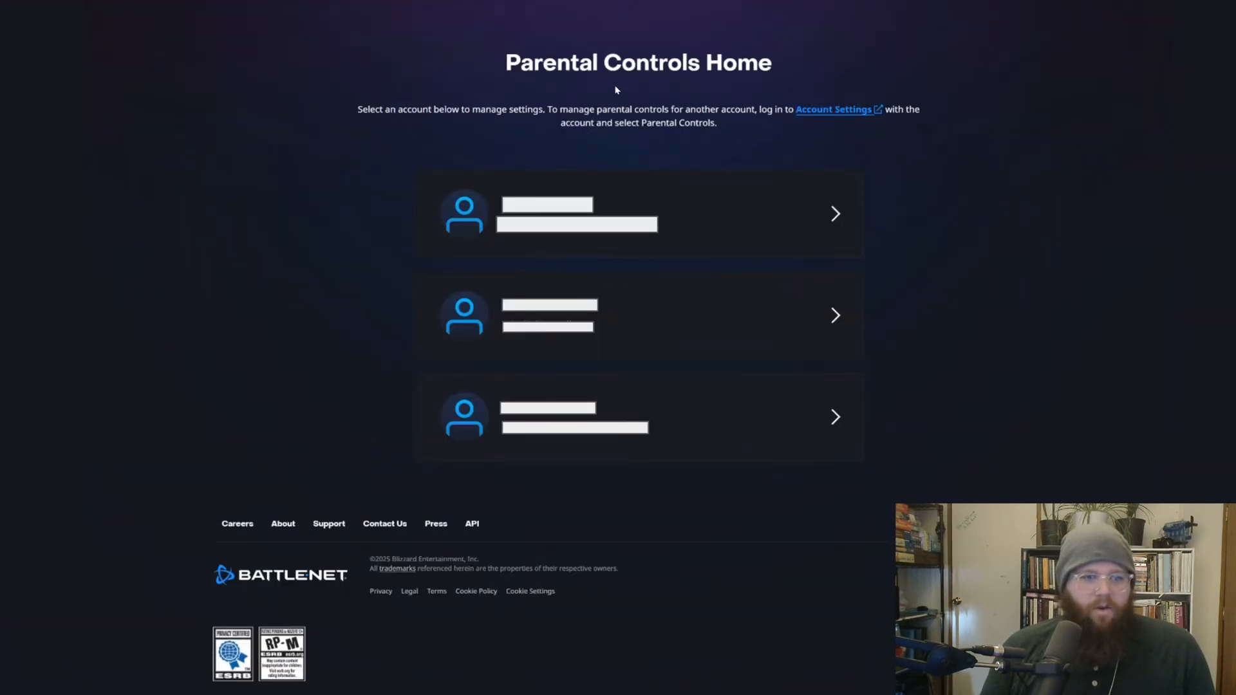
mouse_move(607, 208)
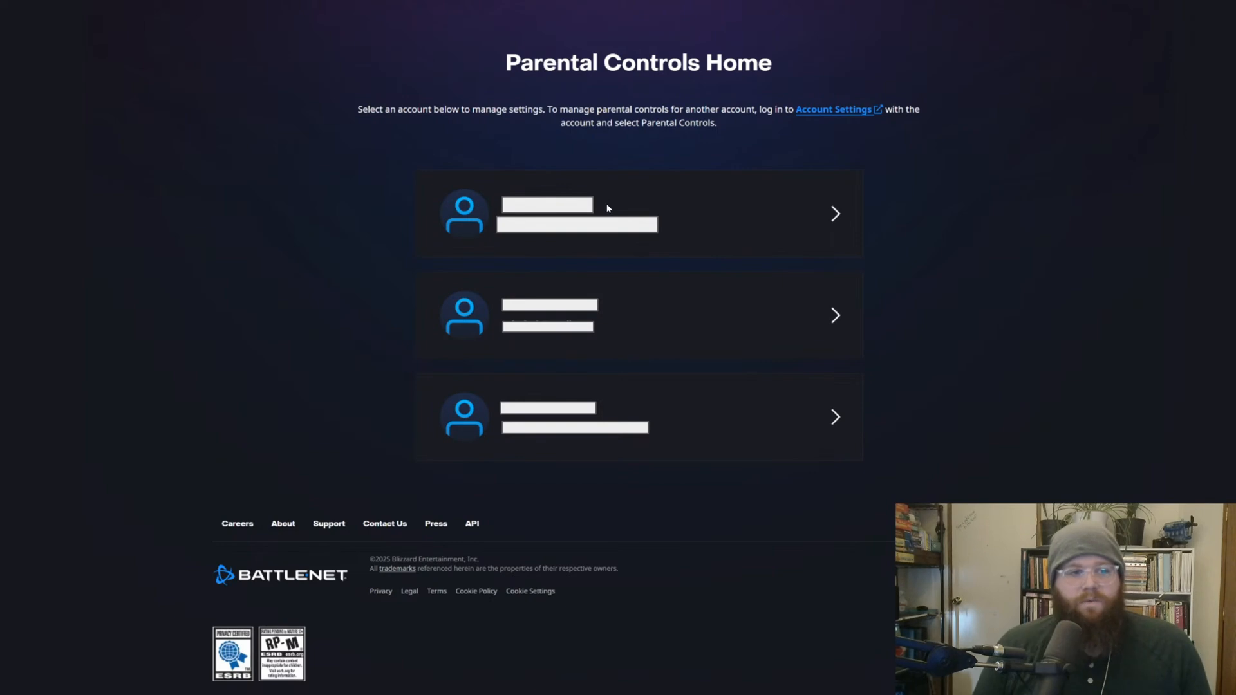
mouse_move(717, 432)
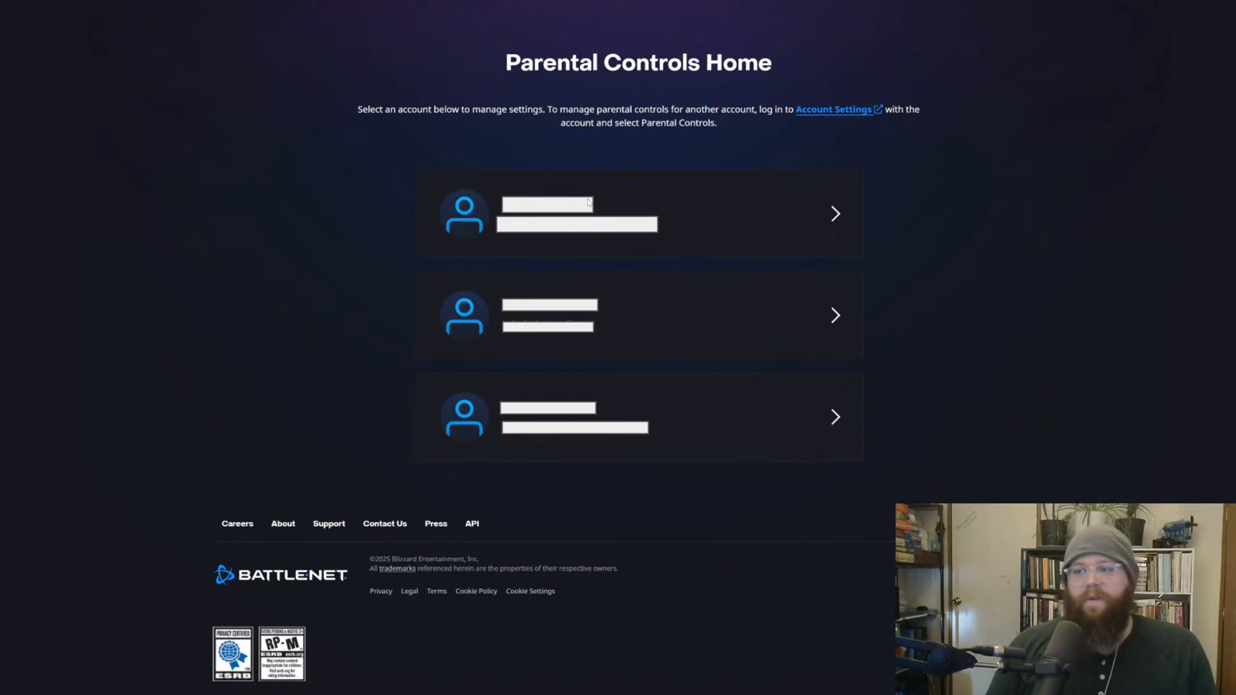
mouse_move(564, 196)
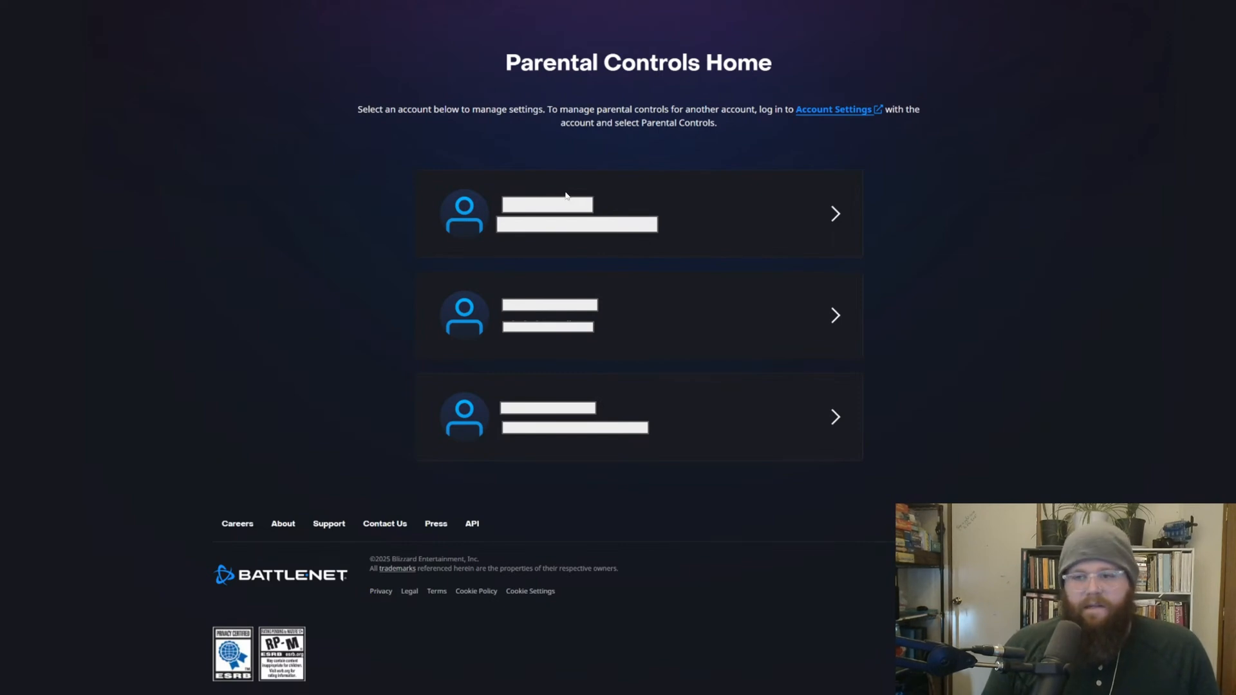
mouse_move(548, 169)
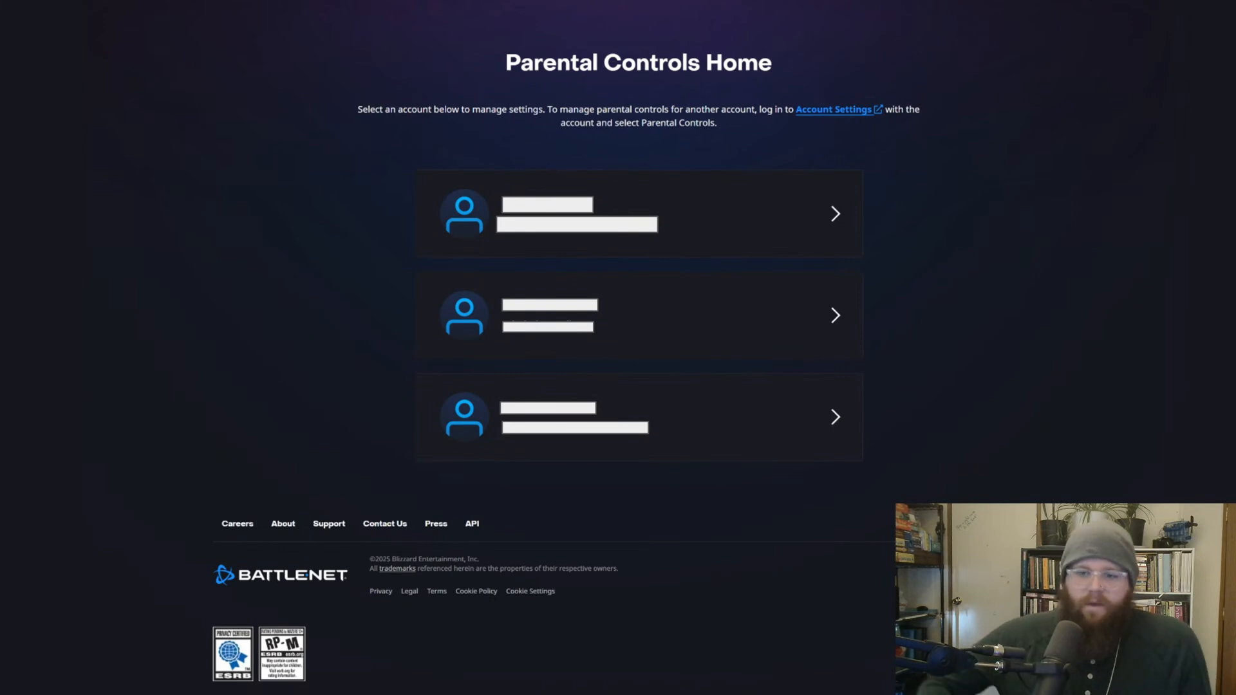
mouse_move(537, 168)
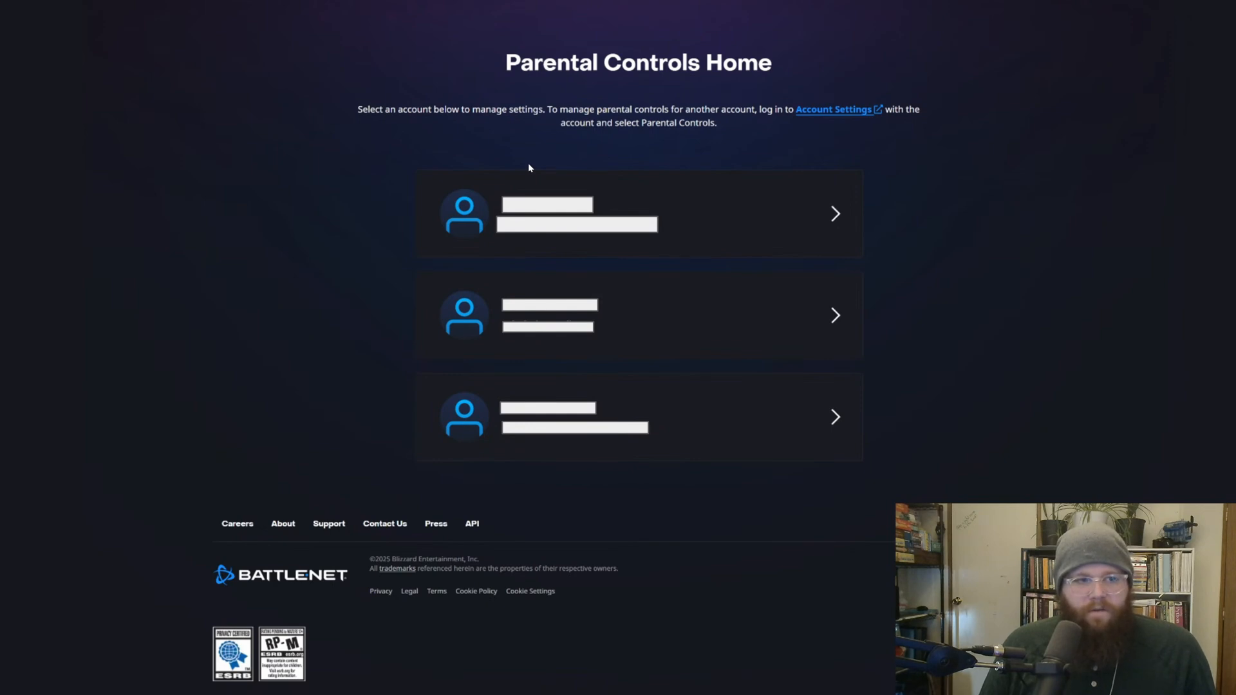
mouse_move(509, 192)
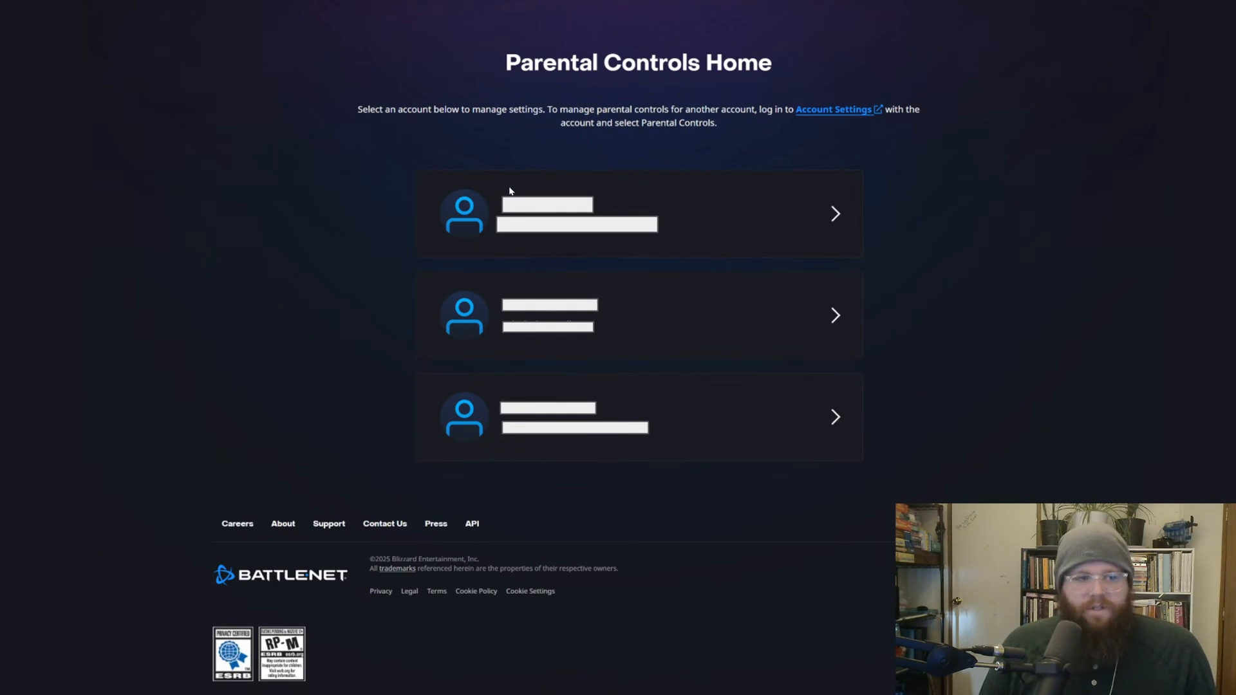
mouse_move(491, 201)
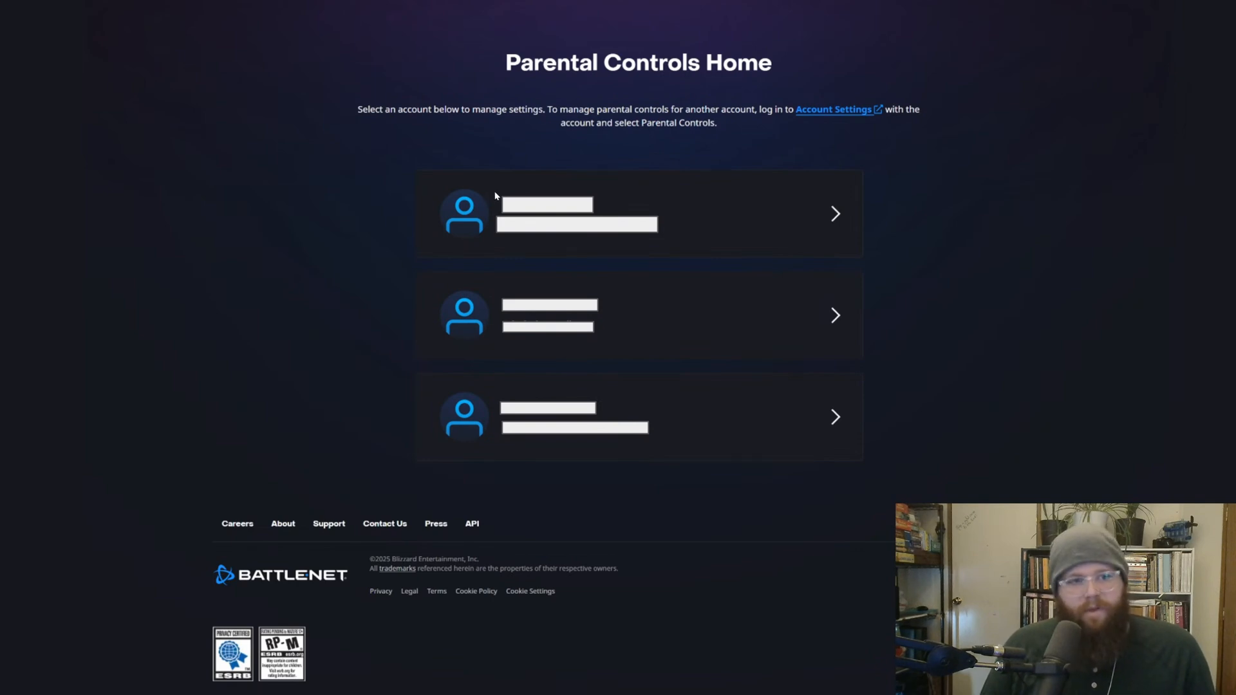
mouse_move(474, 163)
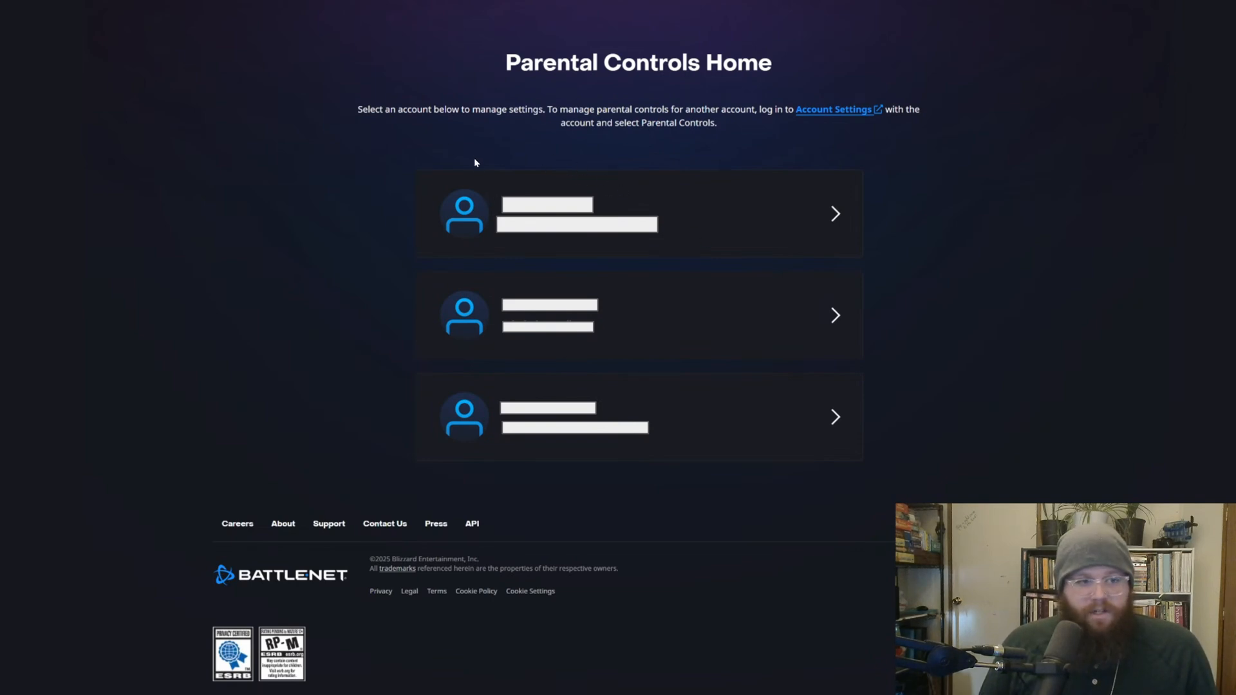
mouse_move(509, 180)
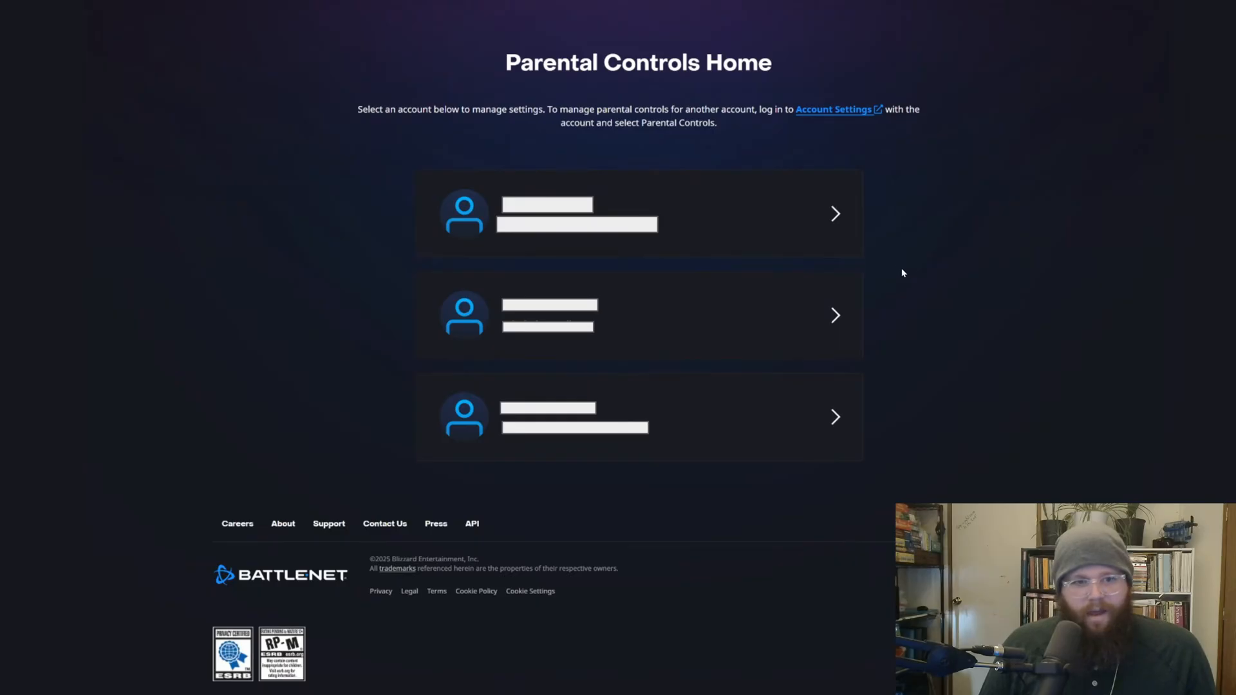
mouse_move(848, 232)
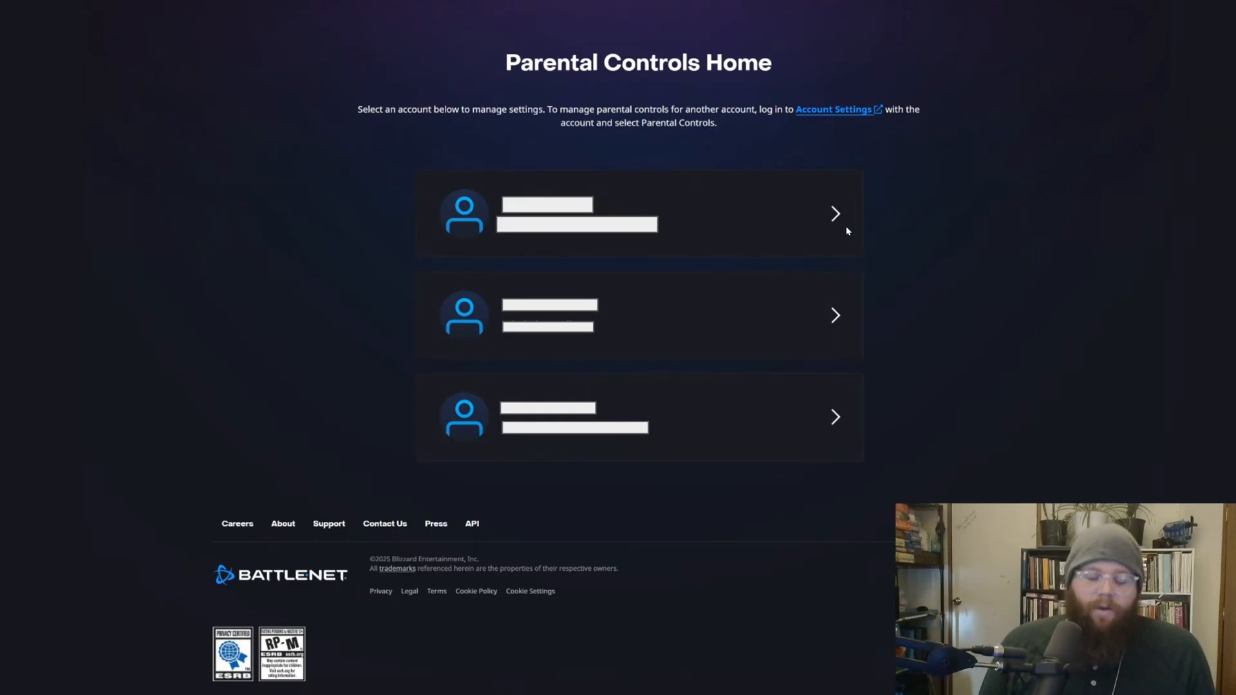
mouse_move(812, 208)
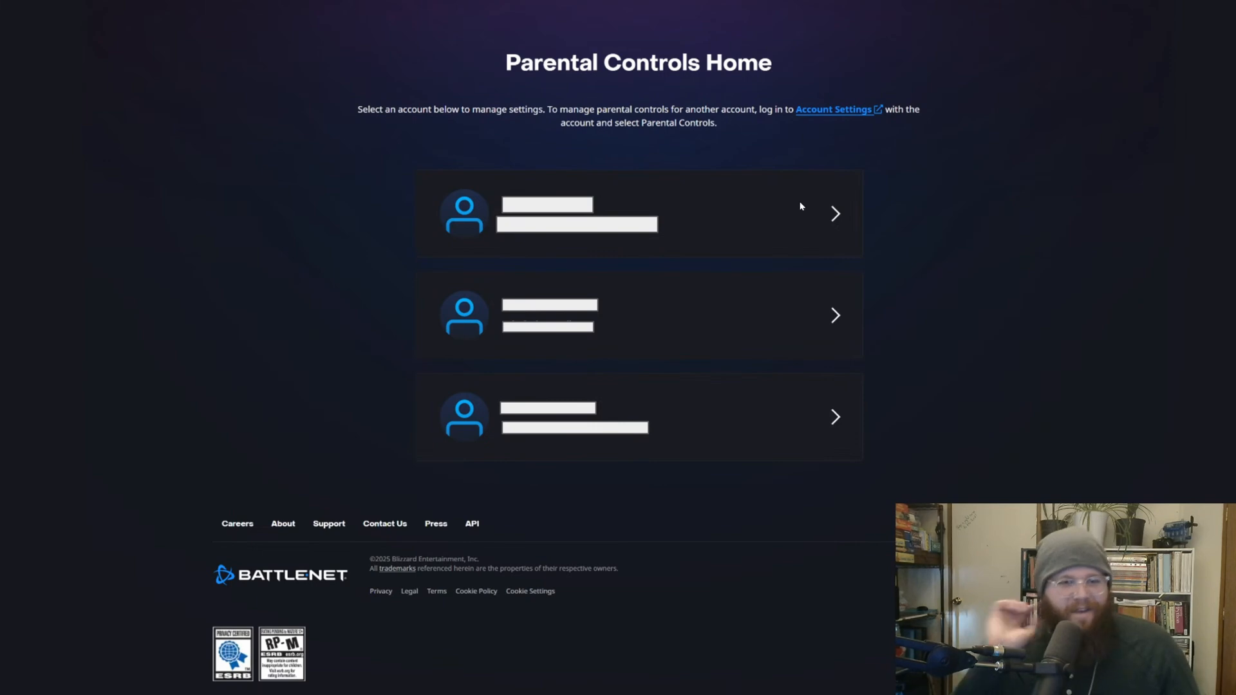
mouse_move(647, 155)
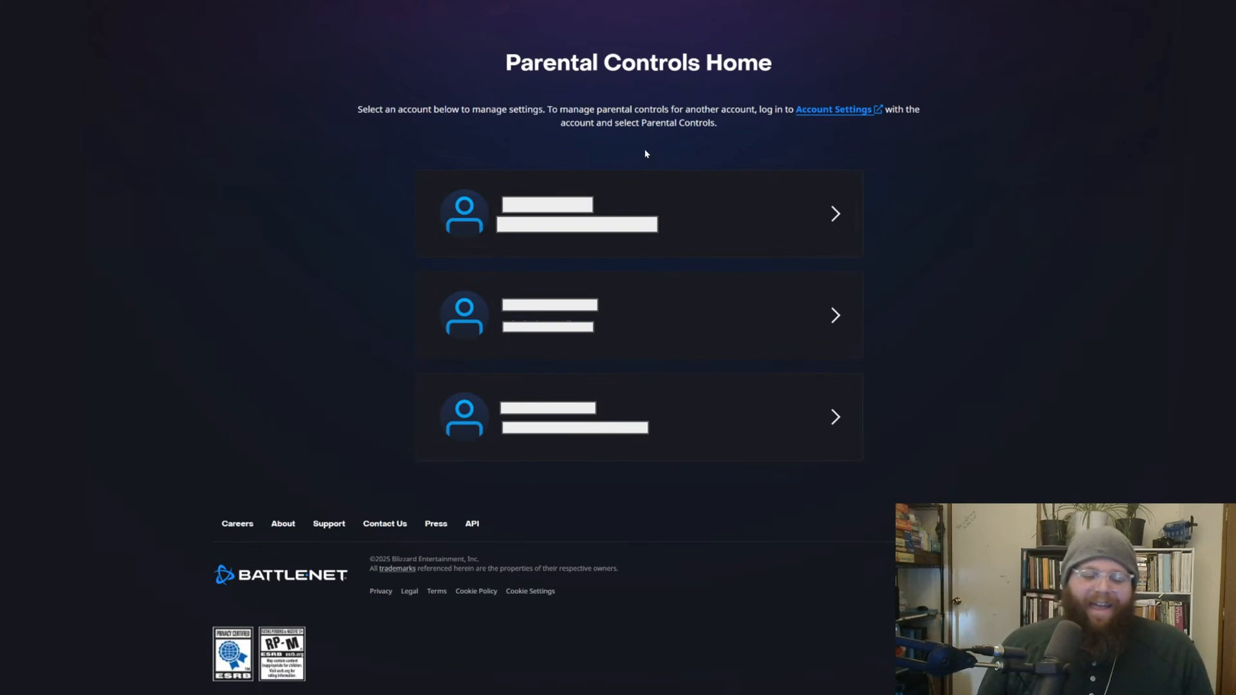
mouse_move(667, 158)
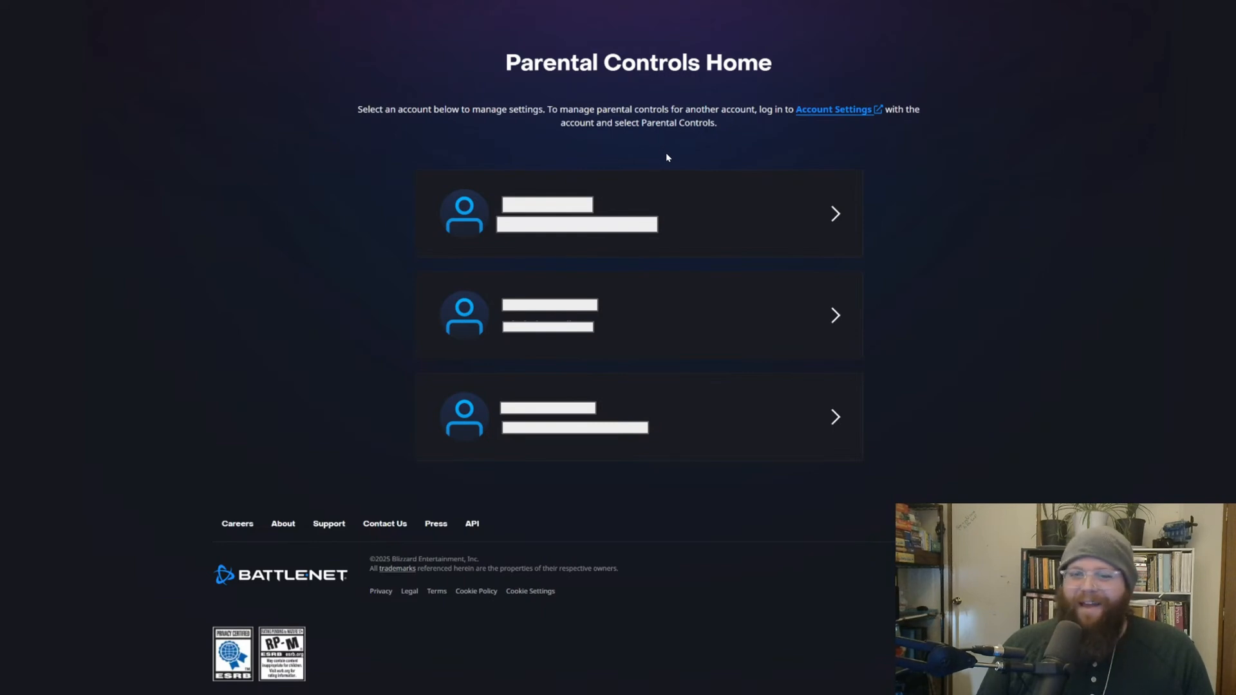